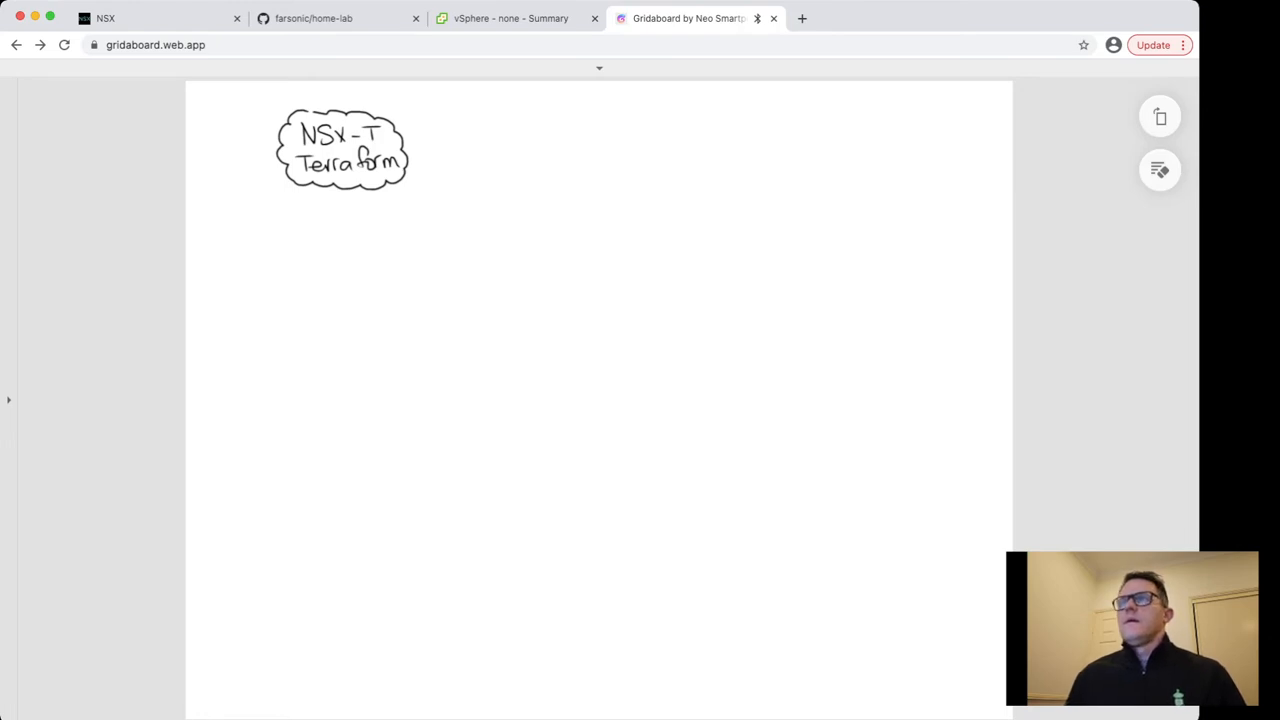
Step: Sketch a T0 over the Mik router with links 208/209, labelled Peering and AS 65001
{"action": "left_click", "coordinate": [313, 18]}
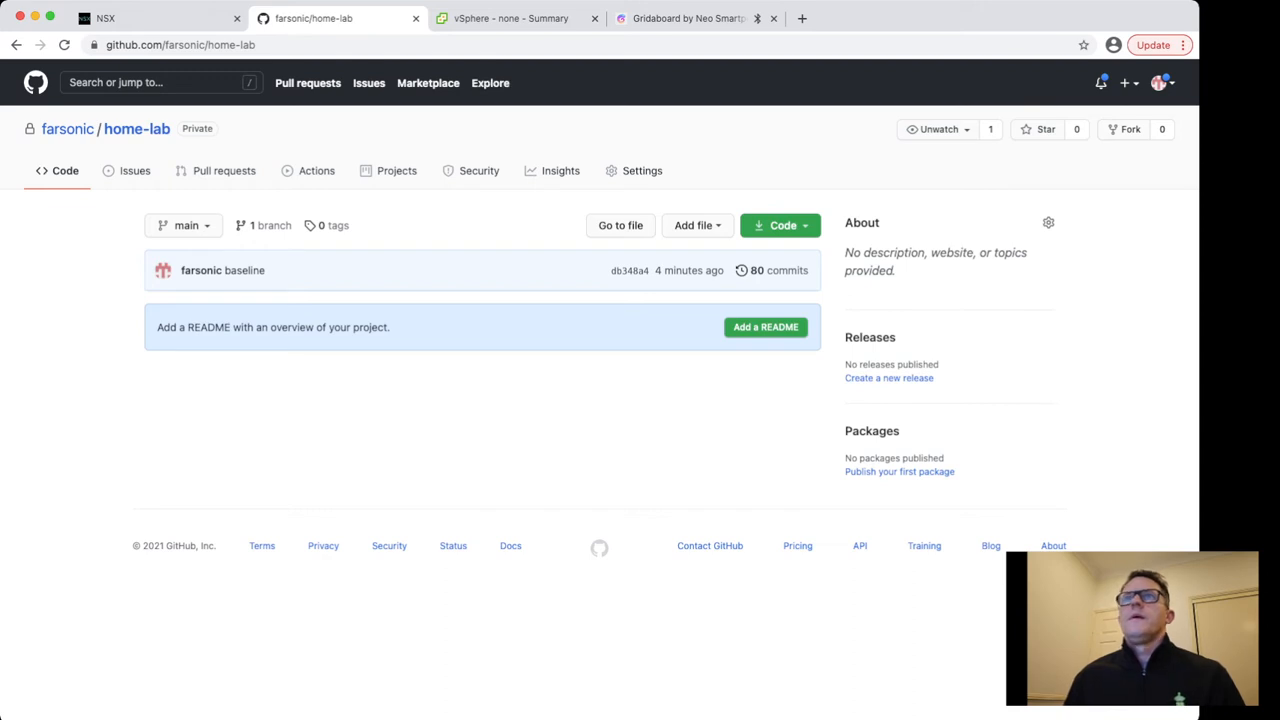
{"action": "left_click", "coordinate": [688, 18]}
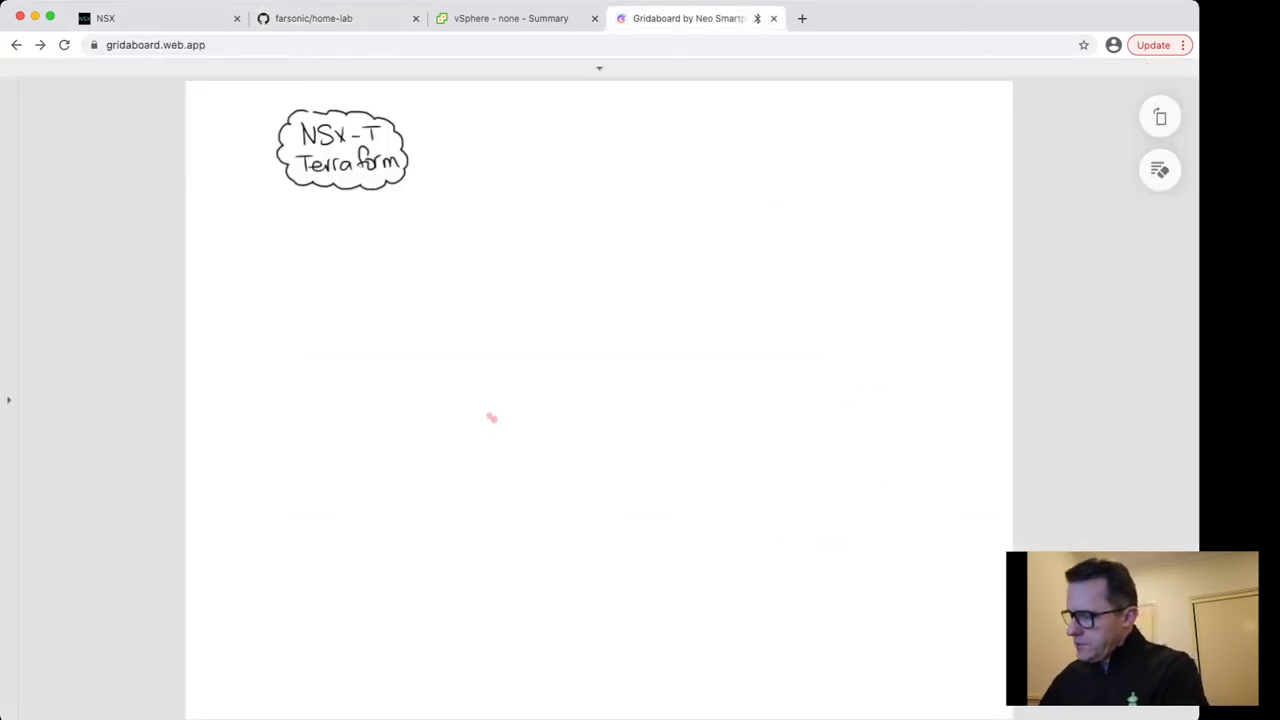
{"action": "left_click_drag", "start_coordinate": [510, 405], "coordinate": [545, 415]}
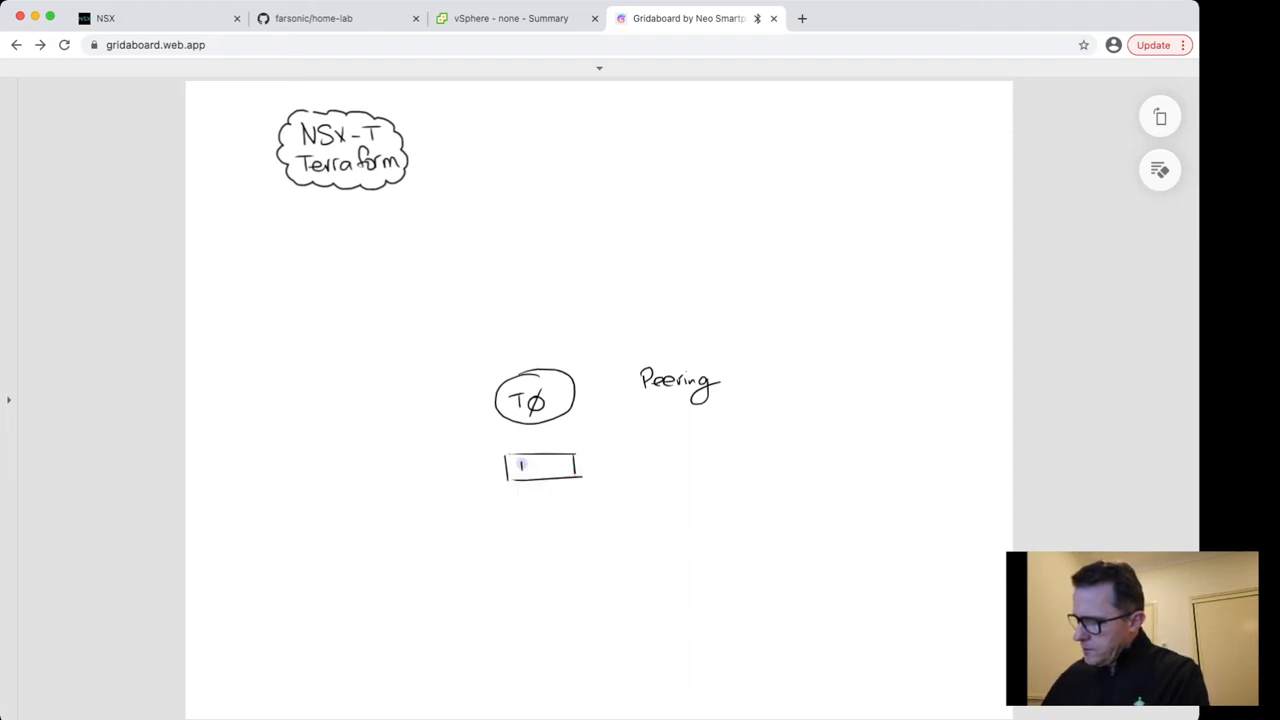
{"action": "type", "text": "Mik"}
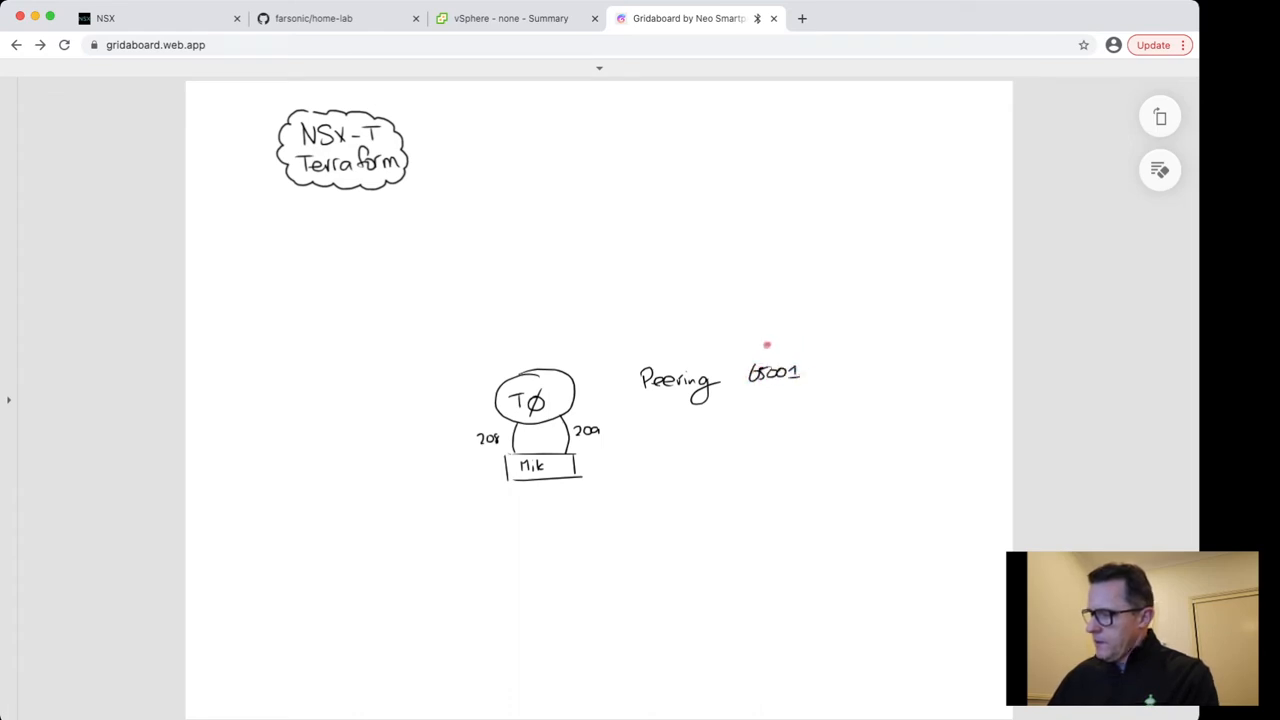
{"action": "left_click_drag", "start_coordinate": [745, 335], "coordinate": [815, 385]}
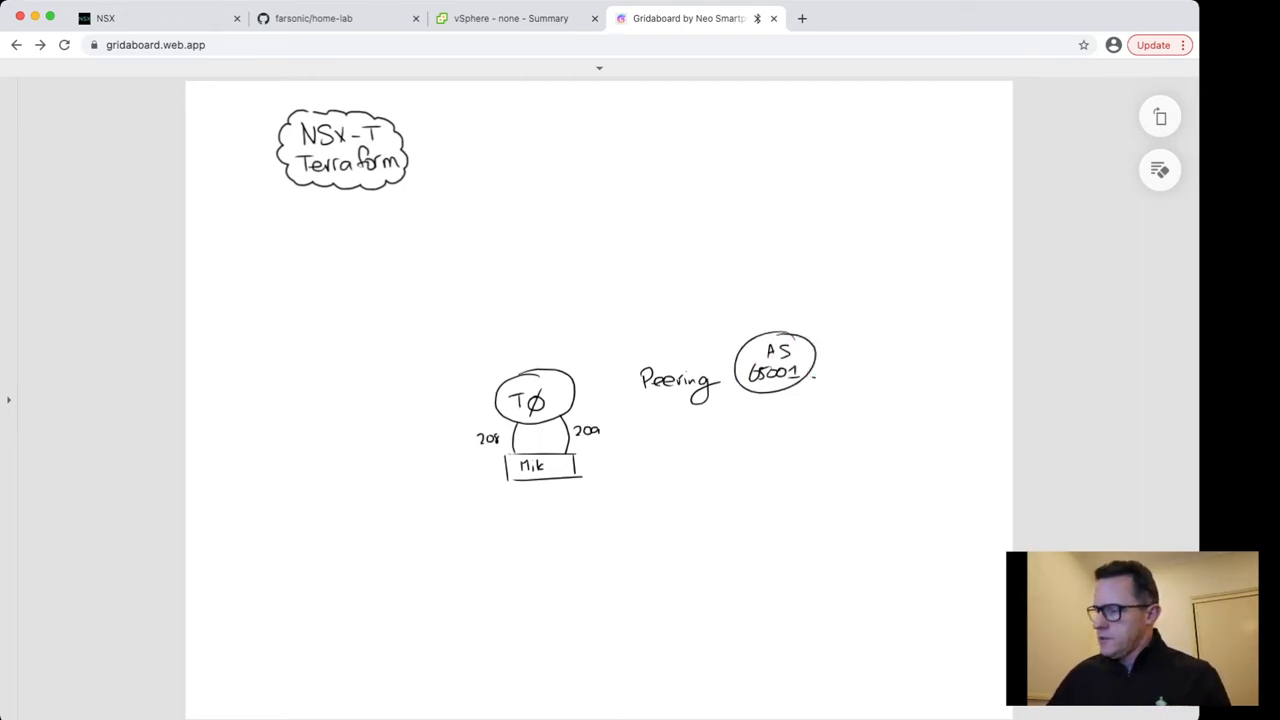
{"action": "left_click_drag", "start_coordinate": [450, 295], "coordinate": [505, 295]}
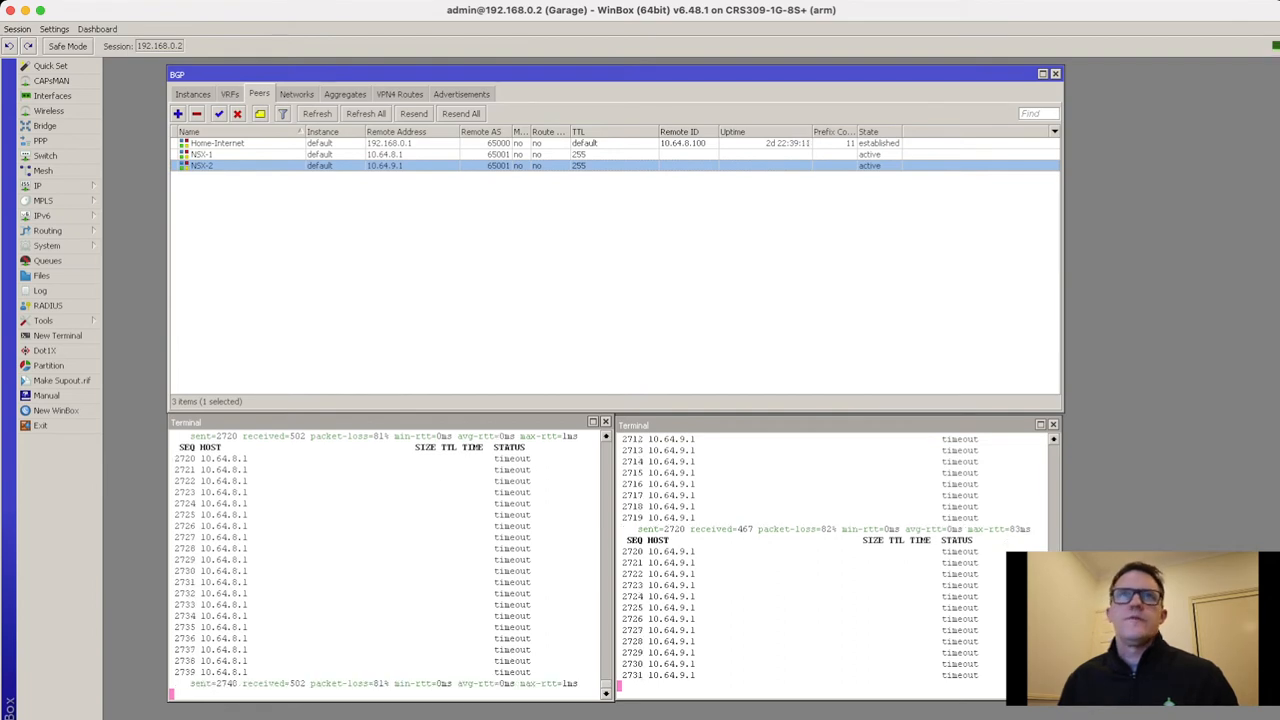
Step: Check WinBox's BGP Peers list for NSX-1 and NSX-2 beside the ping Terminal windows
{"action": "left_click", "coordinate": [687, 18]}
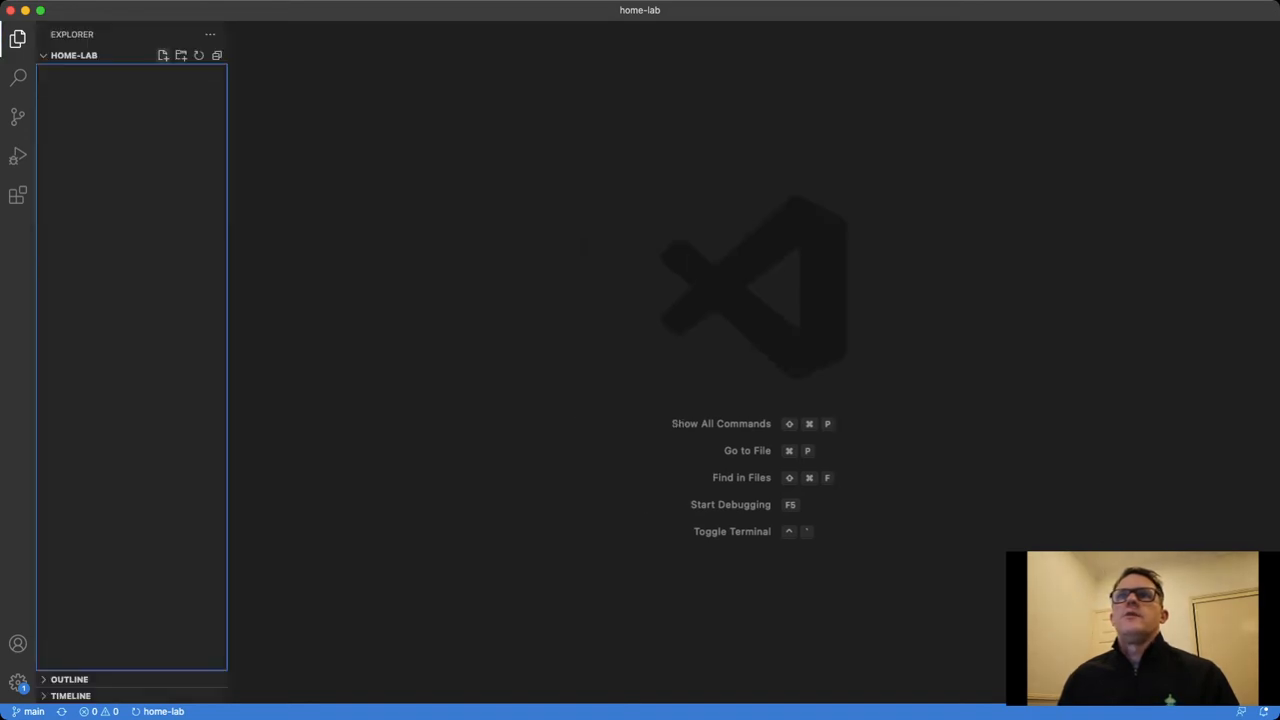
Step: Create and save provider.tf with the NSX-T provider block, then commit it with an 'adding' message
{"action": "type", "text": "provider.tf"}
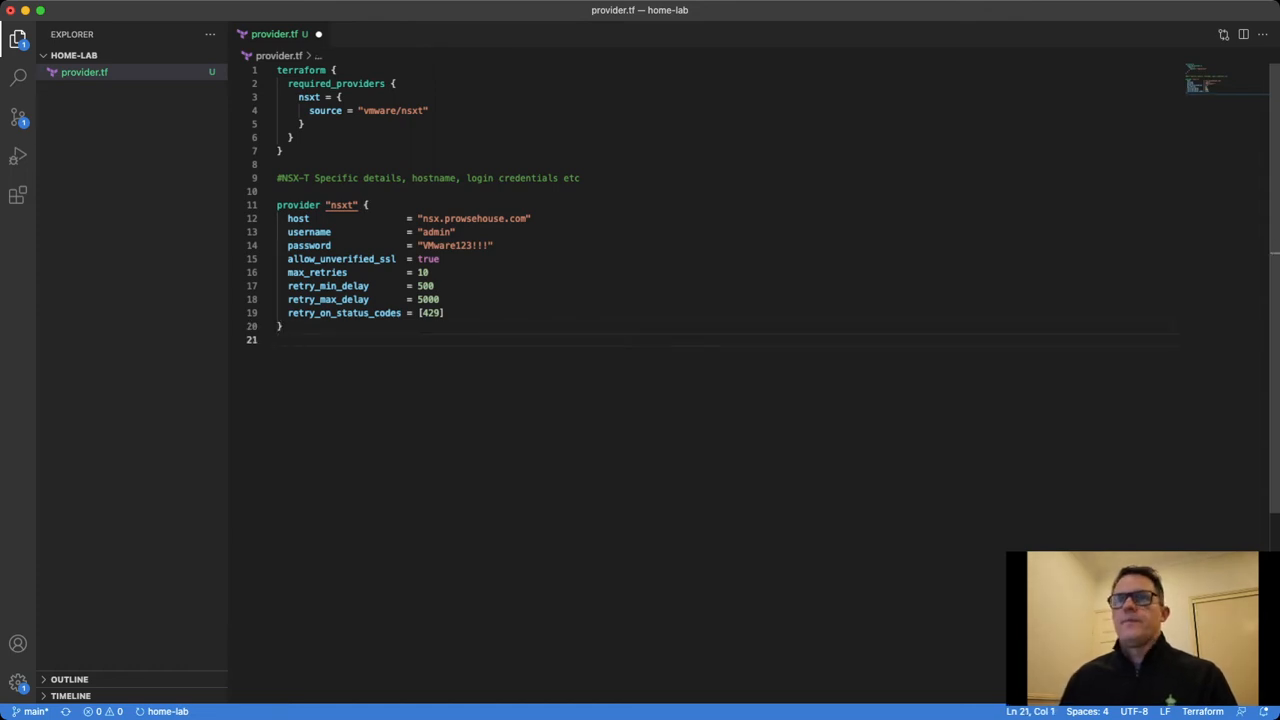
{"action": "key", "text": "cmd+s"}
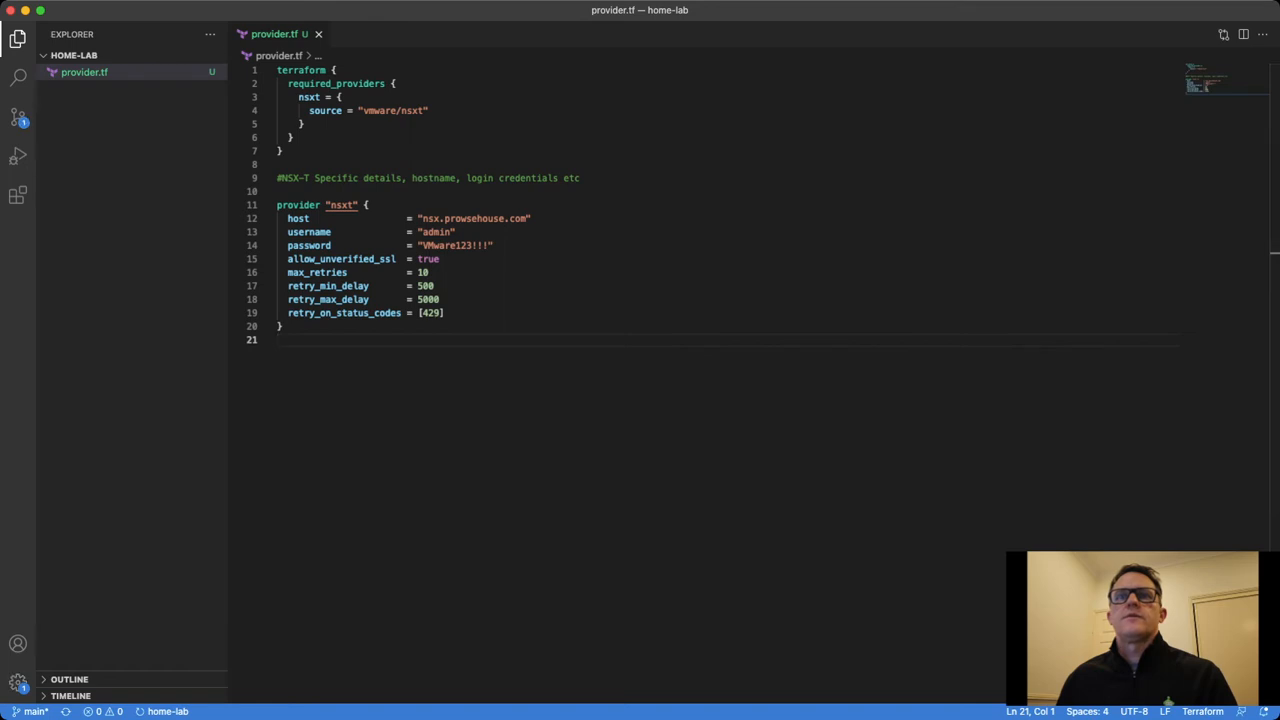
{"action": "left_click", "coordinate": [17, 117]}
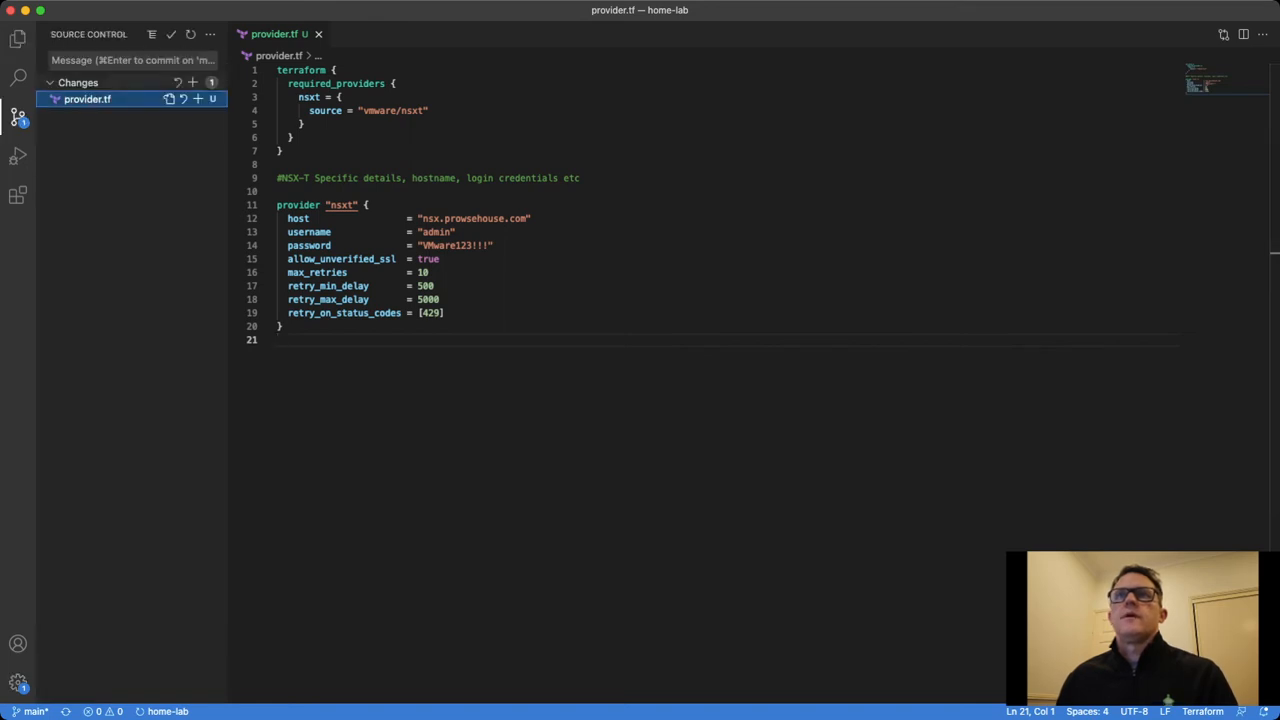
{"action": "type", "text": "adding"}
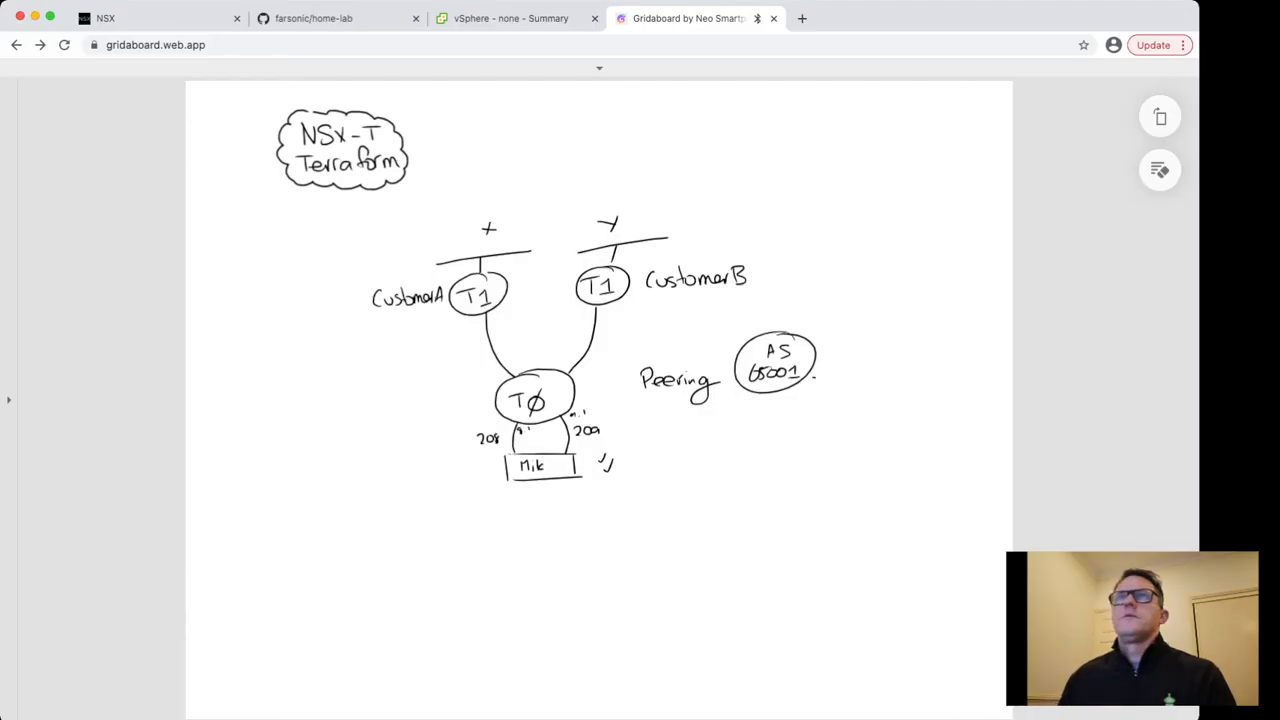
Step: Run git pull and ls in Terminal to confirm provider.tf locally, then start a terraform command
{"action": "left_click", "coordinate": [313, 18]}
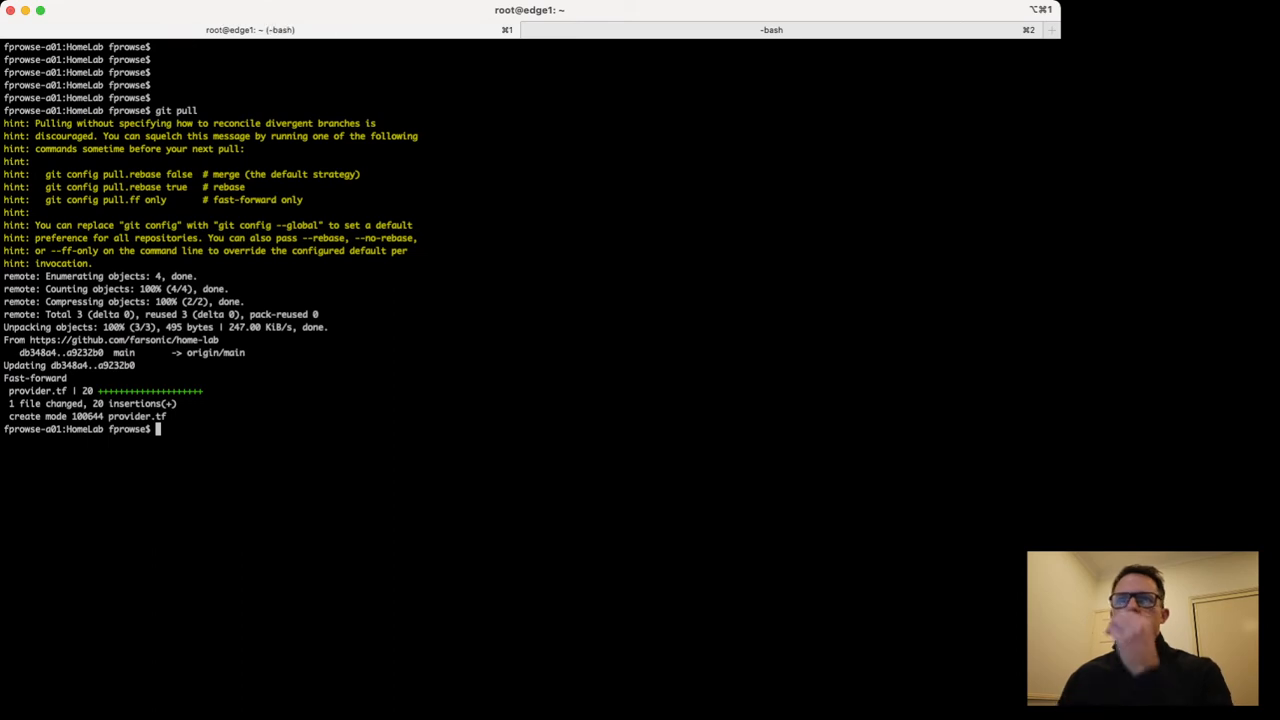
{"action": "type", "text": "ls"}
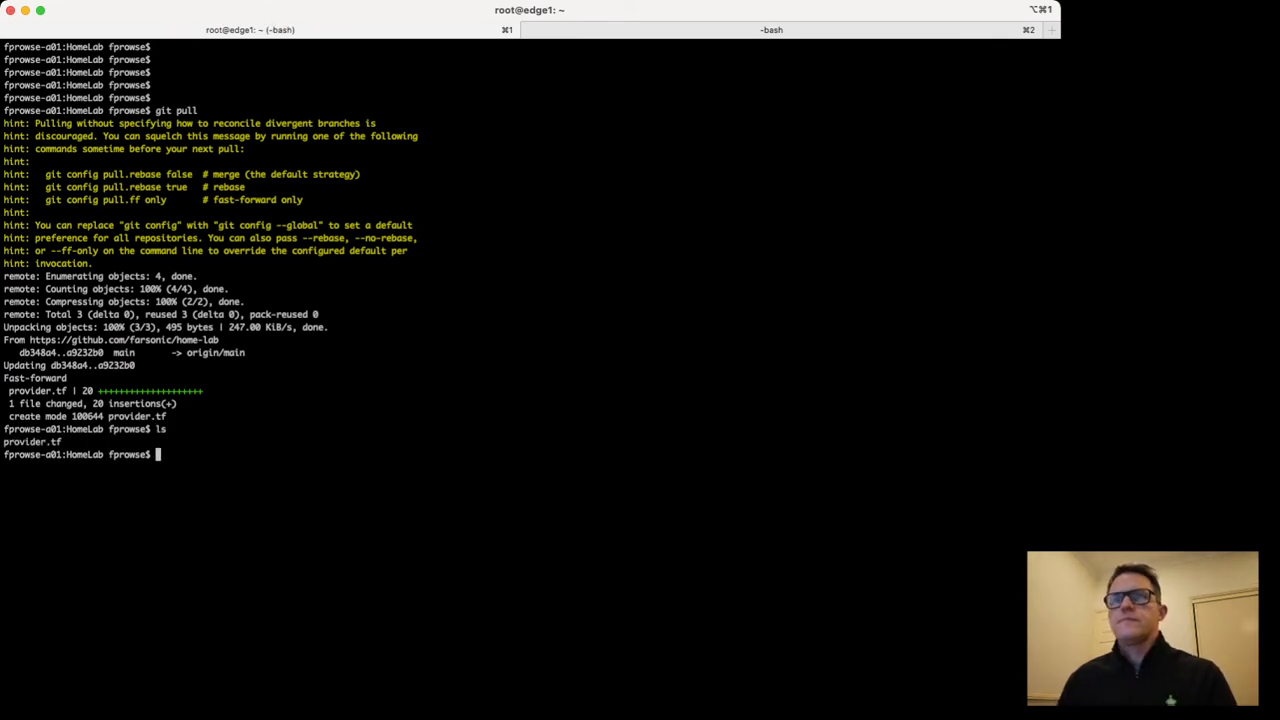
{"action": "type", "text": "terraform"}
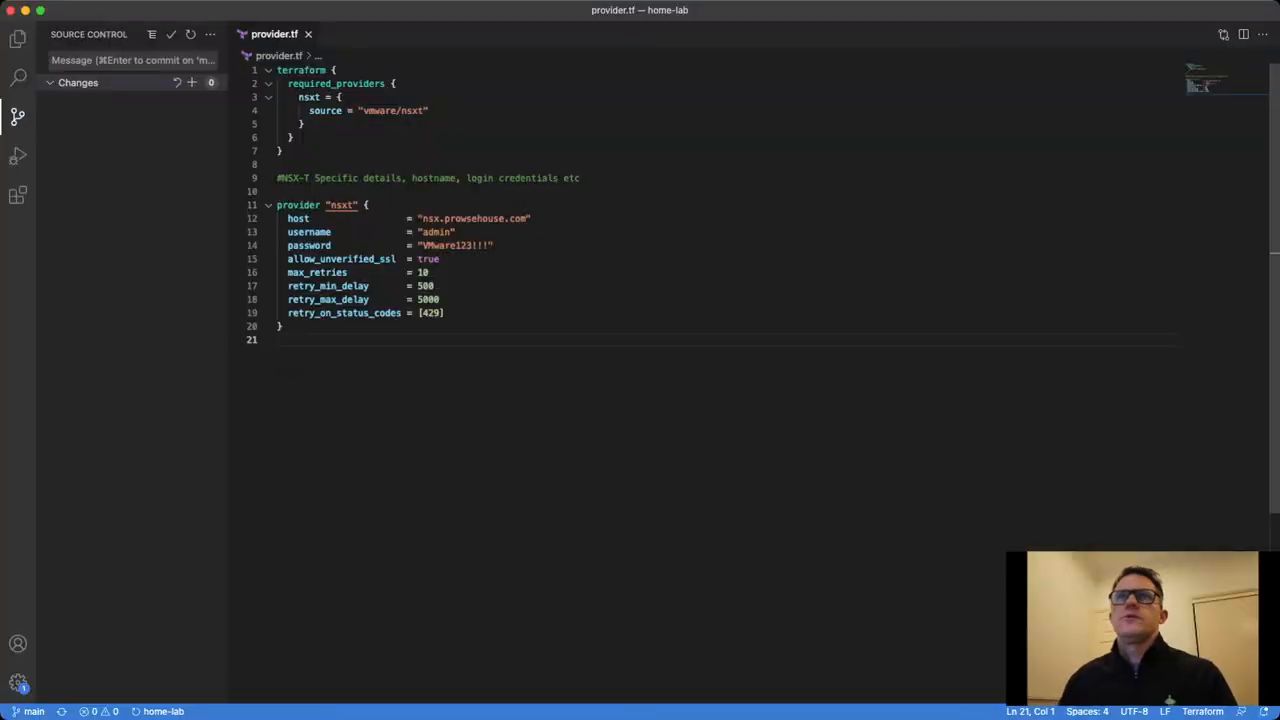
Step: Write infrastructure.tf with edge cluster, transport zone and edge node lookups plus the demo_dhcp server
{"action": "left_click", "coordinate": [18, 39]}
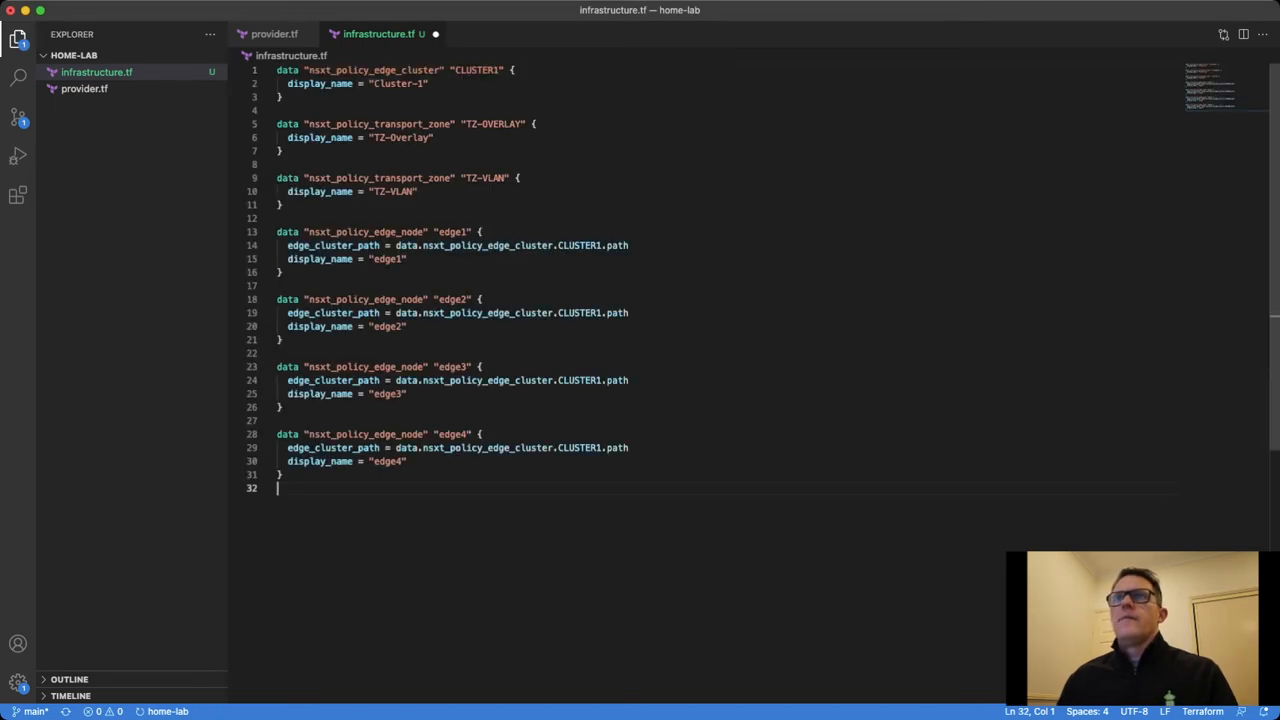
{"action": "key", "text": "Enter"}
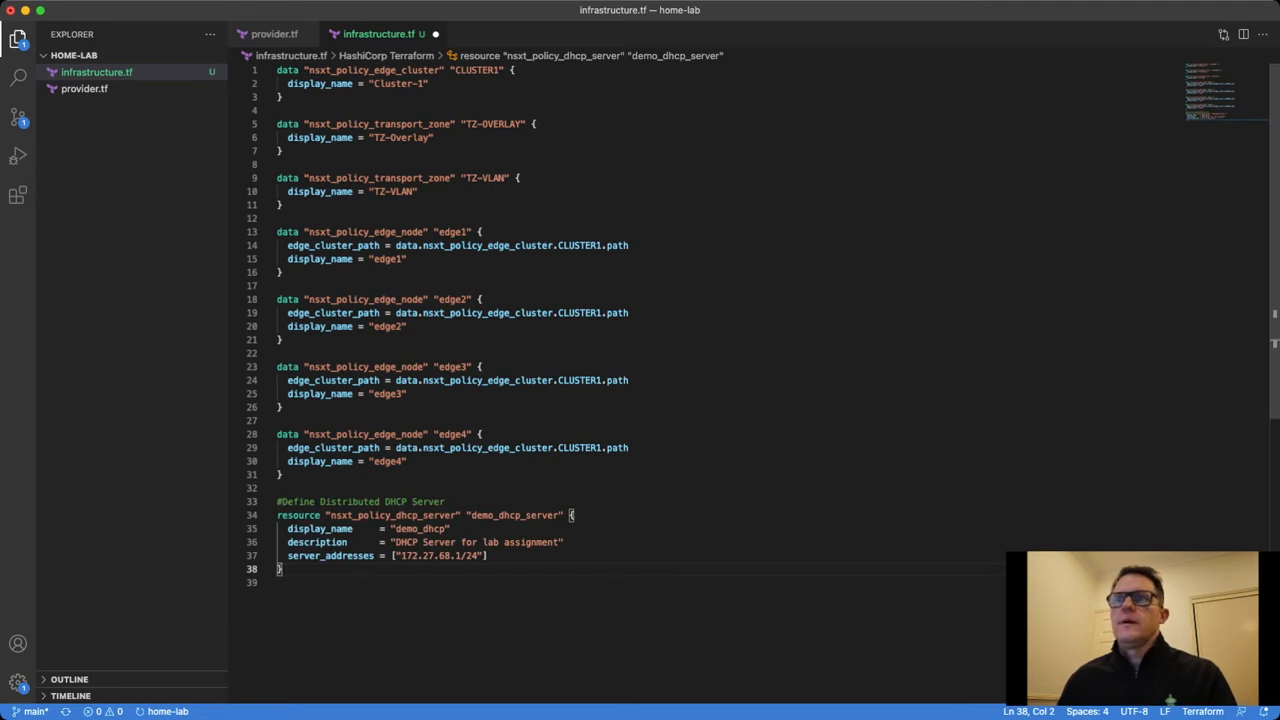
{"action": "key", "text": "enter"}
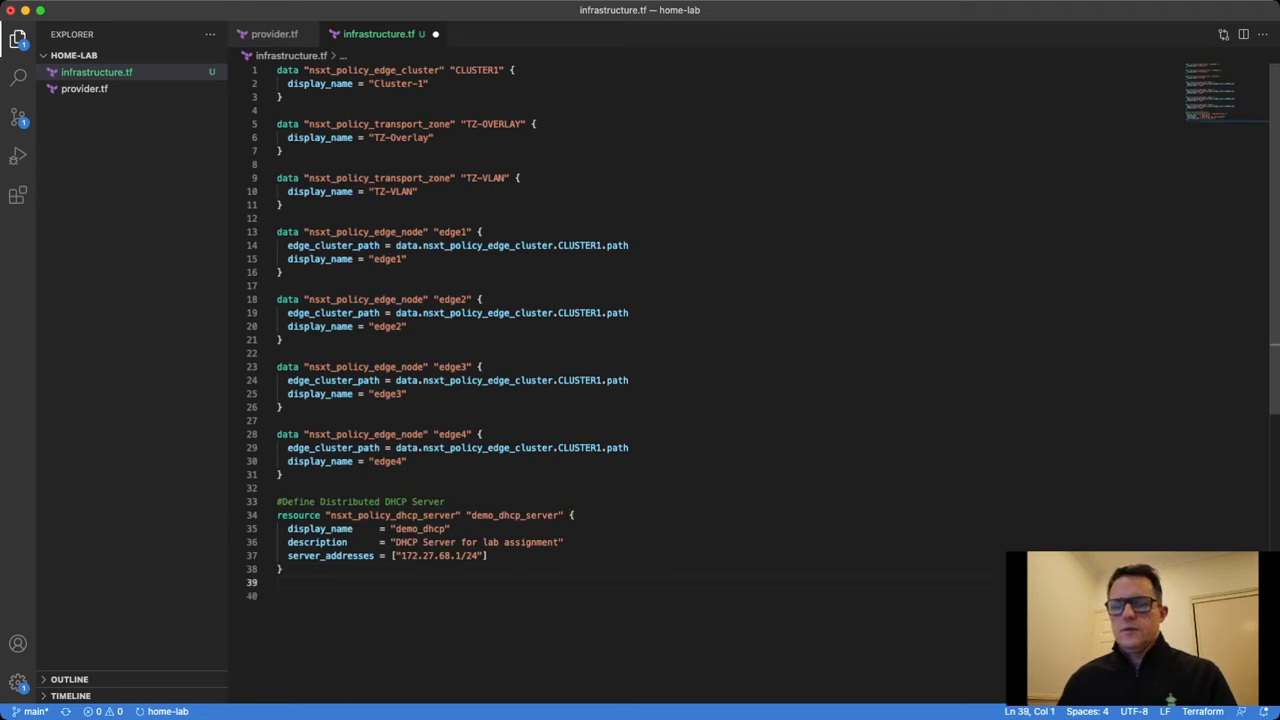
Step: Commit infrastructure.tf with a message about the added required infrastructure settings
{"action": "left_click", "coordinate": [17, 117]}
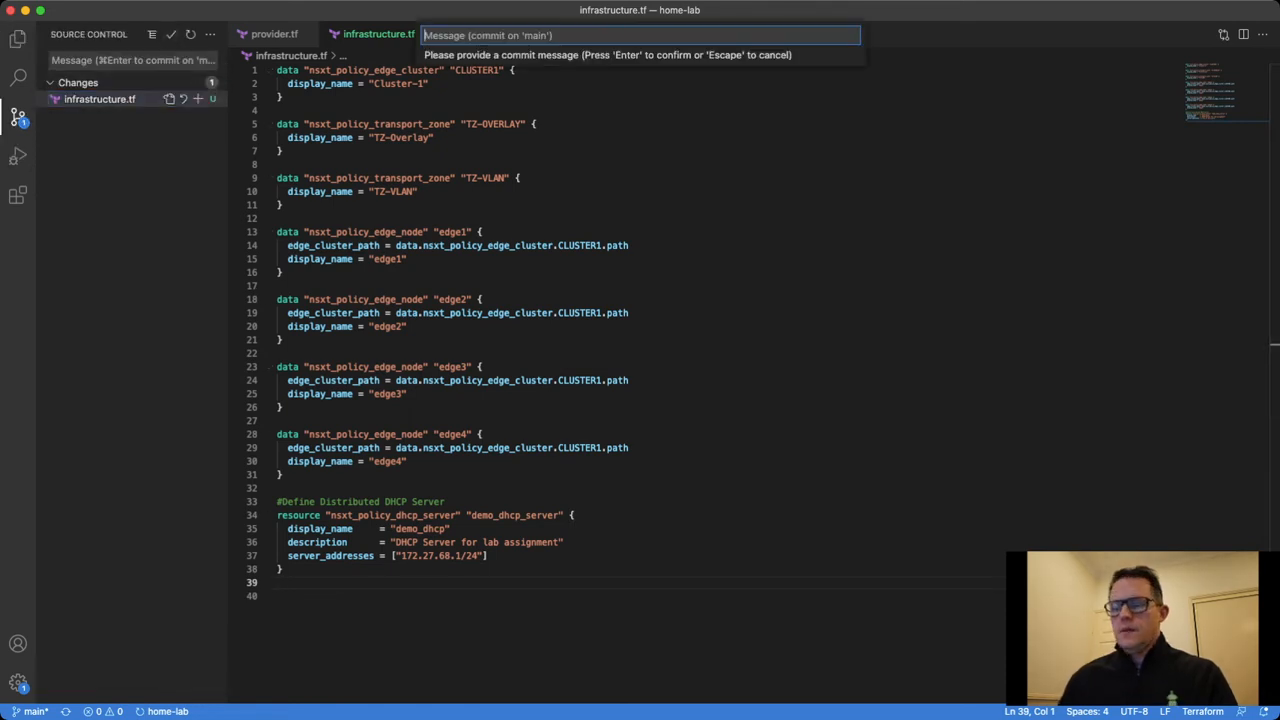
{"action": "type", "text": "added required infrastructure serty"}
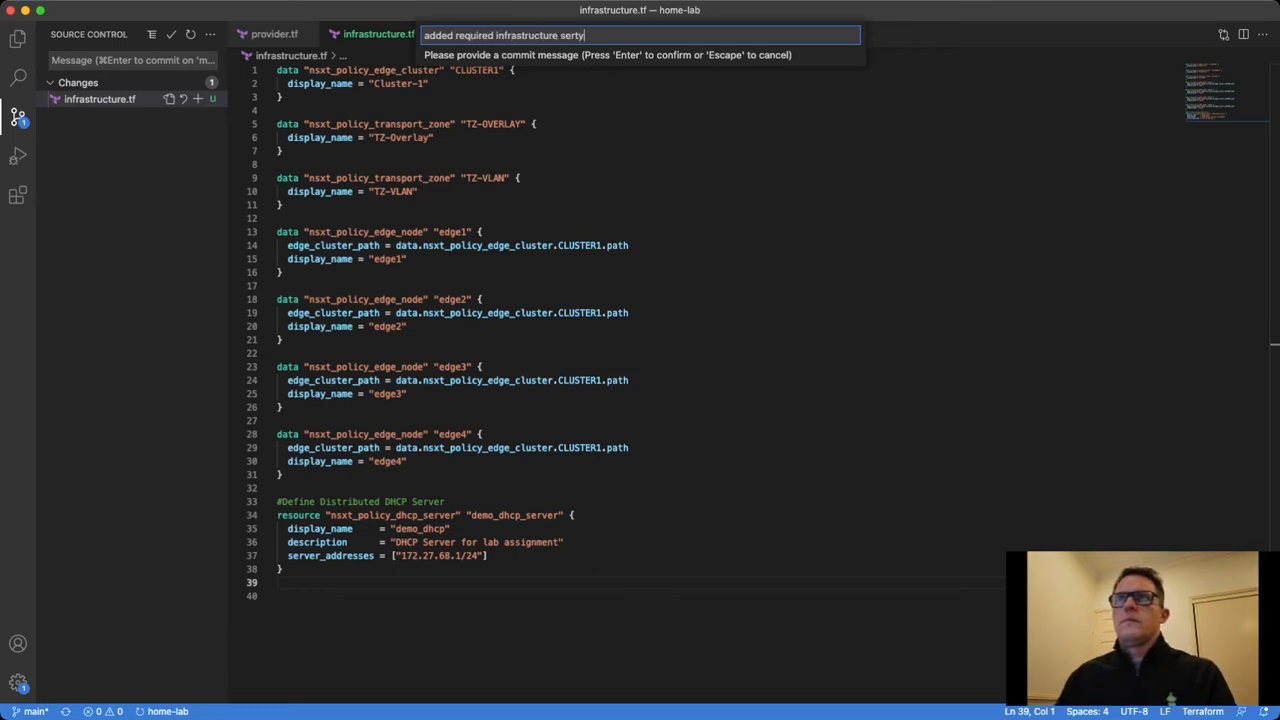
{"action": "type", "text": "settin"}
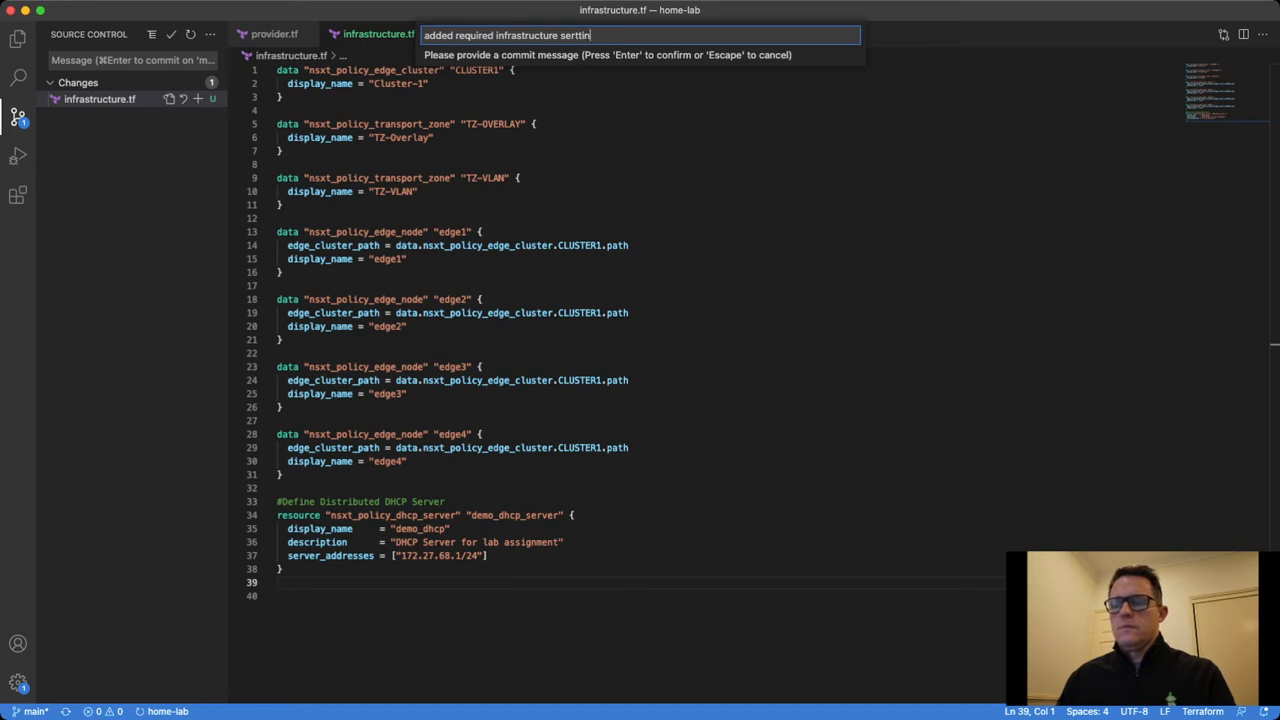
{"action": "key", "text": "Enter"}
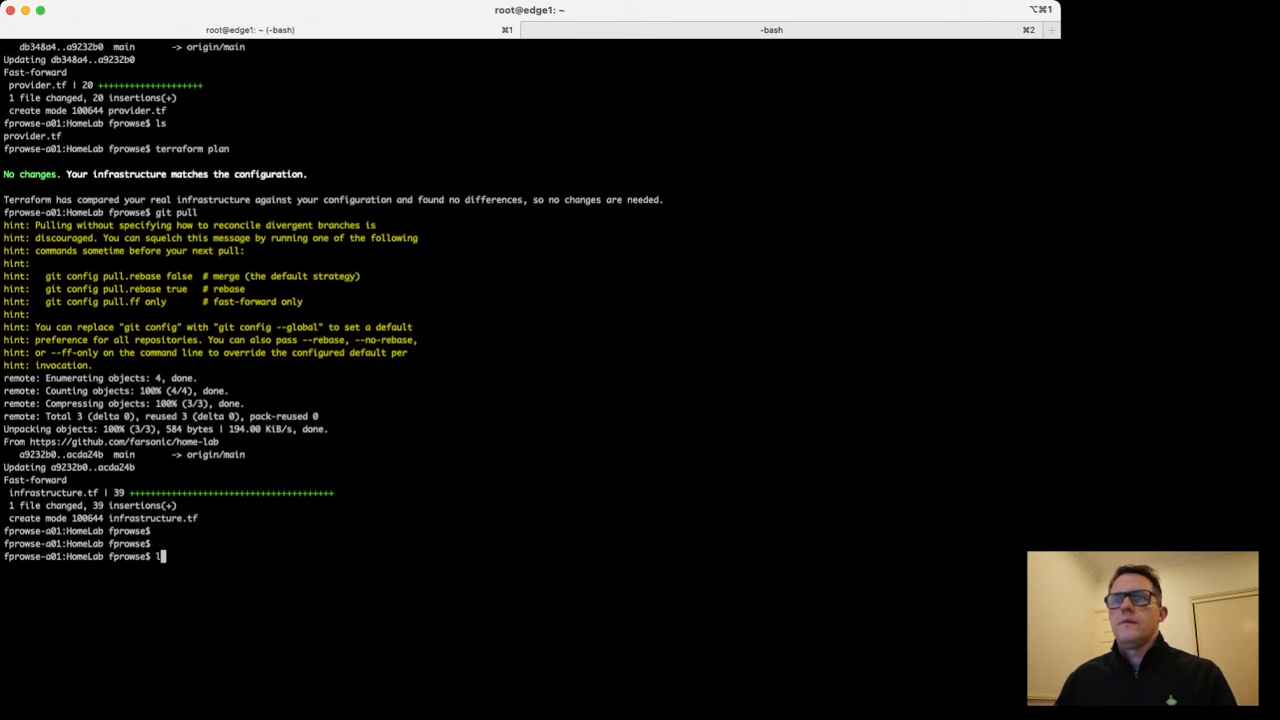
Step: Run terraform plan listing demo_dhcp_server for creation, then terraform apply and answer yes
{"action": "type", "text": "terraform plan"}
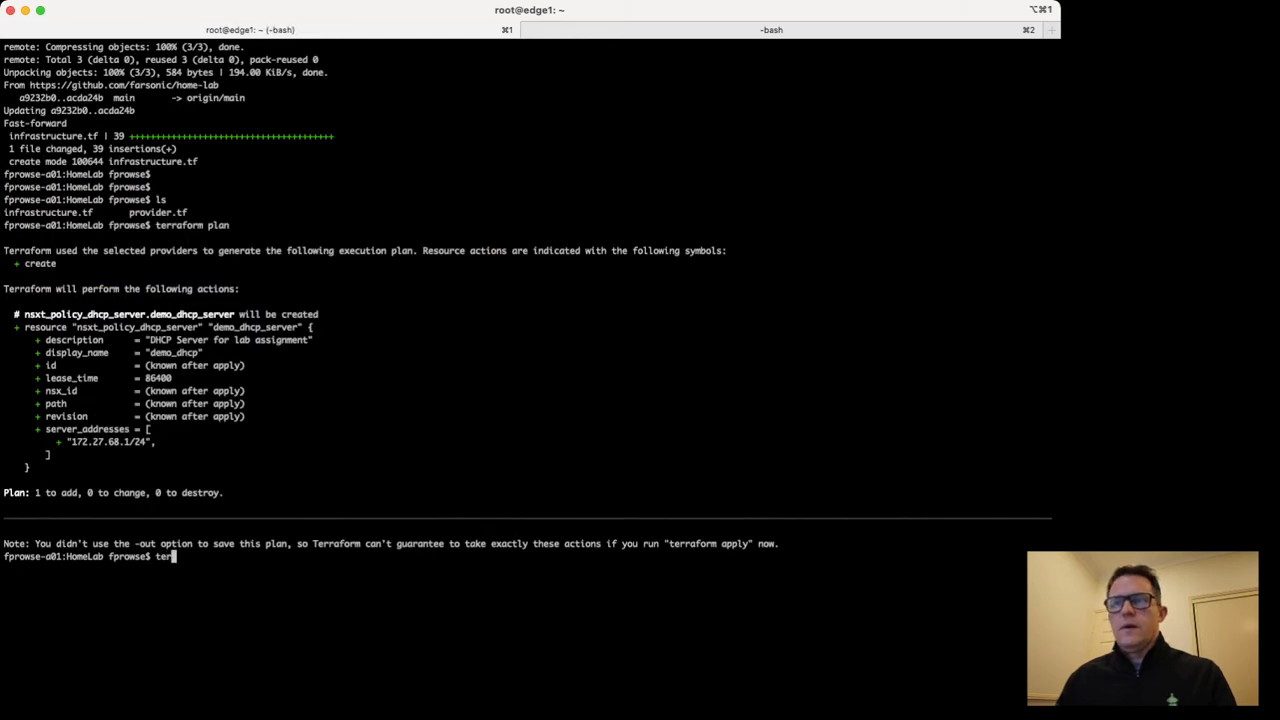
{"action": "type", "text": "raform appl"}
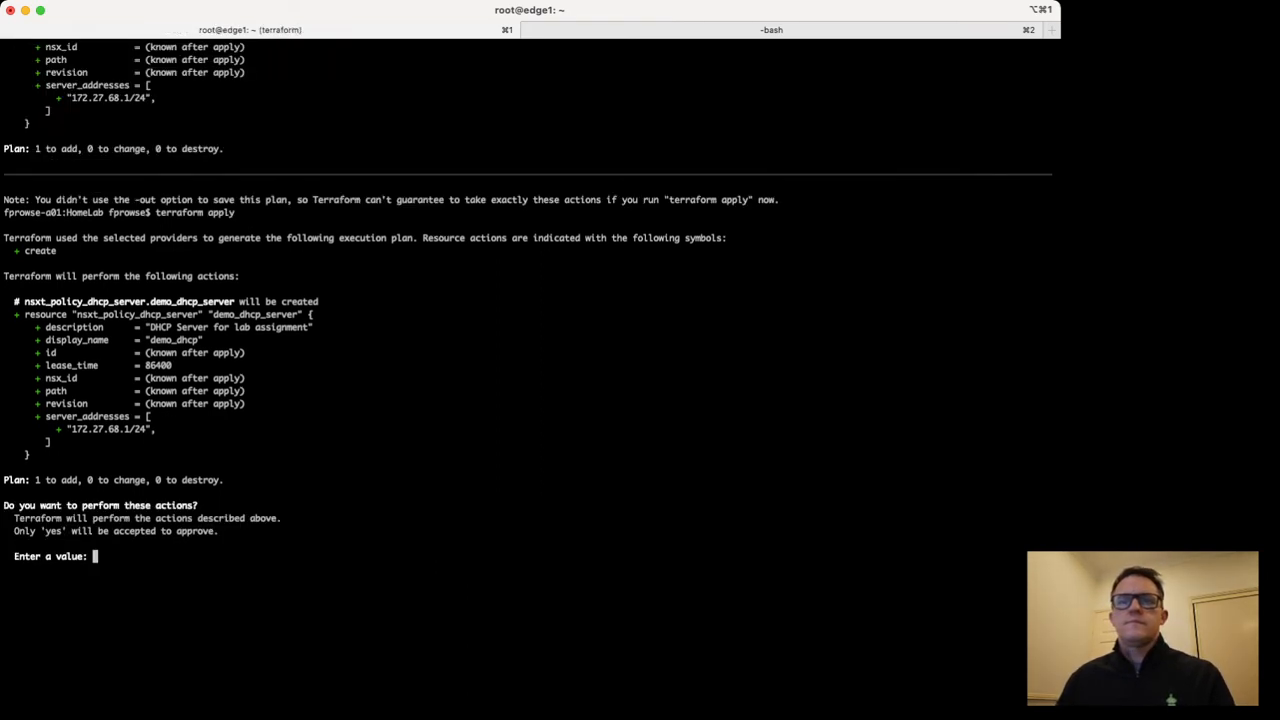
{"action": "type", "text": "yes"}
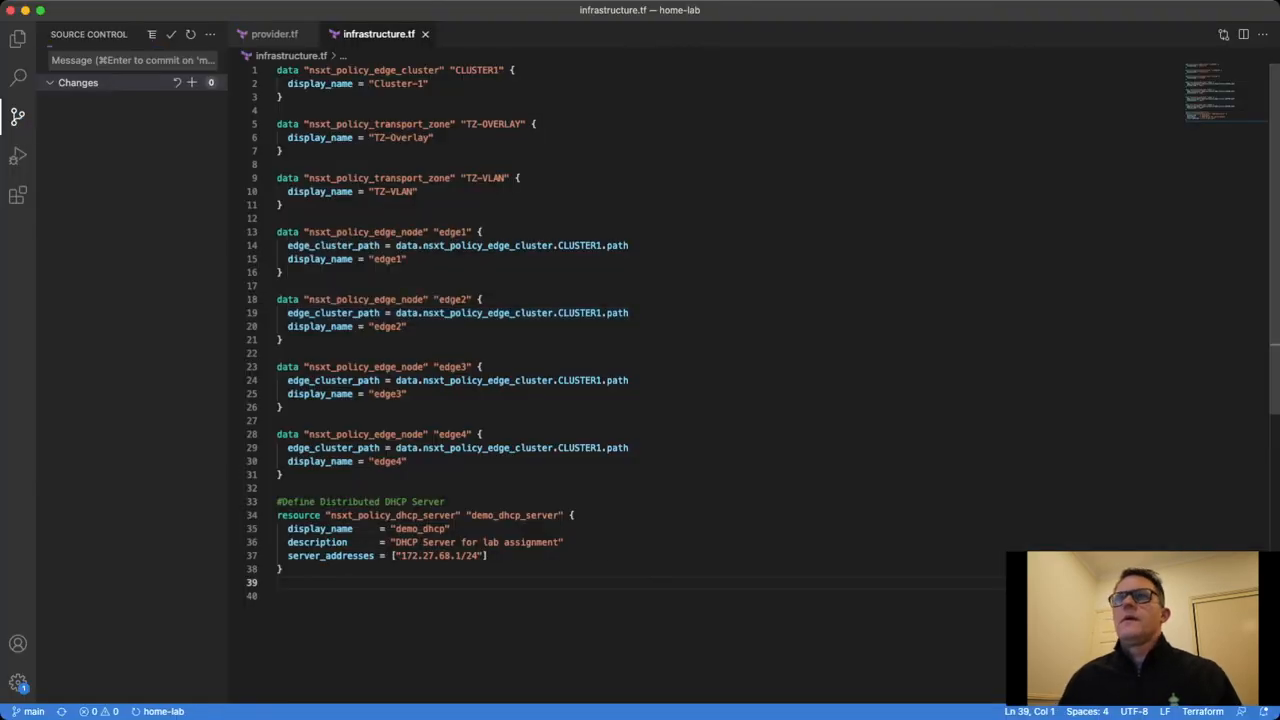
Step: Create Peering_T0.tf with two peering VLAN segments, a BGP-enabled Peering T0, redistribution and interfaces
{"action": "left_click", "coordinate": [17, 38]}
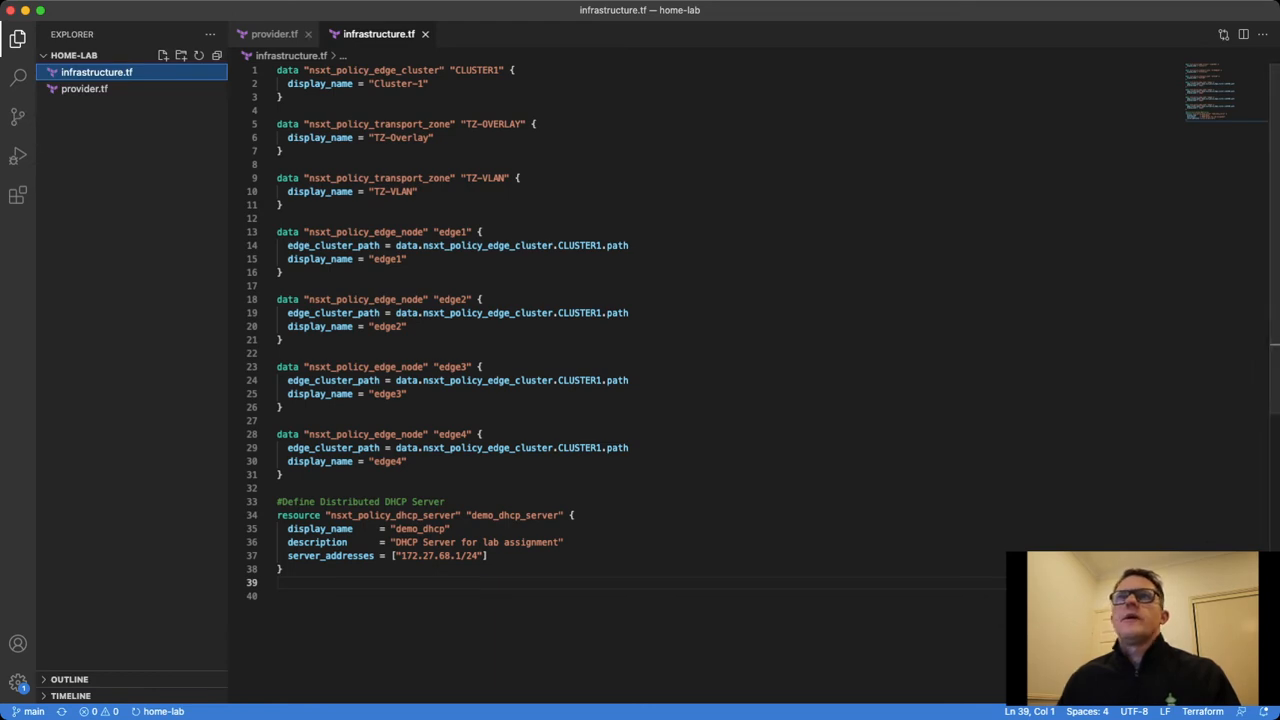
{"action": "left_click", "coordinate": [162, 55]}
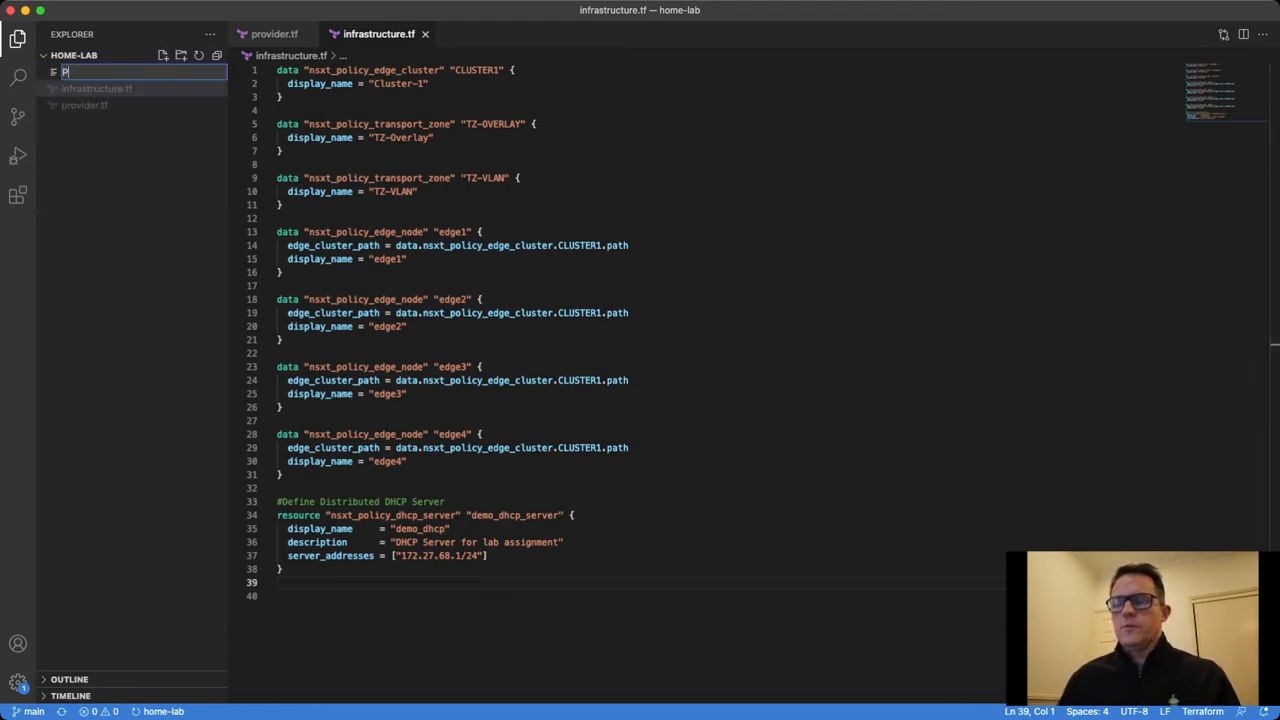
{"action": "type", "text": "eering."}
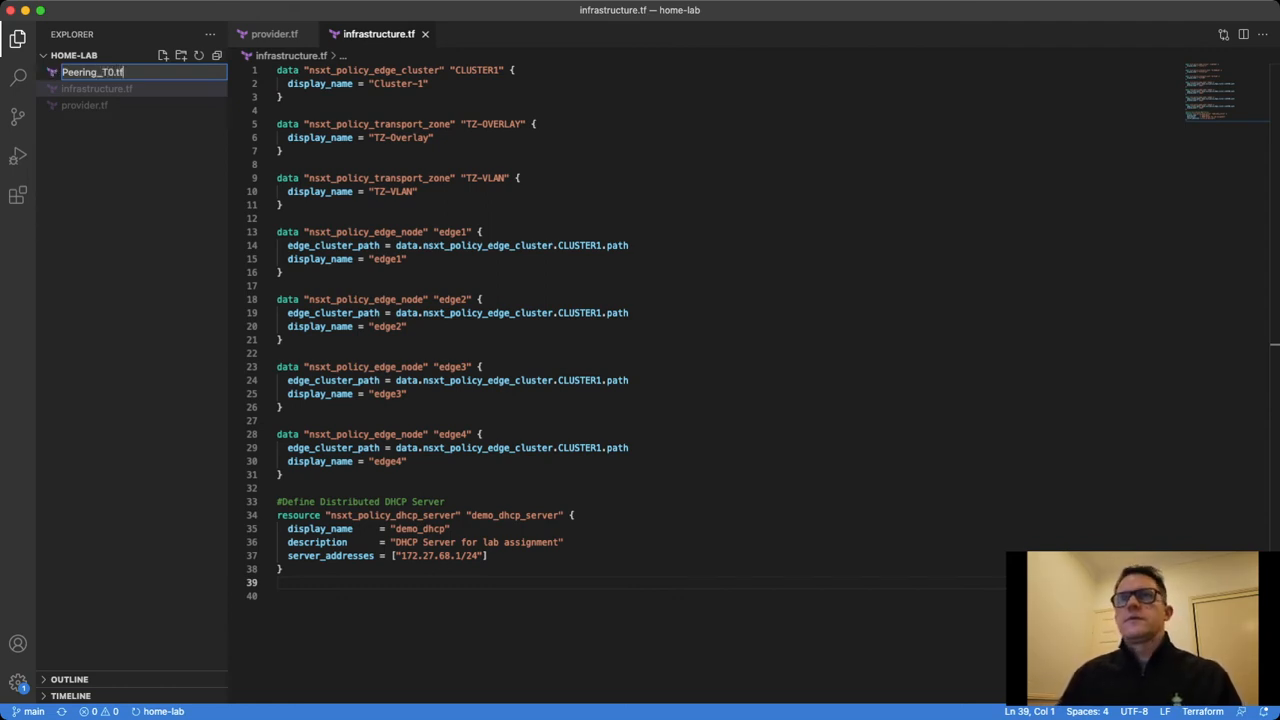
{"action": "key", "text": "enter"}
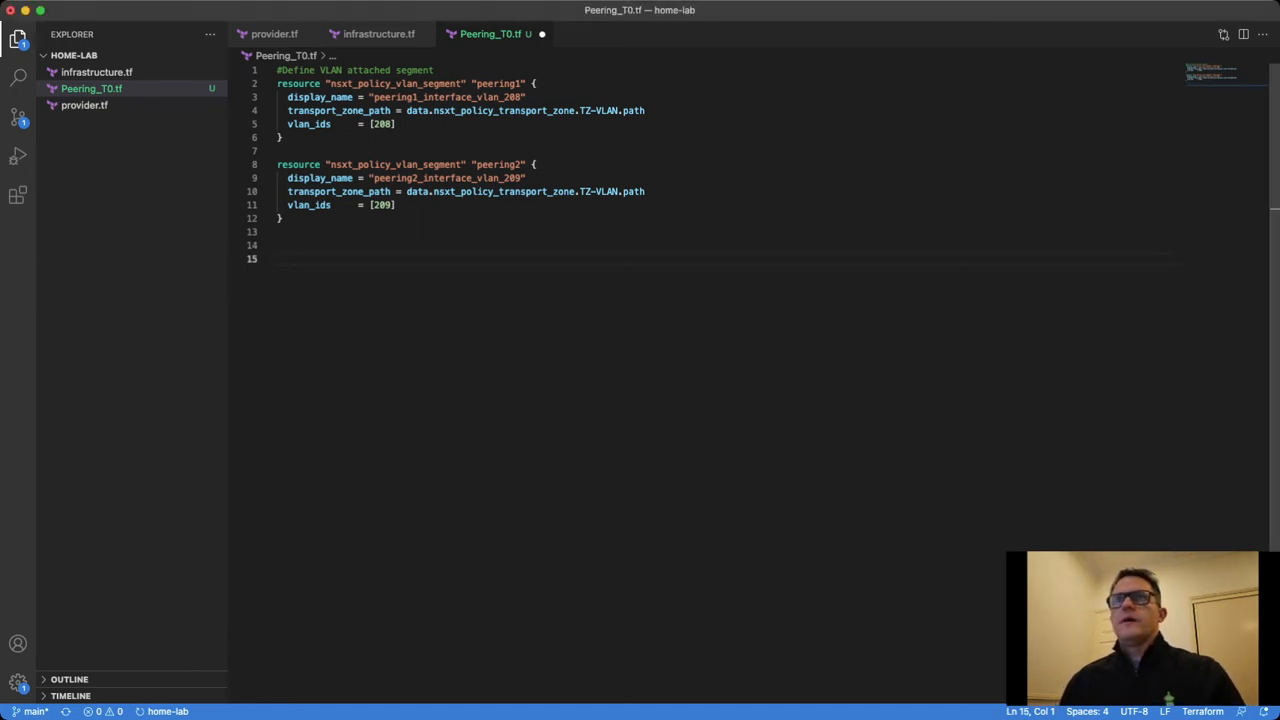
{"action": "type", "text": "#Define T0 Core Router, name, cluster relationship an BGP AS number"}
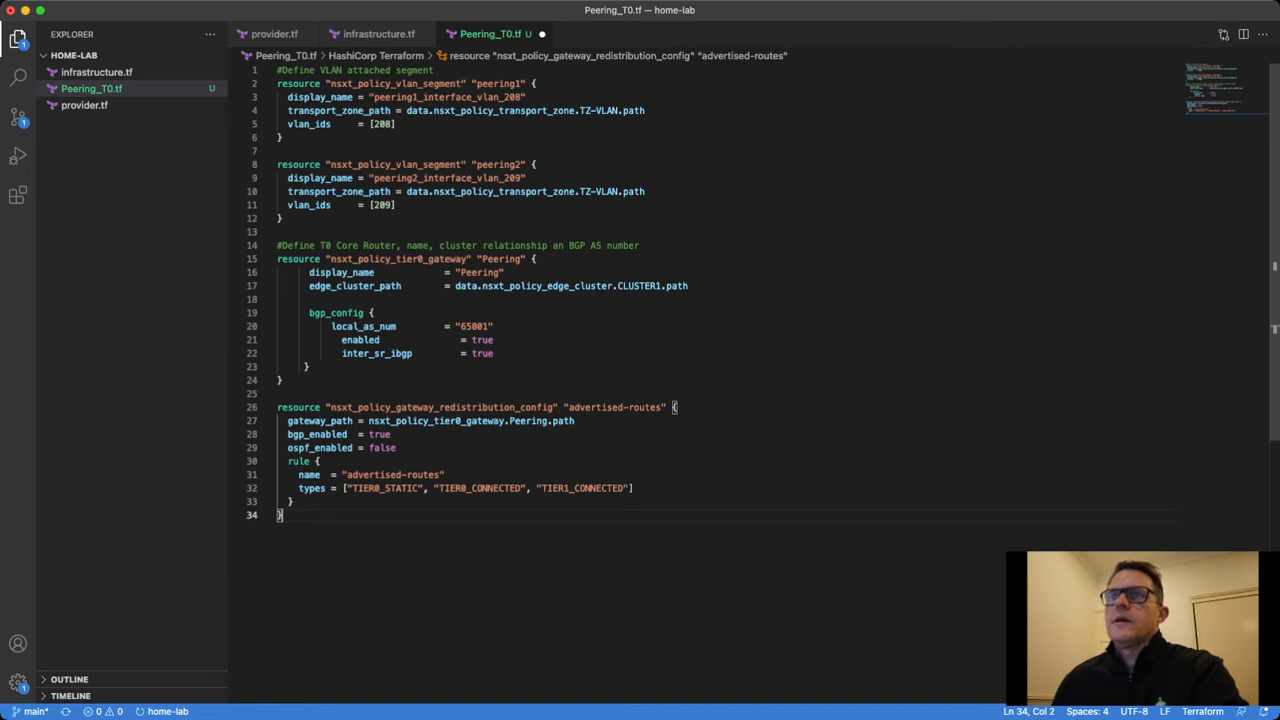
{"action": "key", "text": "Enter"}
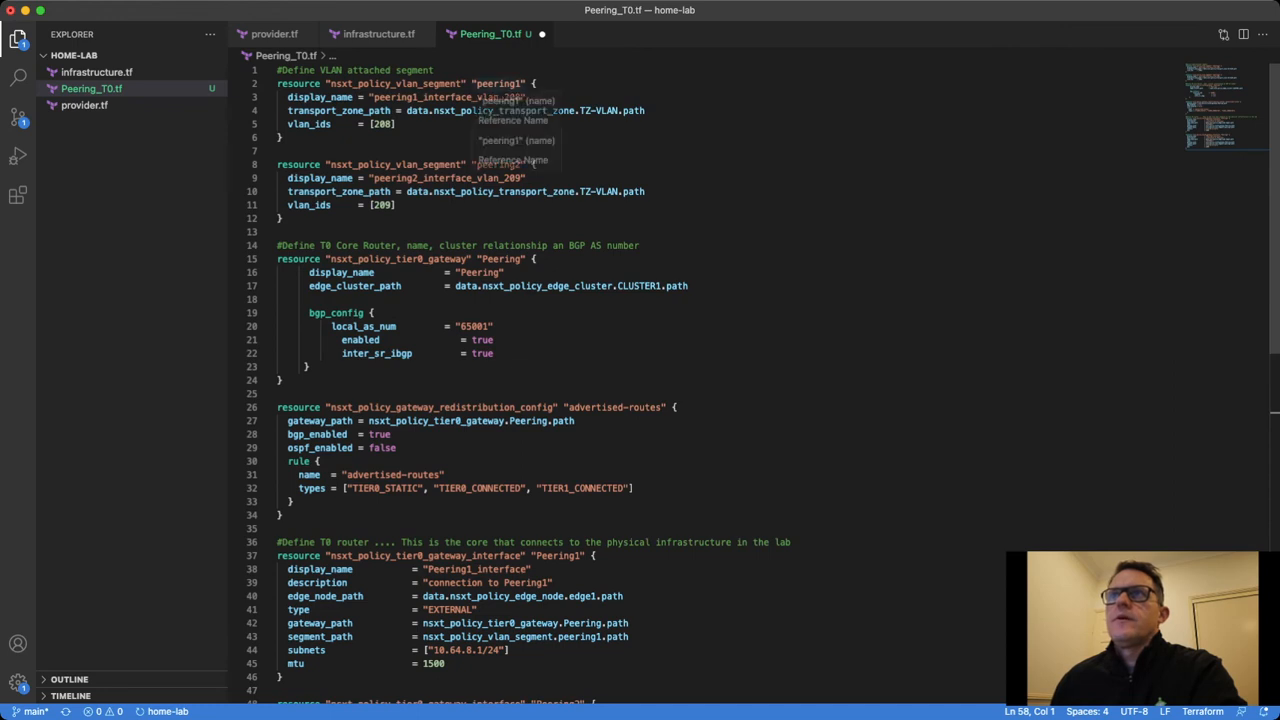
{"action": "scroll", "scroll_direction": "down", "scroll_amount": 3}
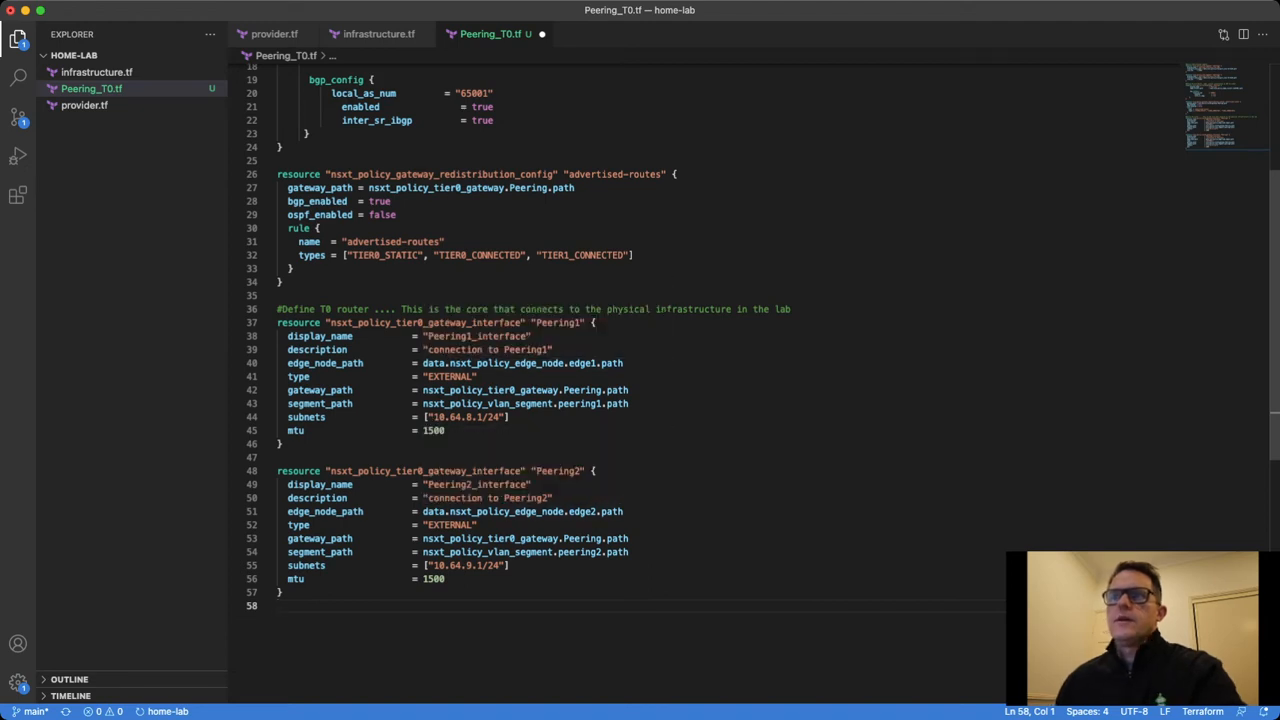
{"action": "scroll", "scroll_direction": "down", "scroll_amount": 3}
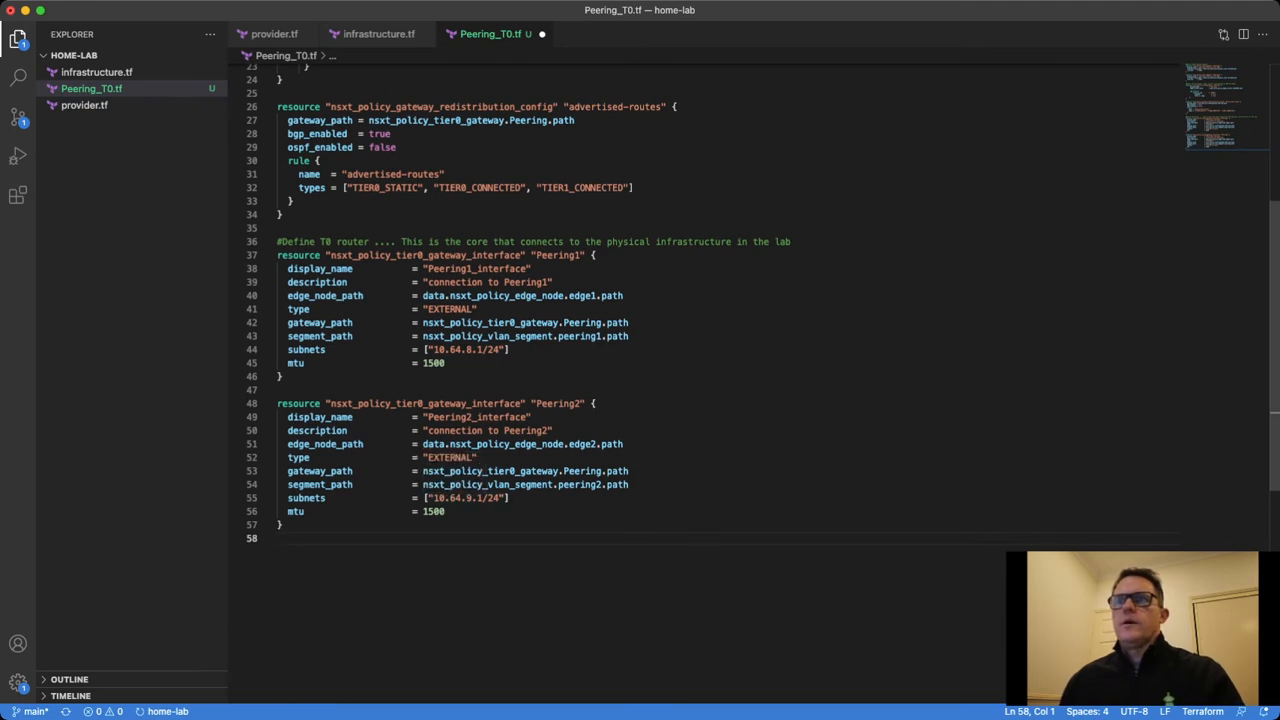
{"action": "key", "text": "enter"}
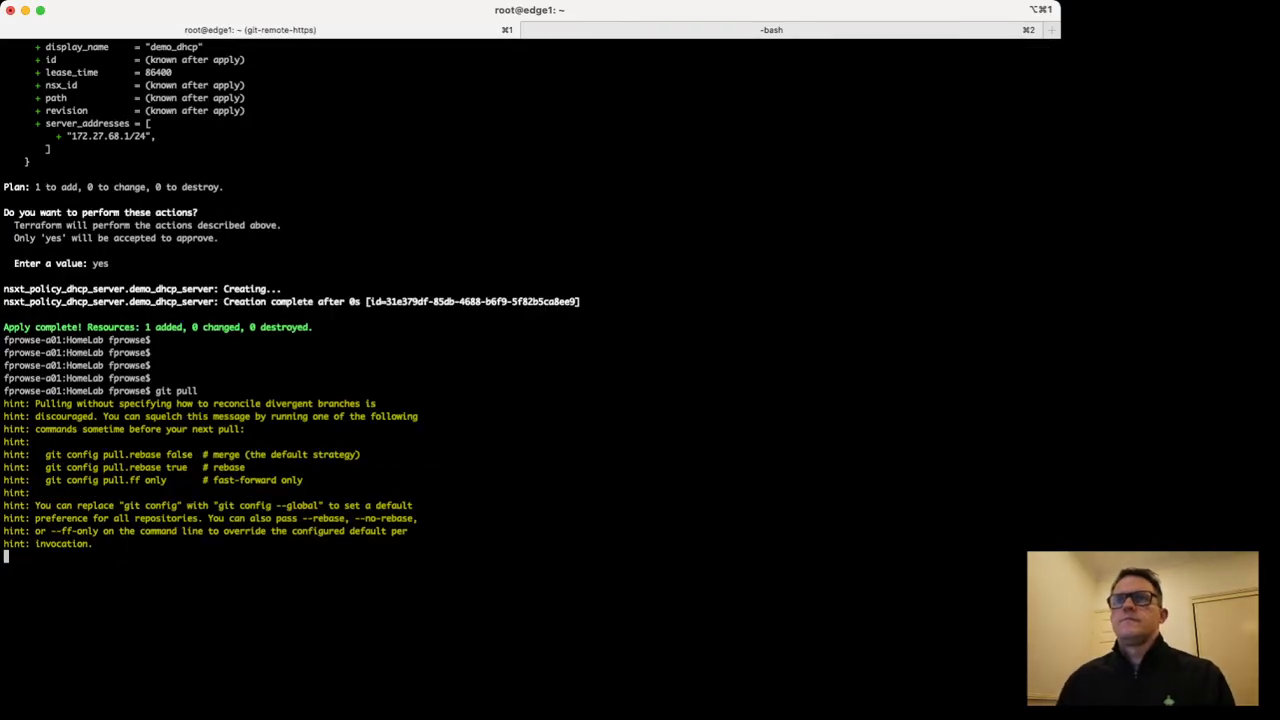
Step: Run terraform plan to preview eight peering resources, then terraform apply and confirm yes
{"action": "type", "text": "terraform pl"}
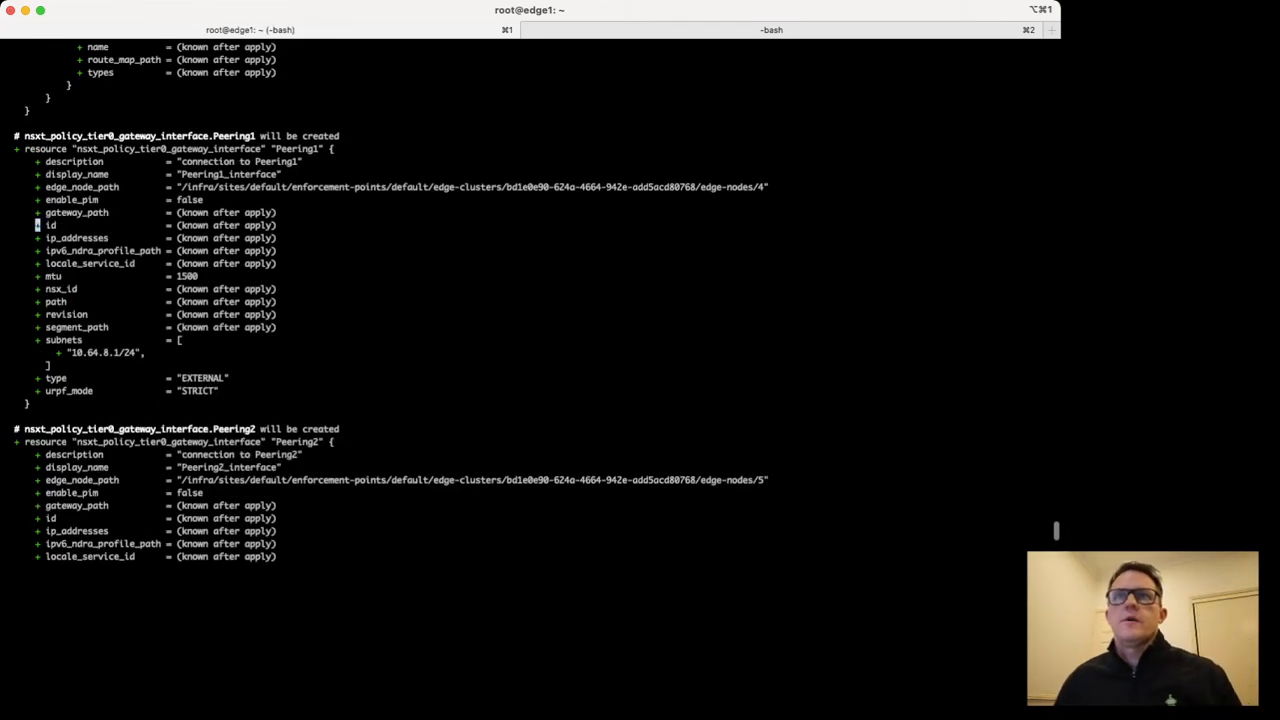
{"action": "scroll", "scroll_direction": "down", "scroll_amount": 3}
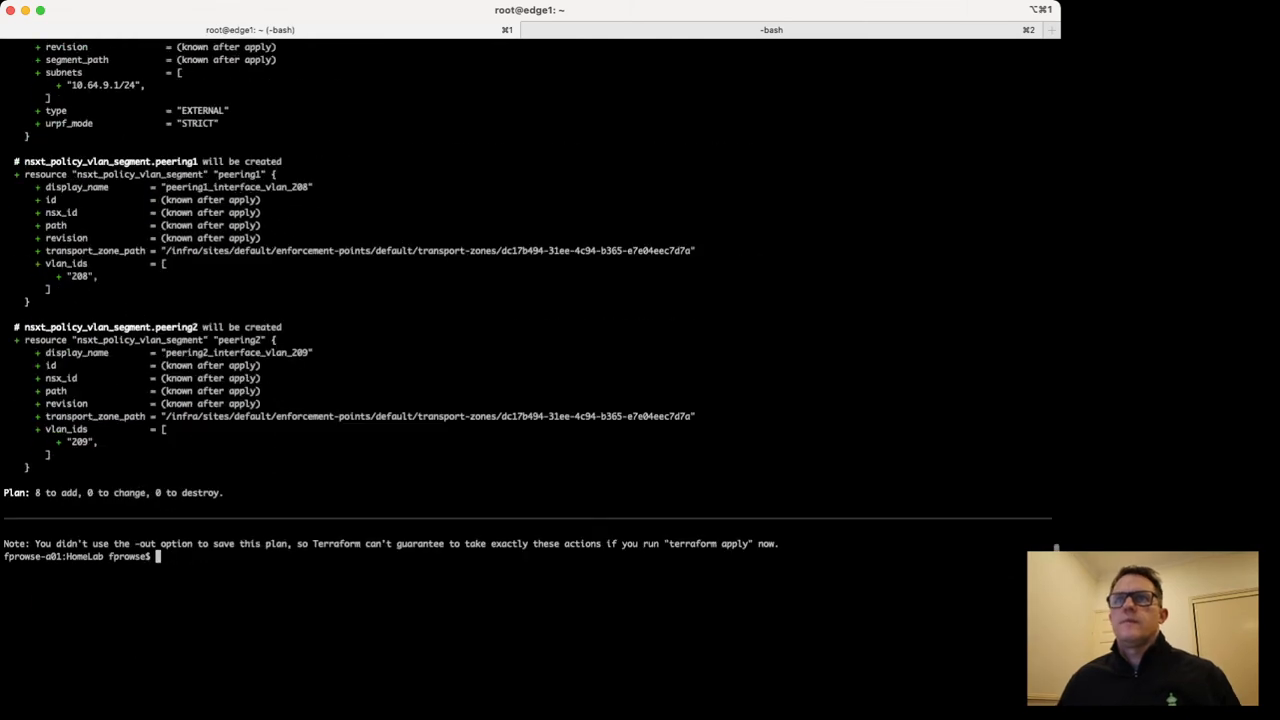
{"action": "type", "text": "terraform"}
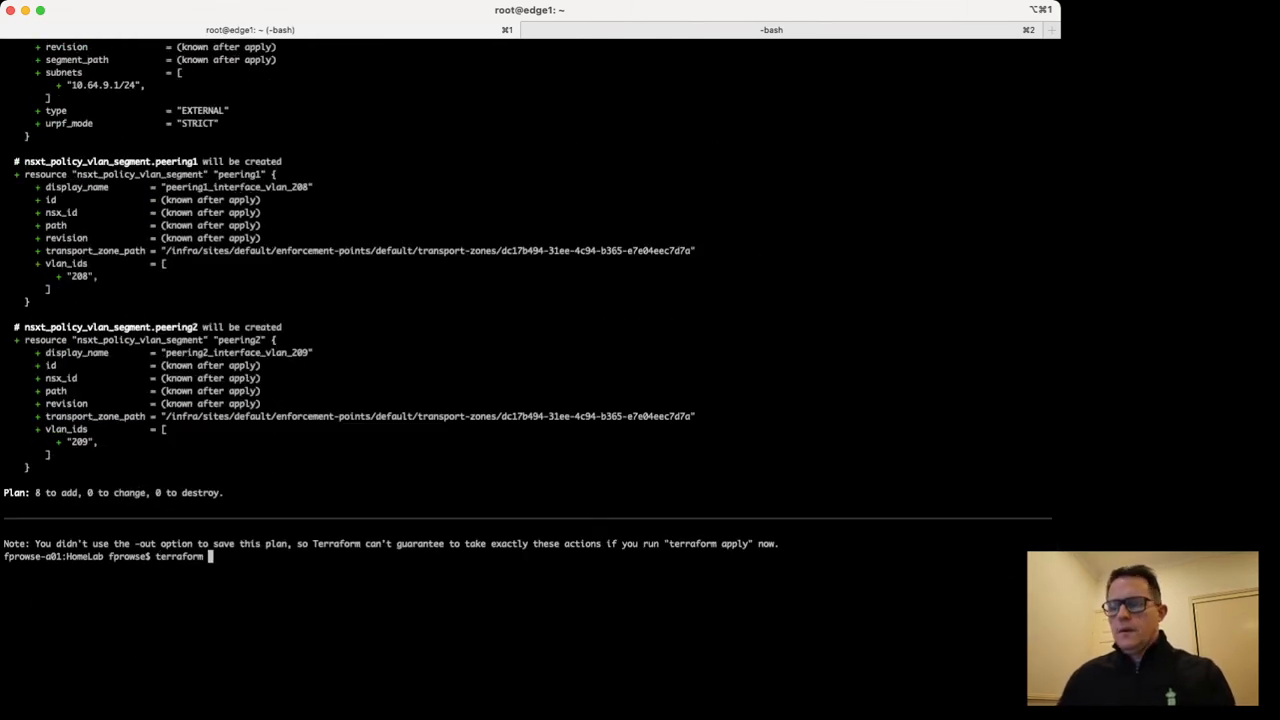
{"action": "type", "text": "apply"}
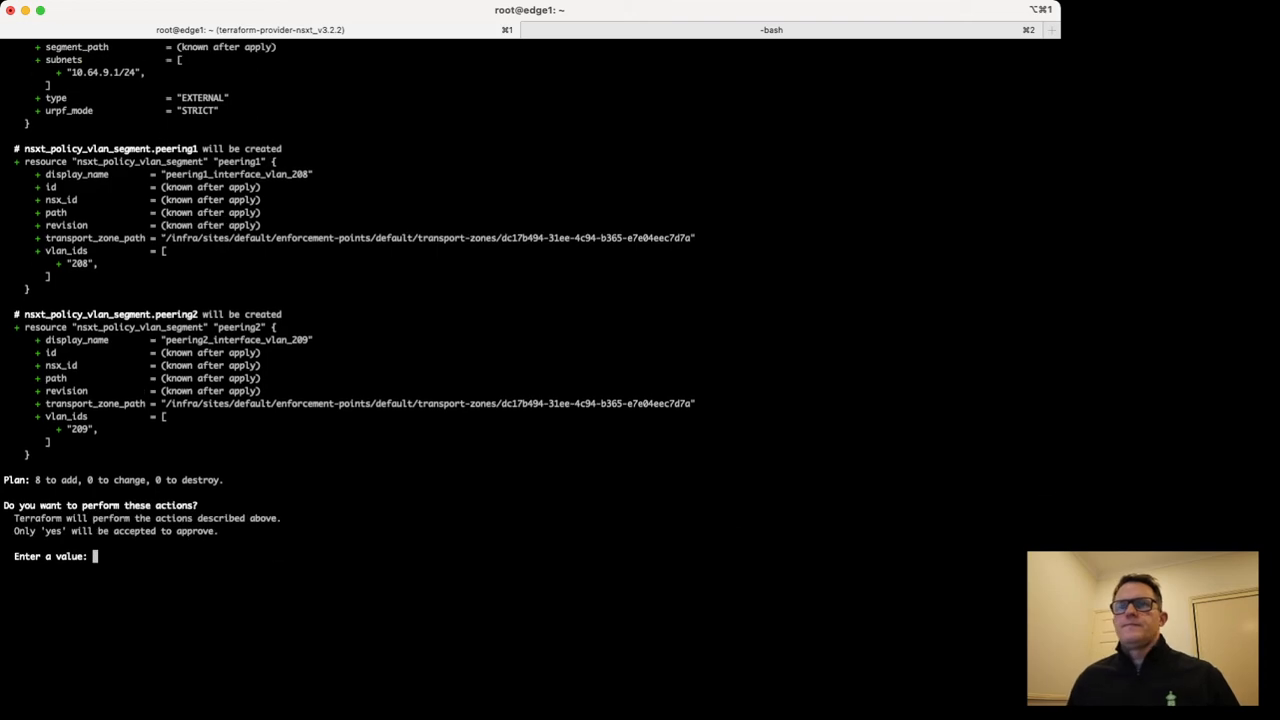
{"action": "type", "text": "yes"}
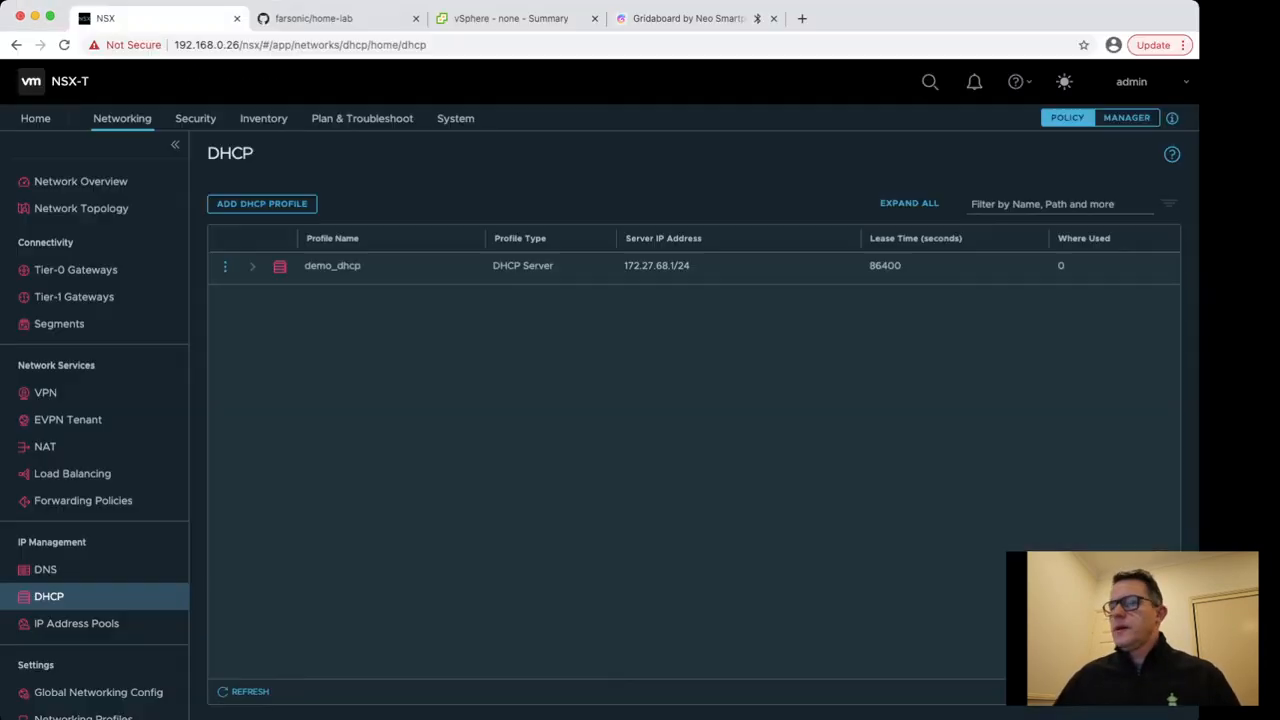
Step: View the Peering tier-0 in Network Topology and Tier-0 Gateways, expanding its two interfaces and BGP
{"action": "left_click", "coordinate": [81, 208]}
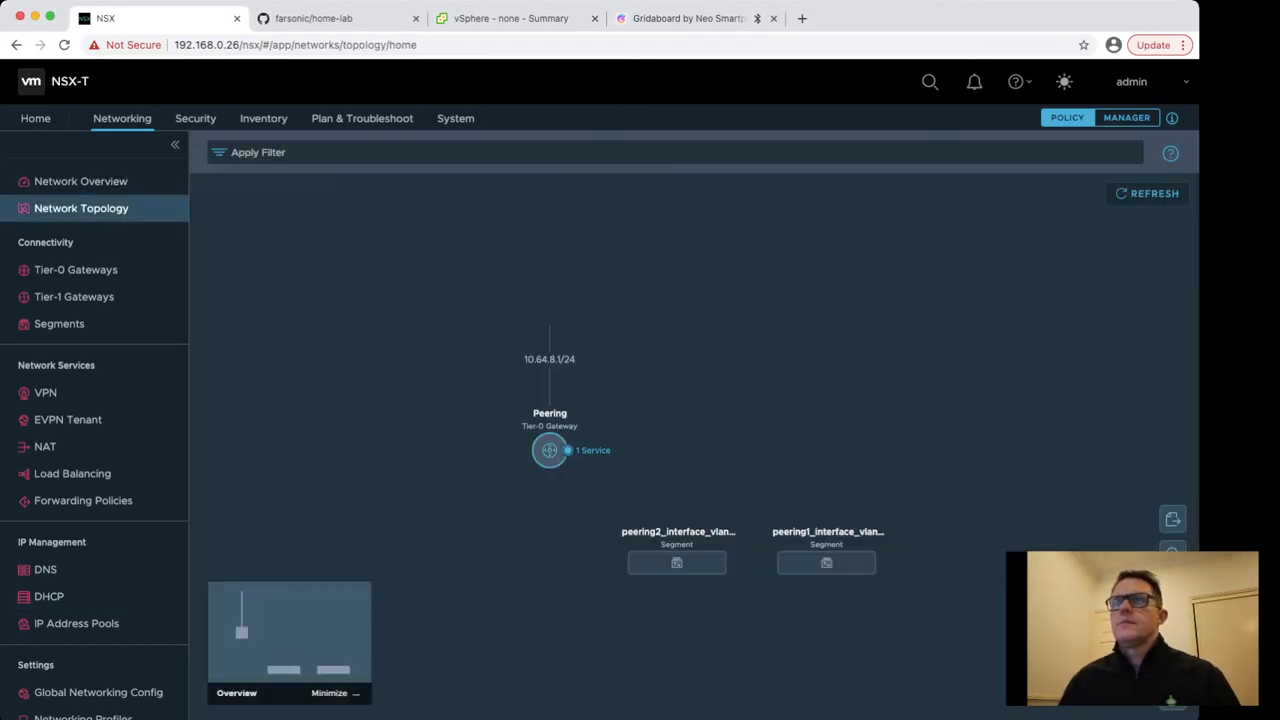
{"action": "mouse_move", "coordinate": [549, 449]}
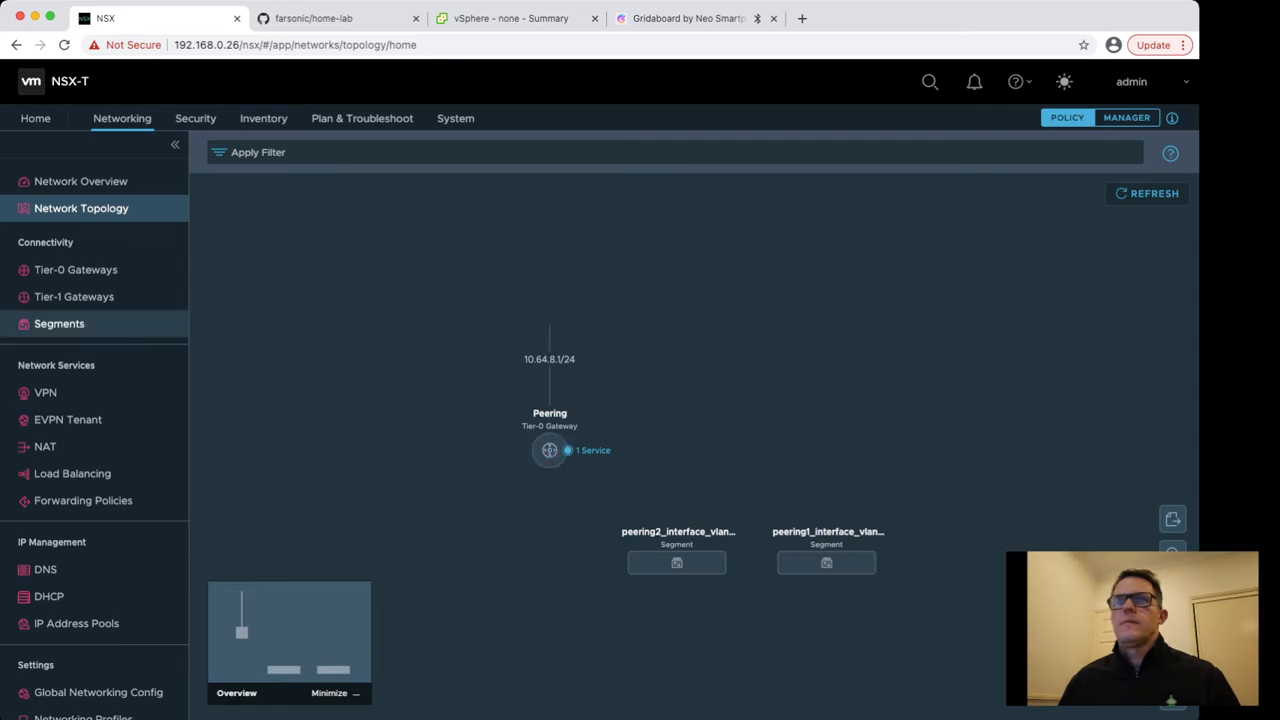
{"action": "left_click", "coordinate": [59, 323]}
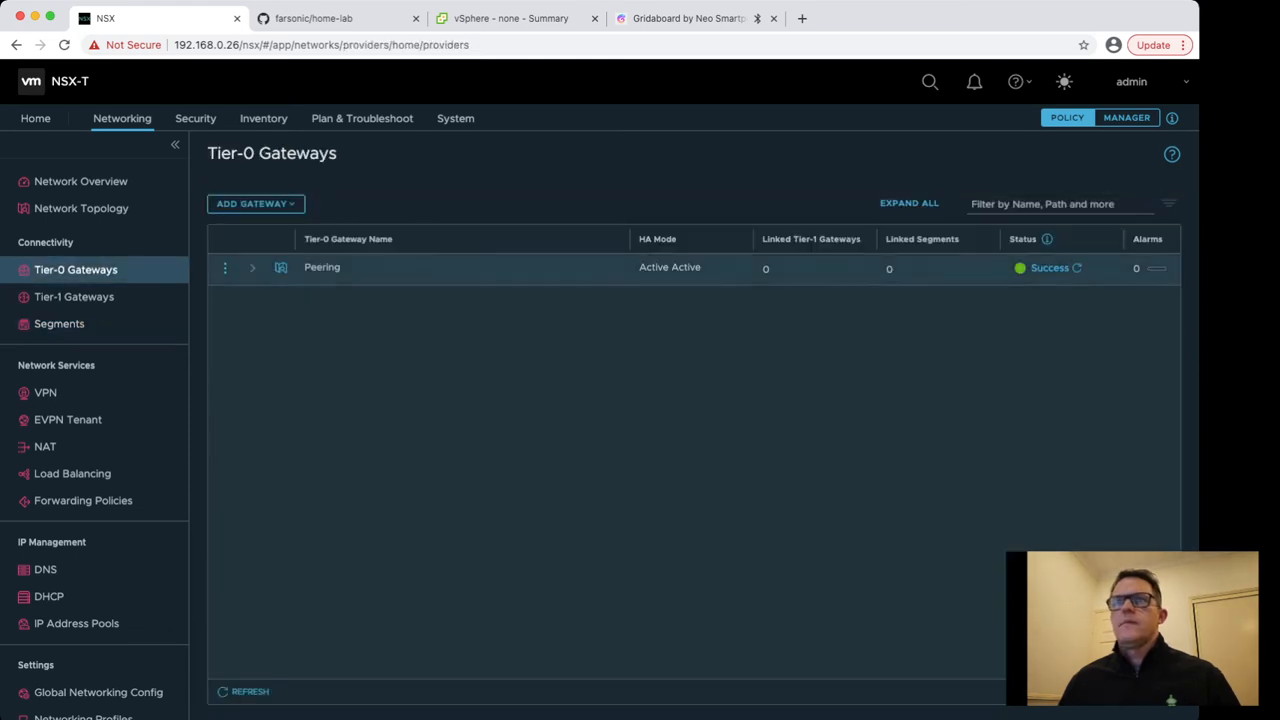
{"action": "left_click", "coordinate": [252, 267]}
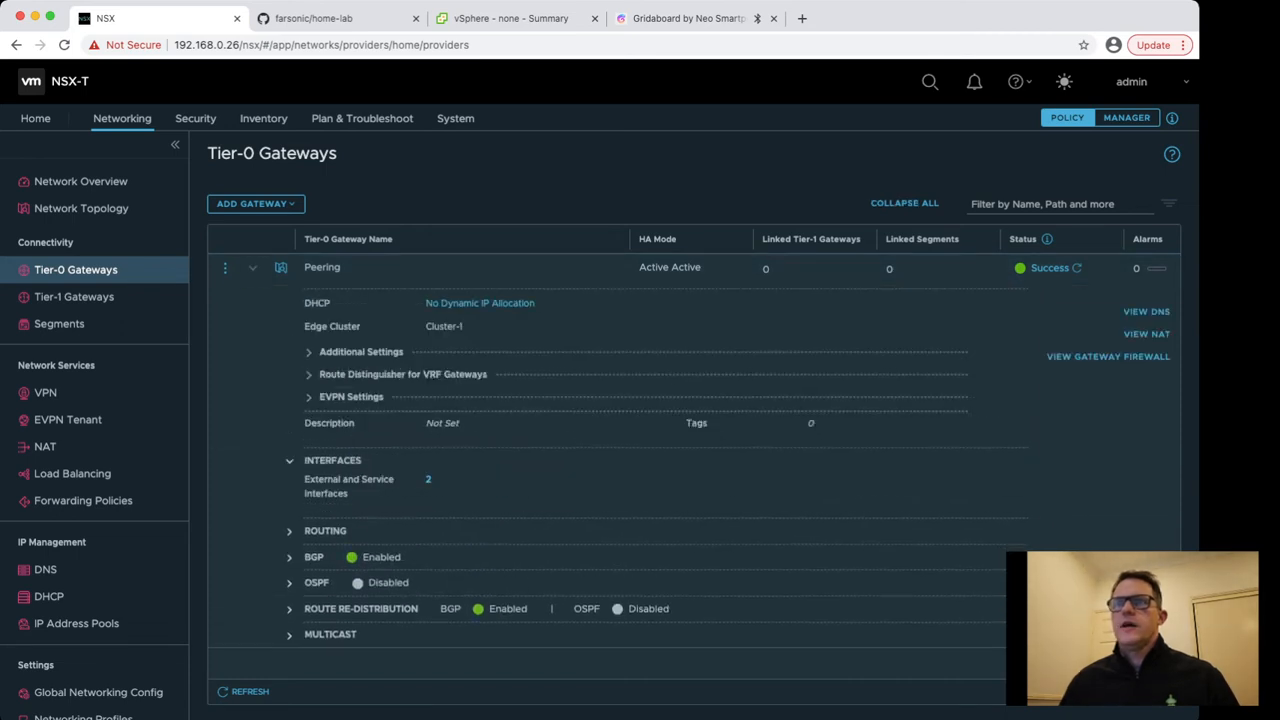
{"action": "left_click", "coordinate": [427, 479]}
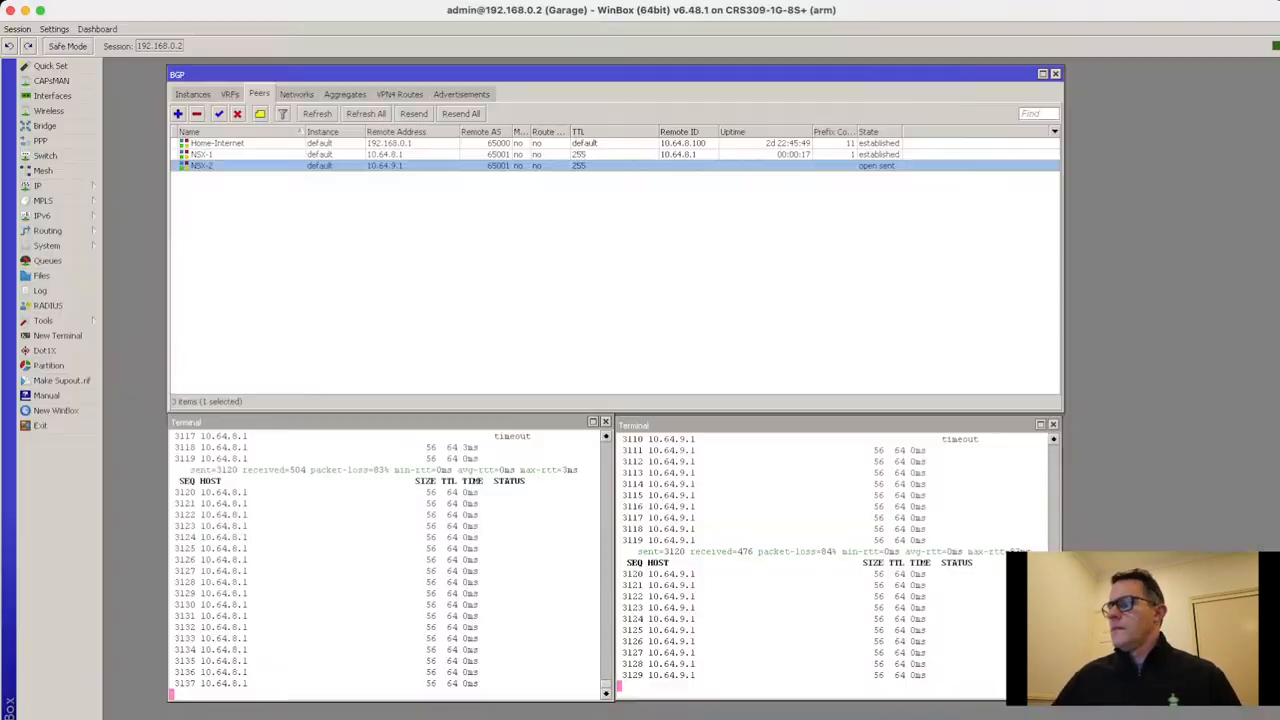
Step: Return to NSX-T Manager showing the Peering gateway's details with BGP enabled
{"action": "left_click", "coordinate": [300, 154]}
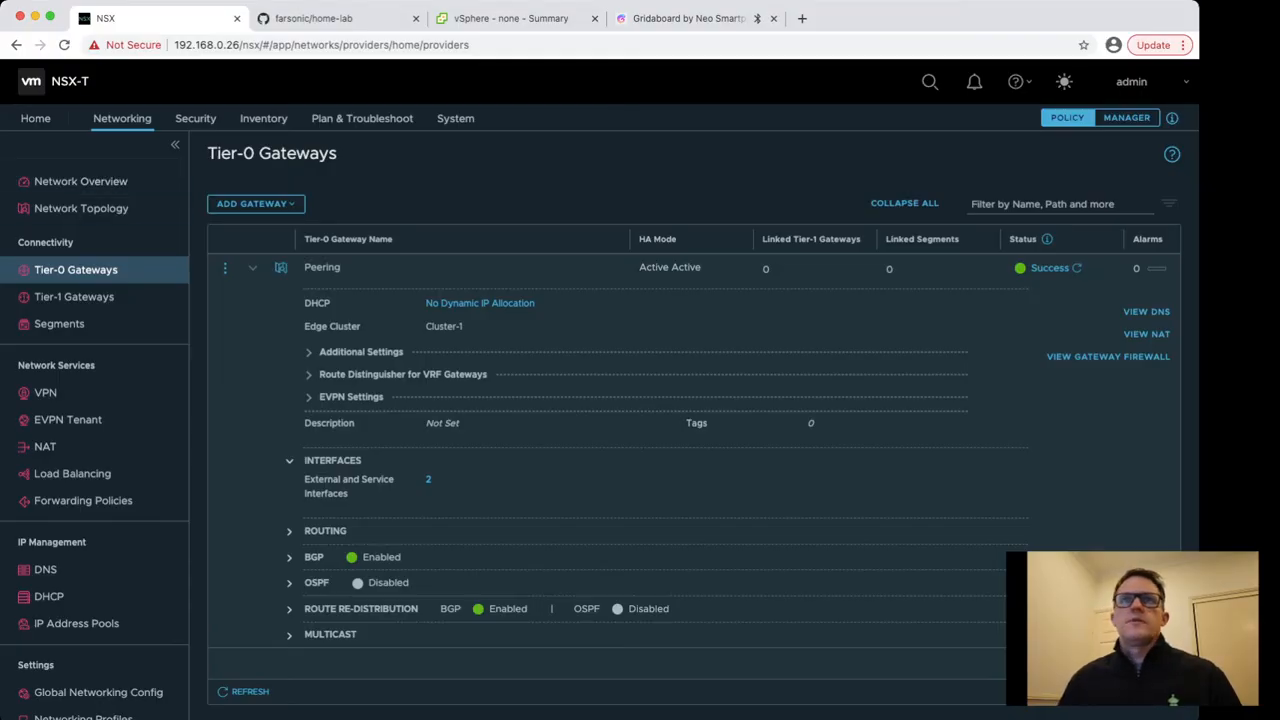
Step: View the Peering tier-0 topology with uplinks 10.64.8.1/24 and 10.64.9.1/24, then close it
{"action": "left_click", "coordinate": [81, 208]}
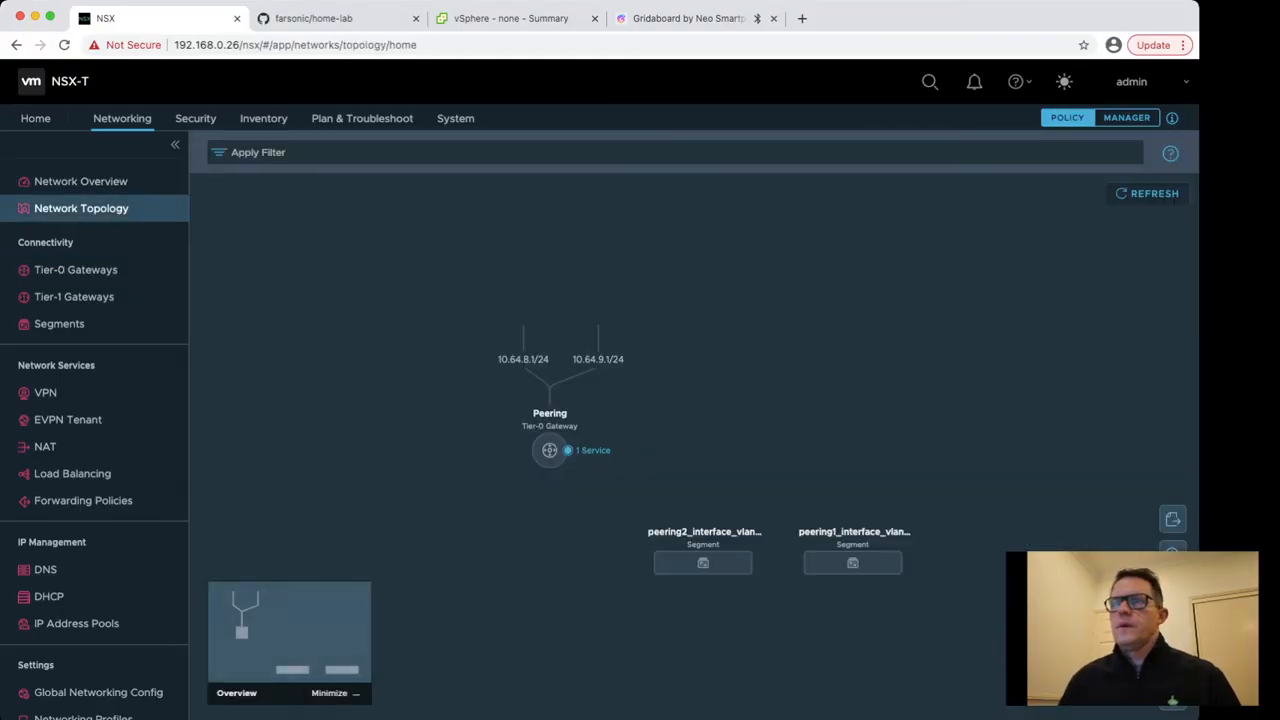
{"action": "left_click", "coordinate": [75, 269]}
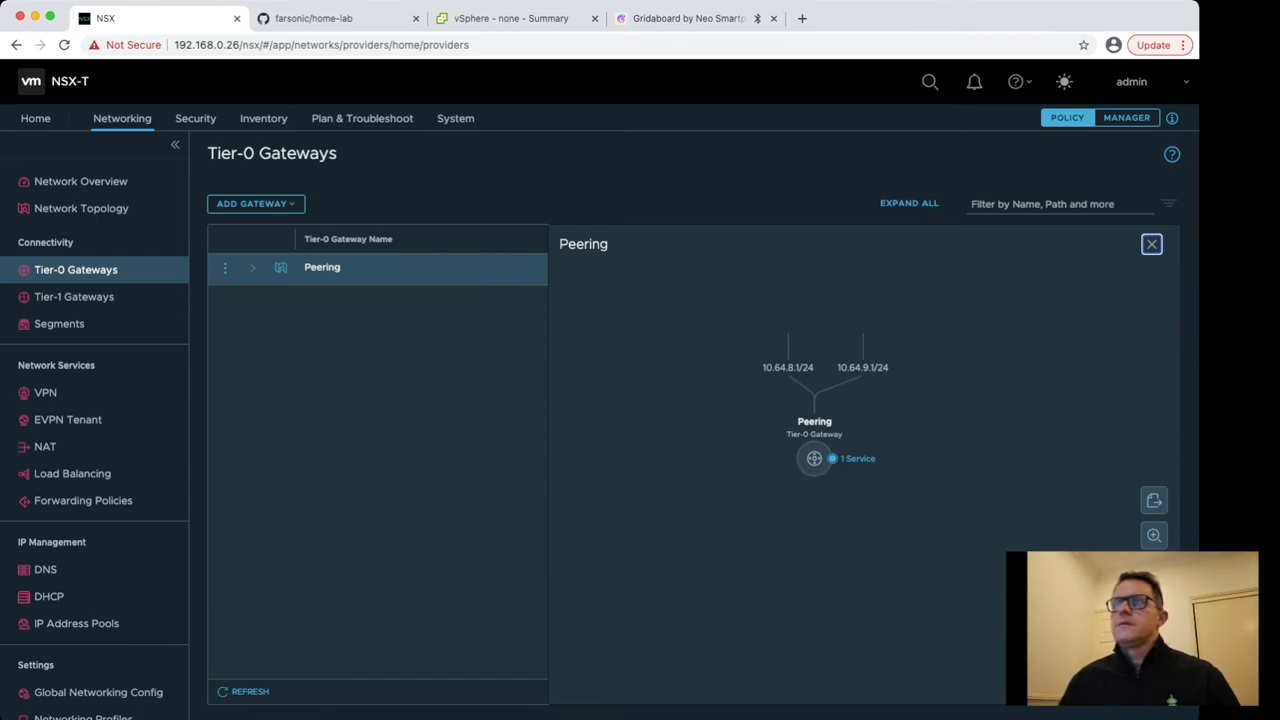
{"action": "left_click", "coordinate": [687, 18]}
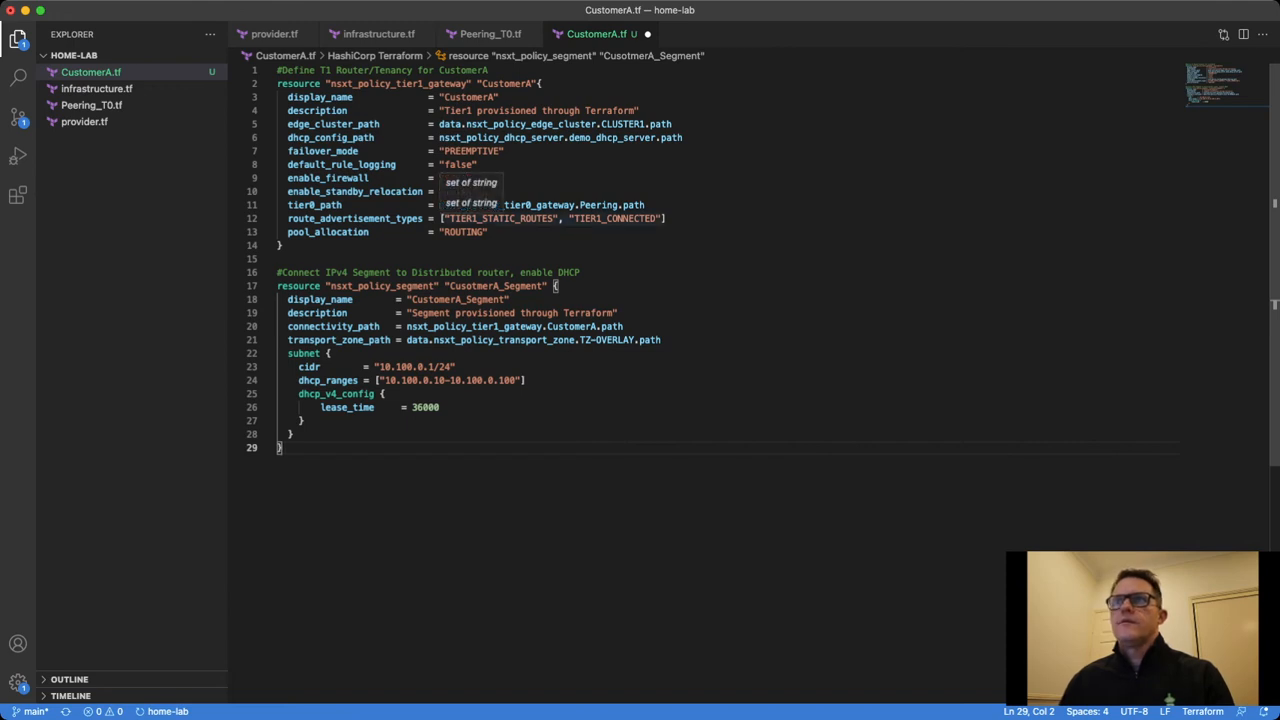
Step: Set enable_firewall to true in CustomerA.tf and review it as a pending change
{"action": "type", "text": "true\""}
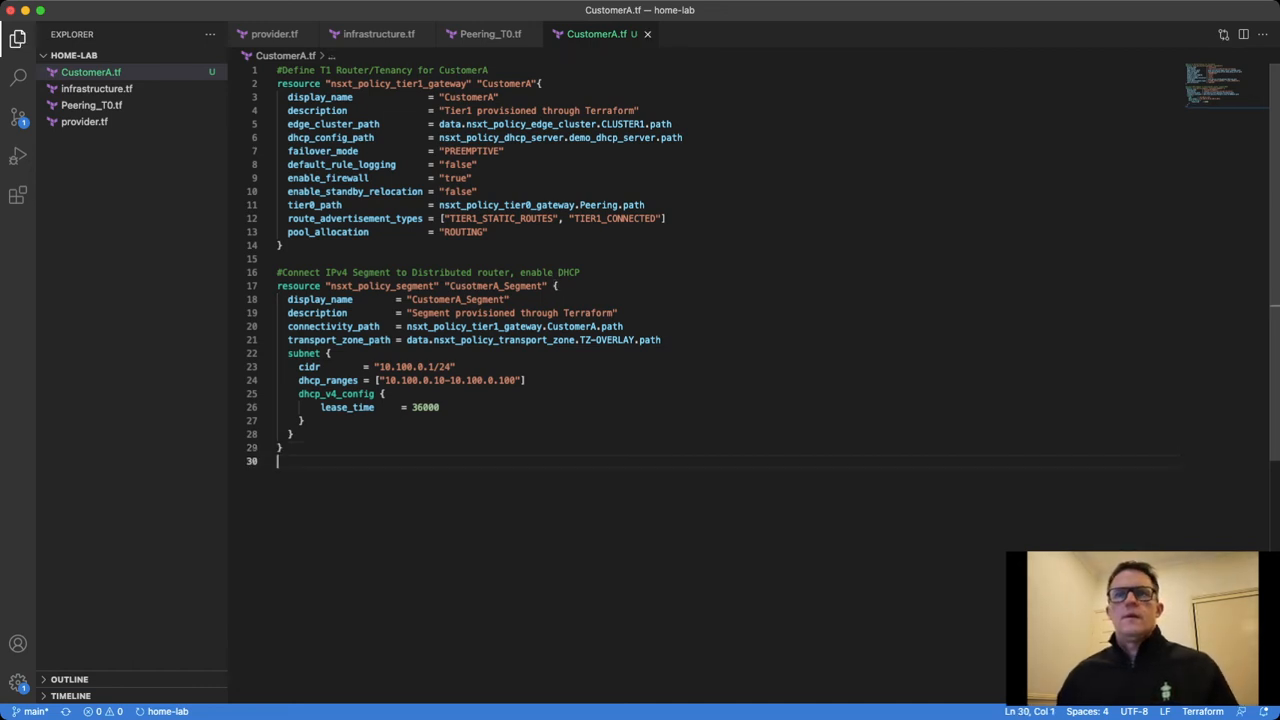
{"action": "left_click", "coordinate": [17, 117]}
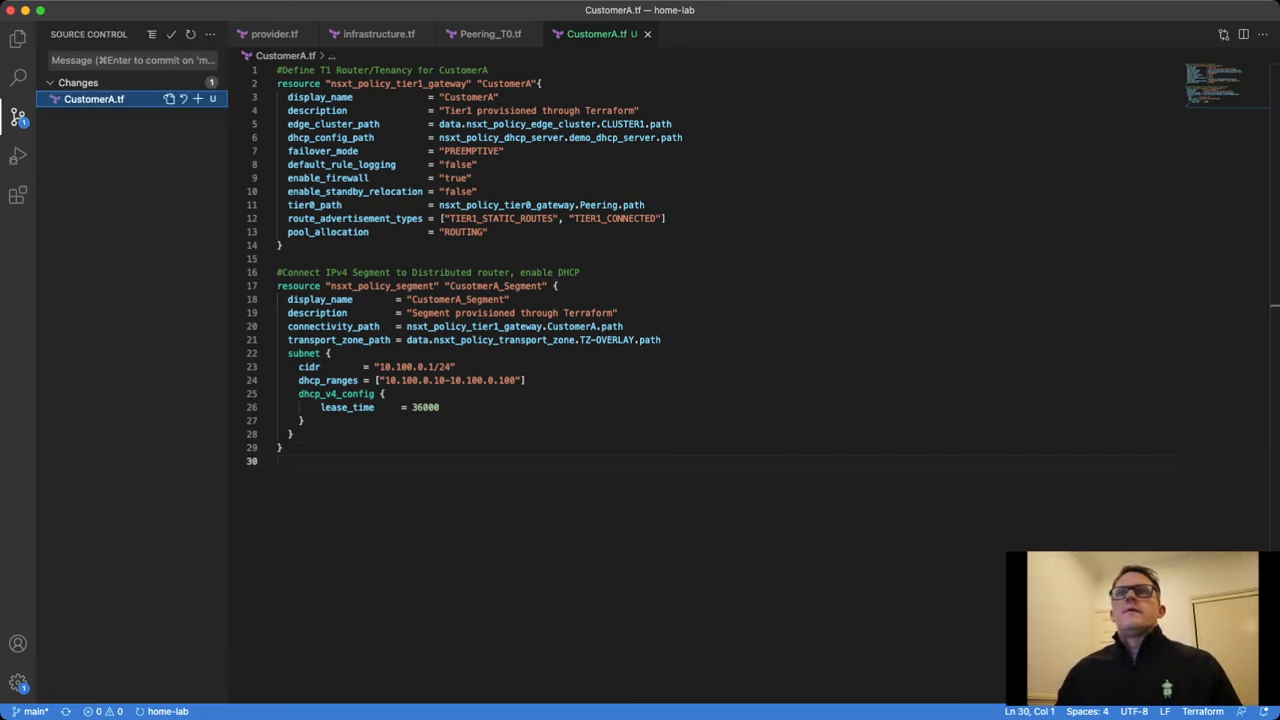
{"action": "left_click", "coordinate": [130, 60]}
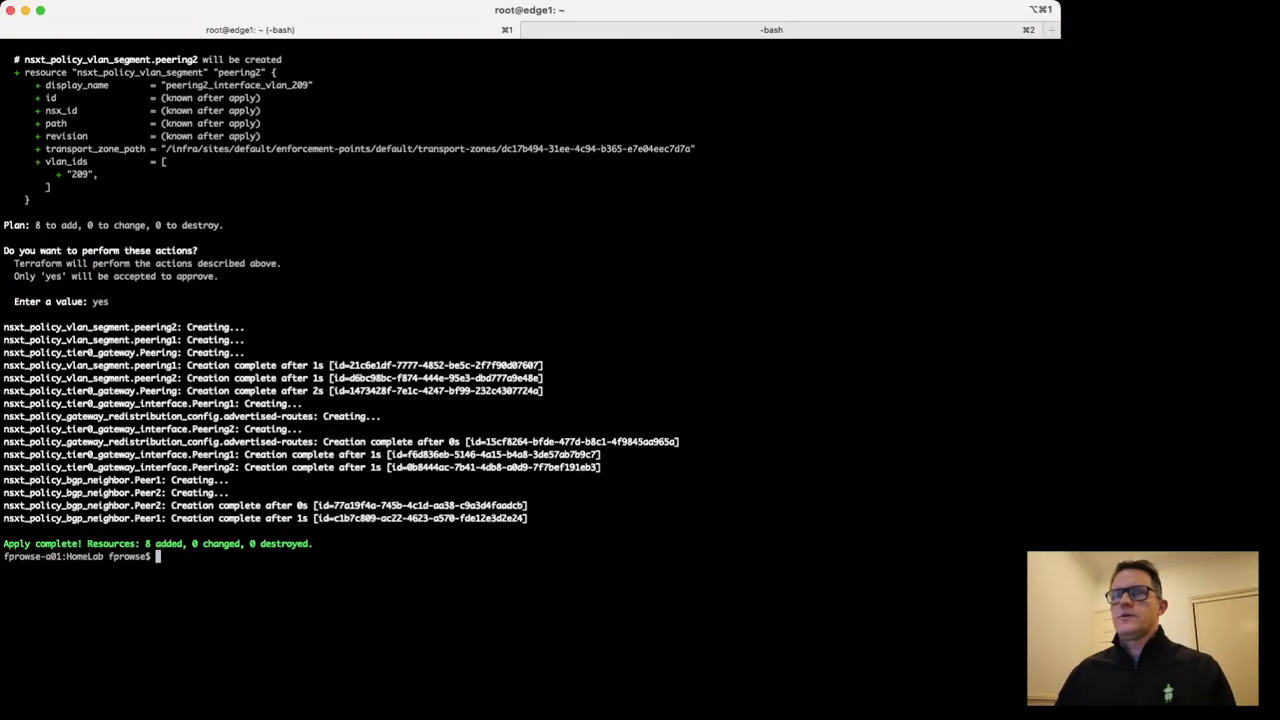
Step: Git pull the repository to fetch CustomerA.tf and list the files
{"action": "type", "text": "git pull"}
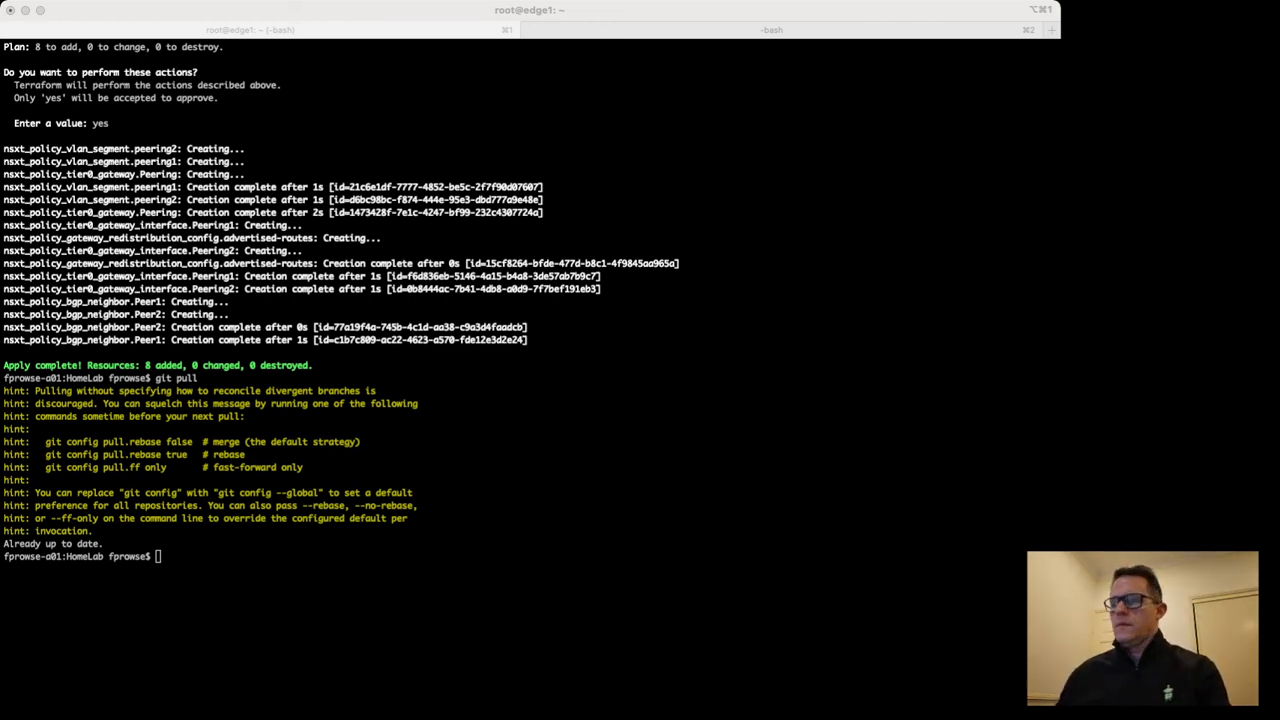
{"action": "type", "text": "git pul"}
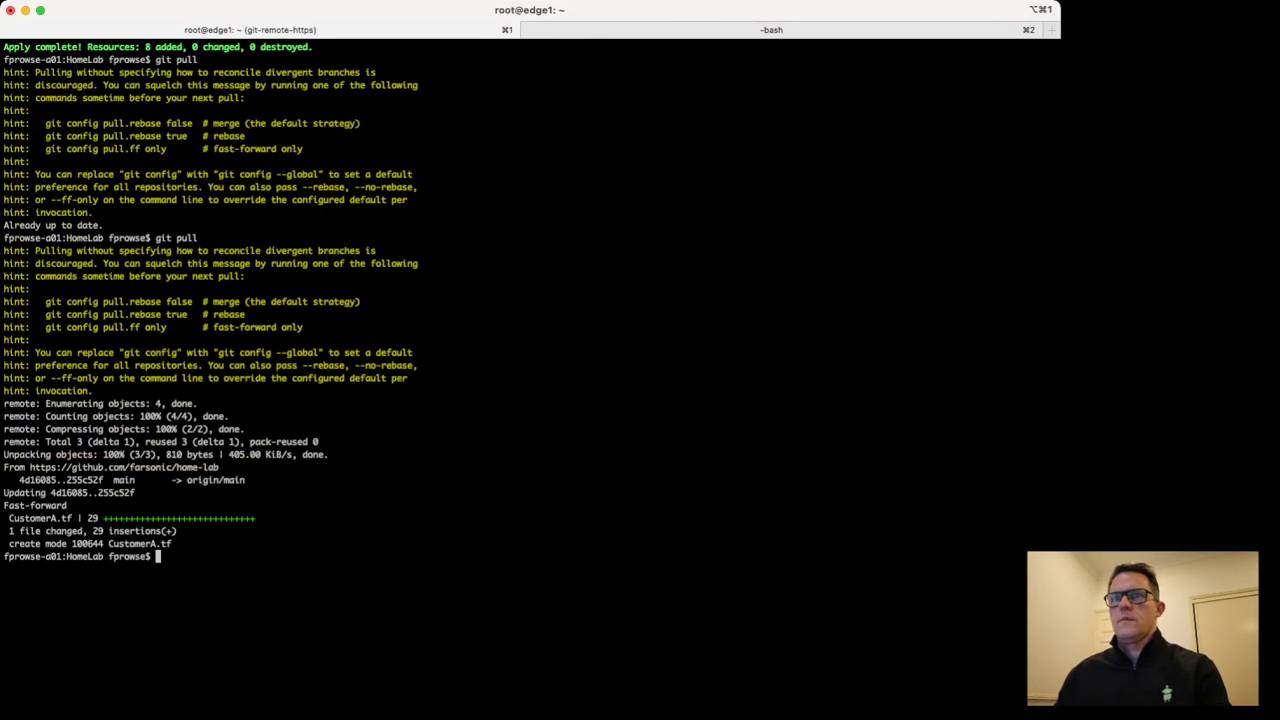
{"action": "type", "text": "ls"}
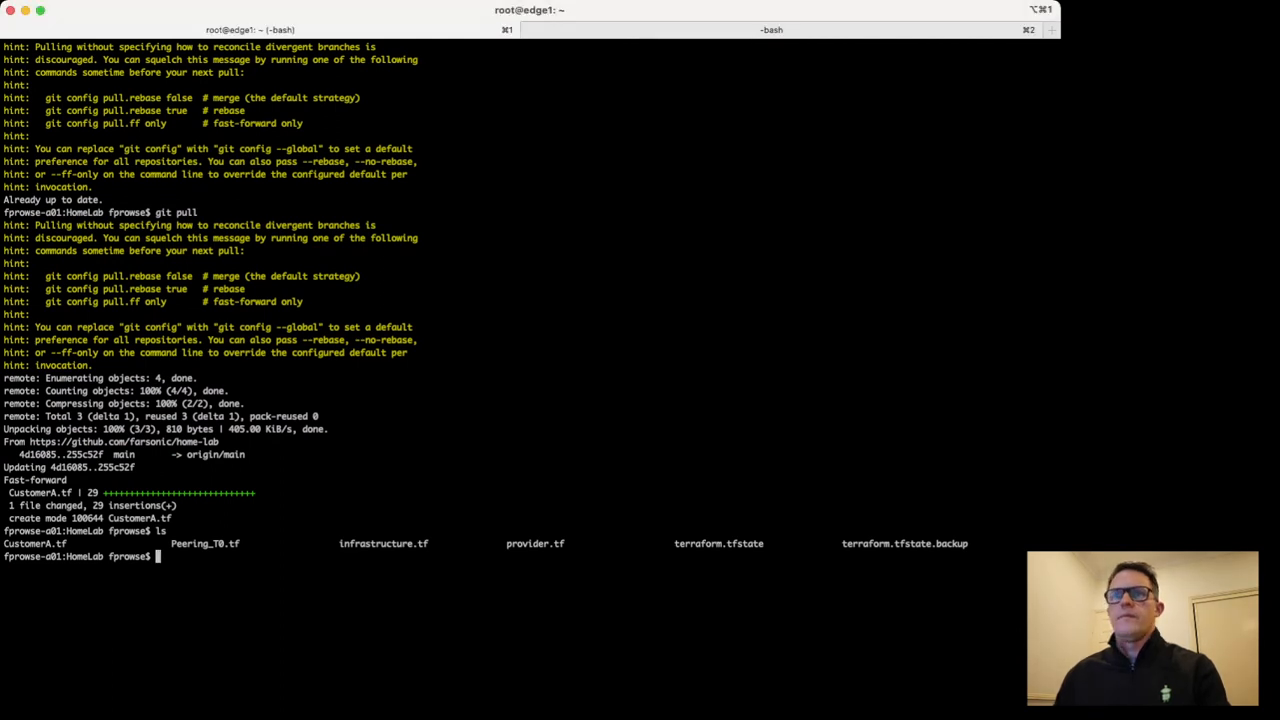
Step: Run terraform plan and terraform apply, confirming with yes
{"action": "type", "text": "terraform plan"}
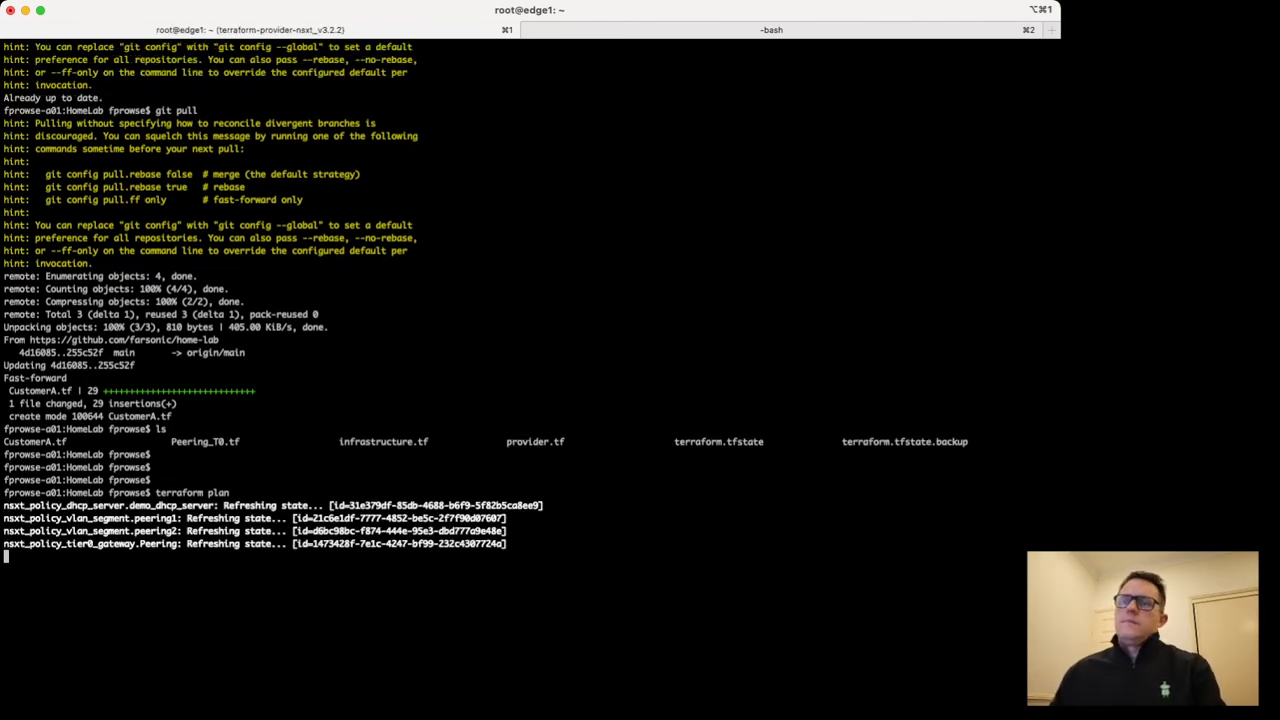
{"action": "key", "text": "Return"}
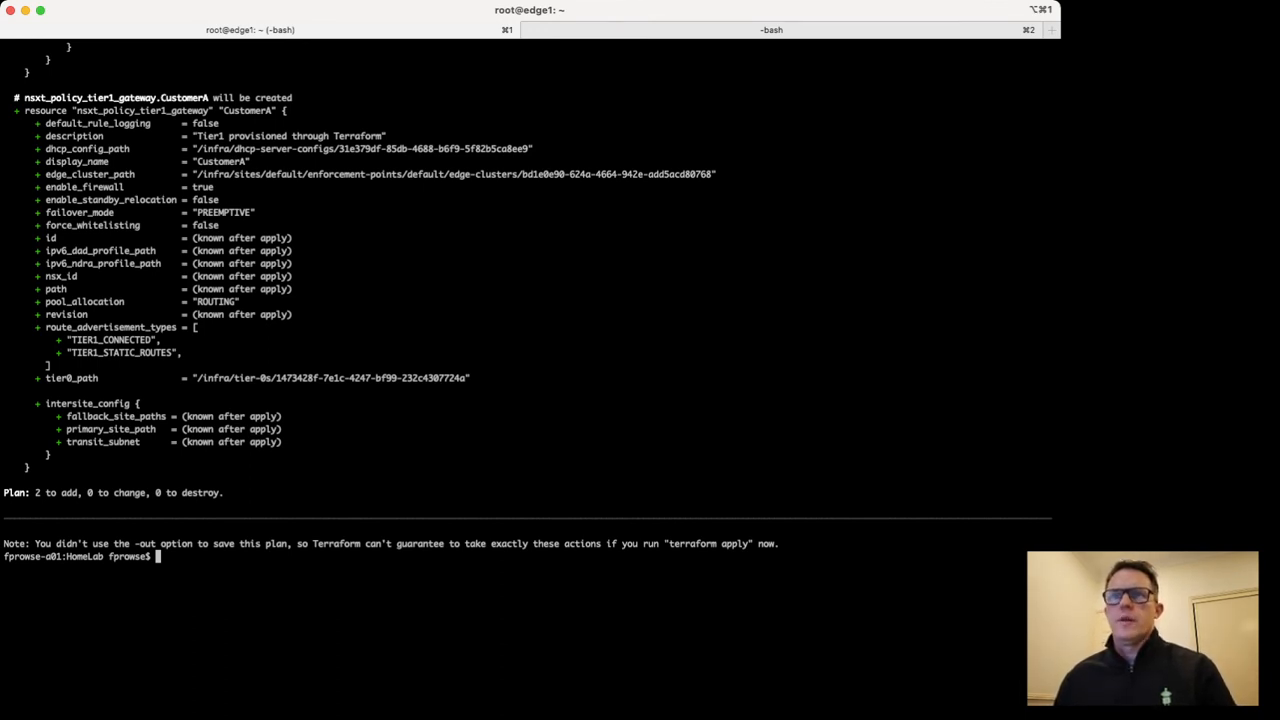
{"action": "type", "text": "ter"}
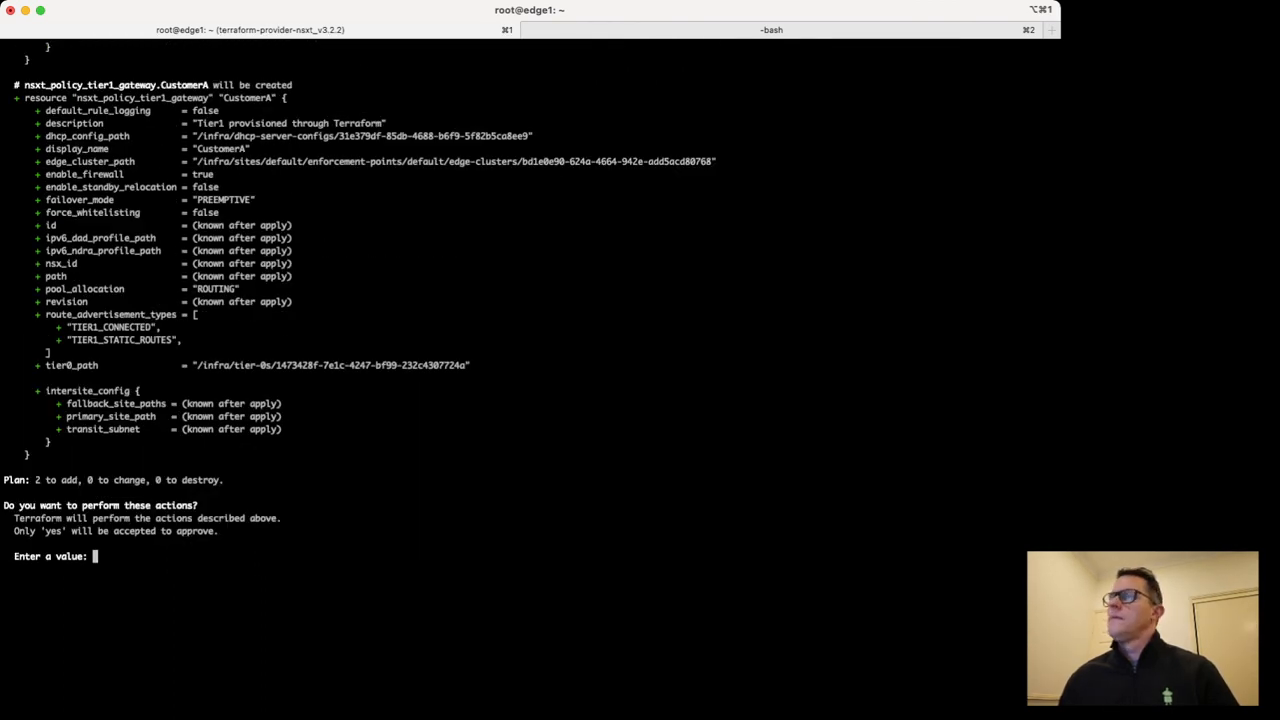
{"action": "type", "text": "yes"}
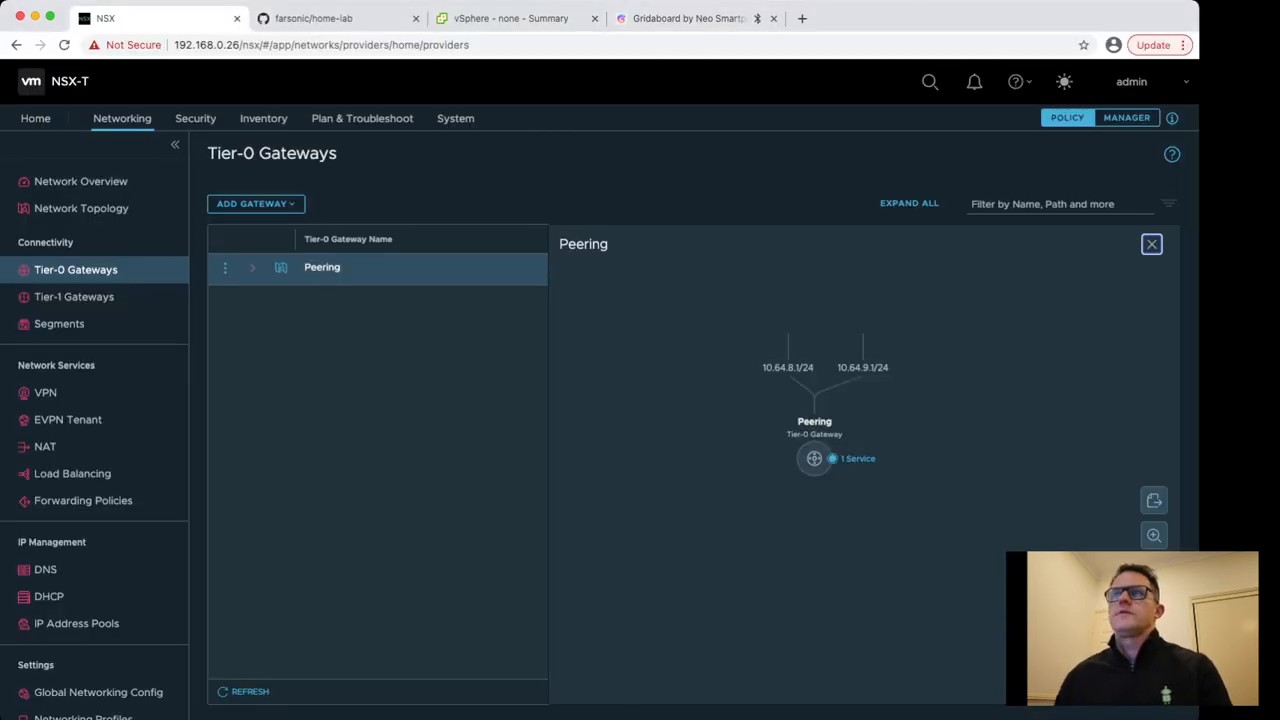
Step: View the Peering tier-0 topology, then see WinBox's NSX-1 and NSX-2 peers established
{"action": "left_click", "coordinate": [74, 296]}
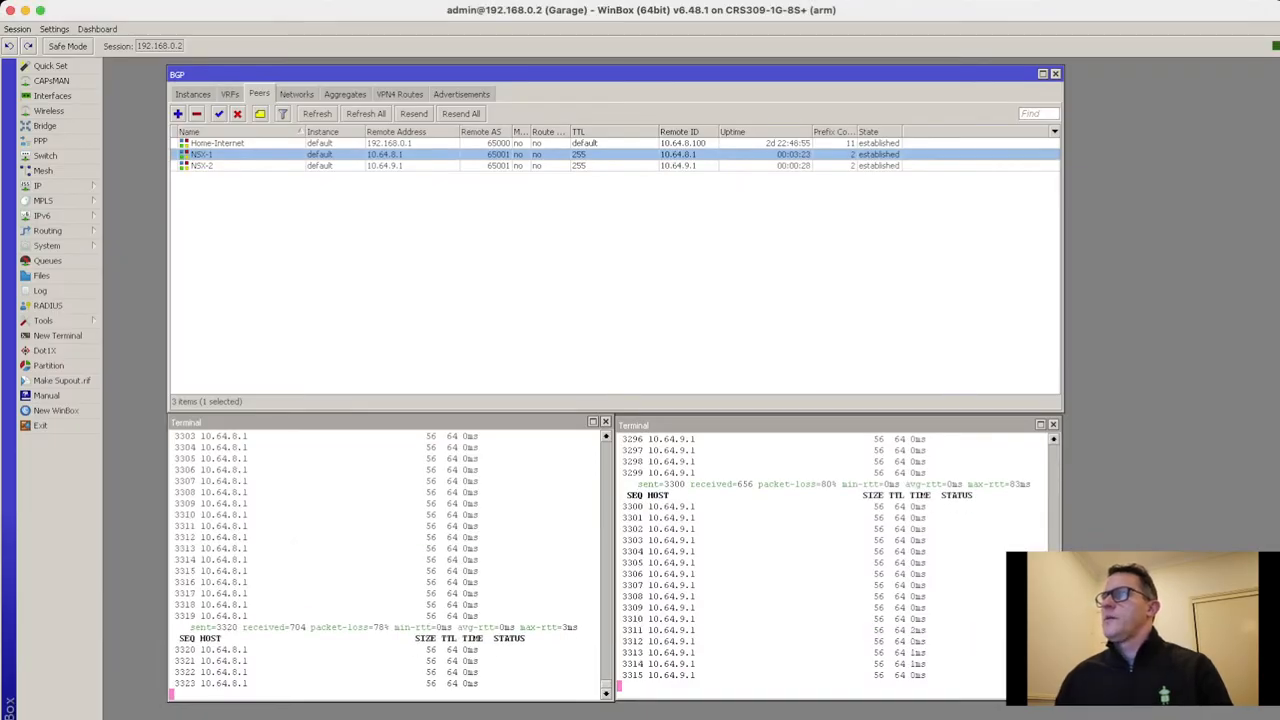
{"action": "left_click", "coordinate": [300, 165]}
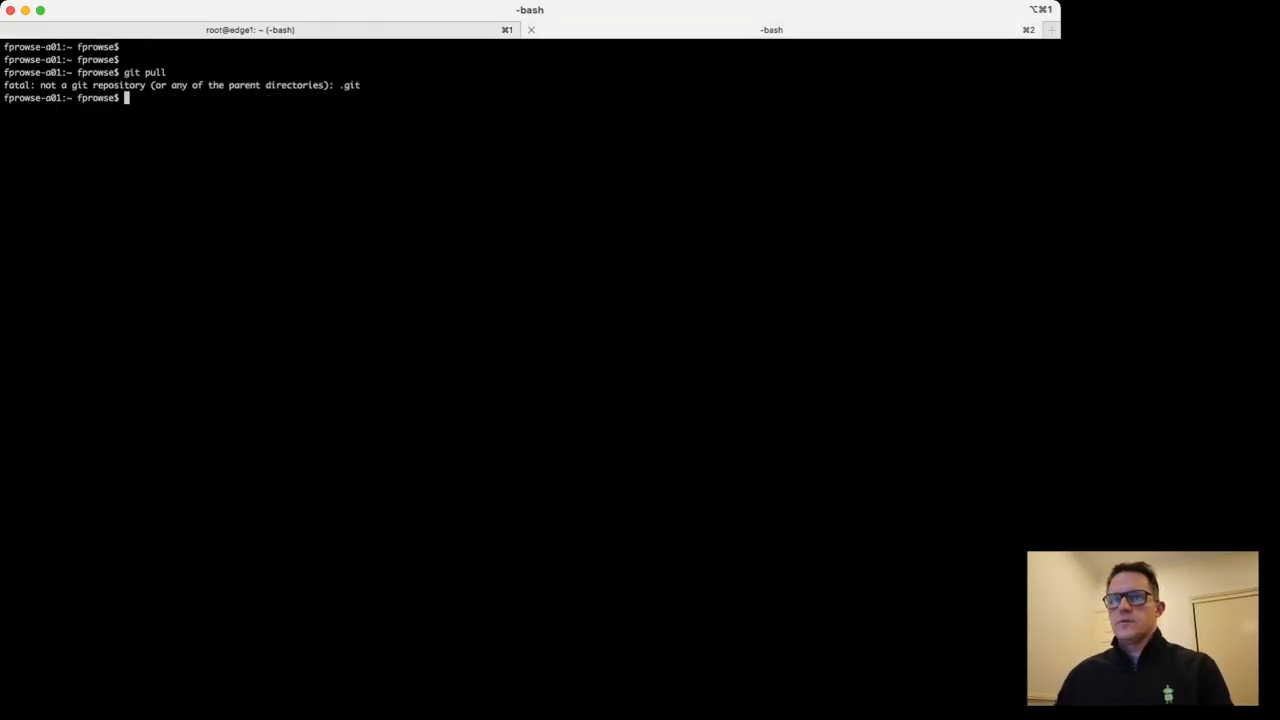
{"action": "type", "text": "ssh admin@192.168.0.2"}
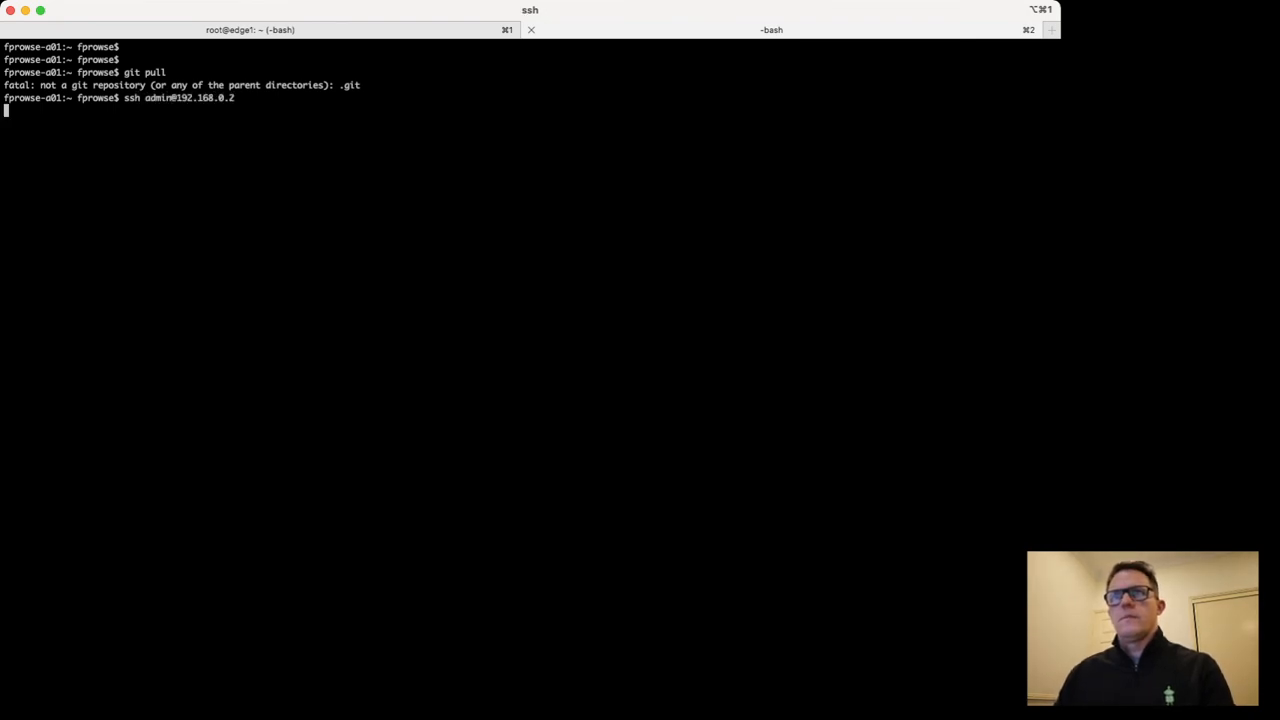
{"action": "type", "text": "ip route print"}
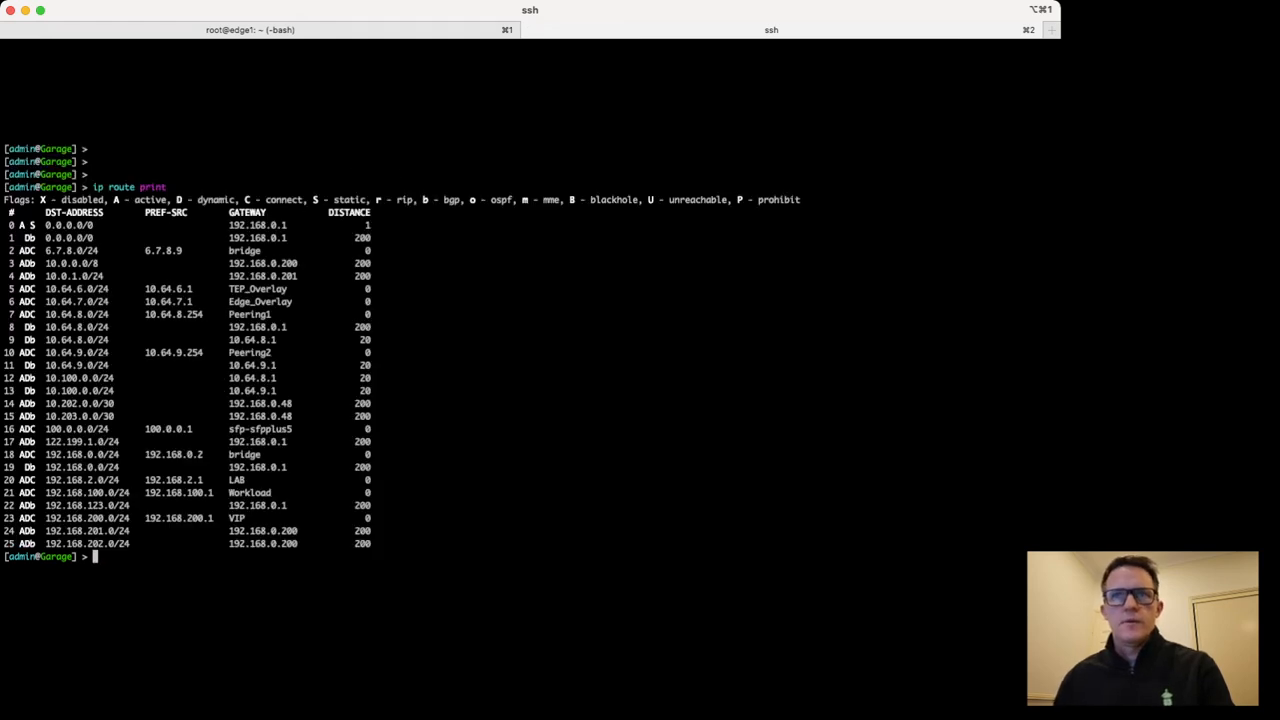
{"action": "double_click", "coordinate": [78, 377]}
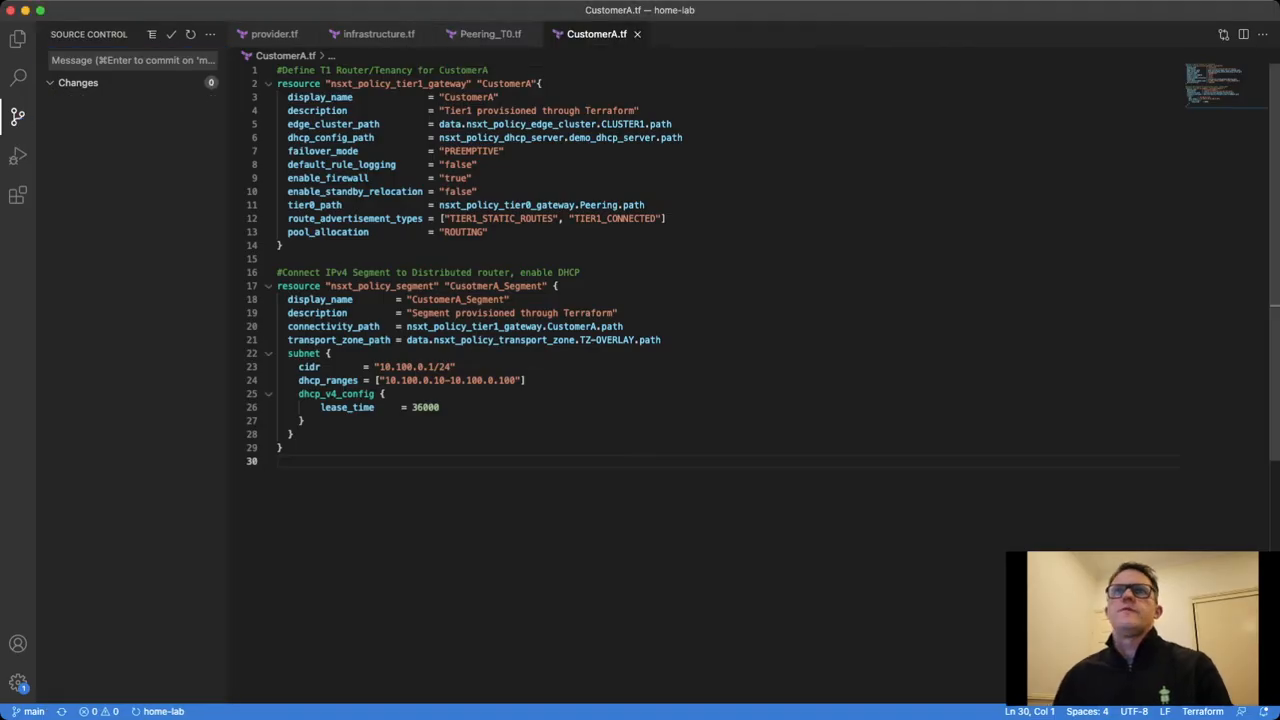
Step: Create a new file named CustomerB.tf in the project Explorer
{"action": "left_click", "coordinate": [17, 38]}
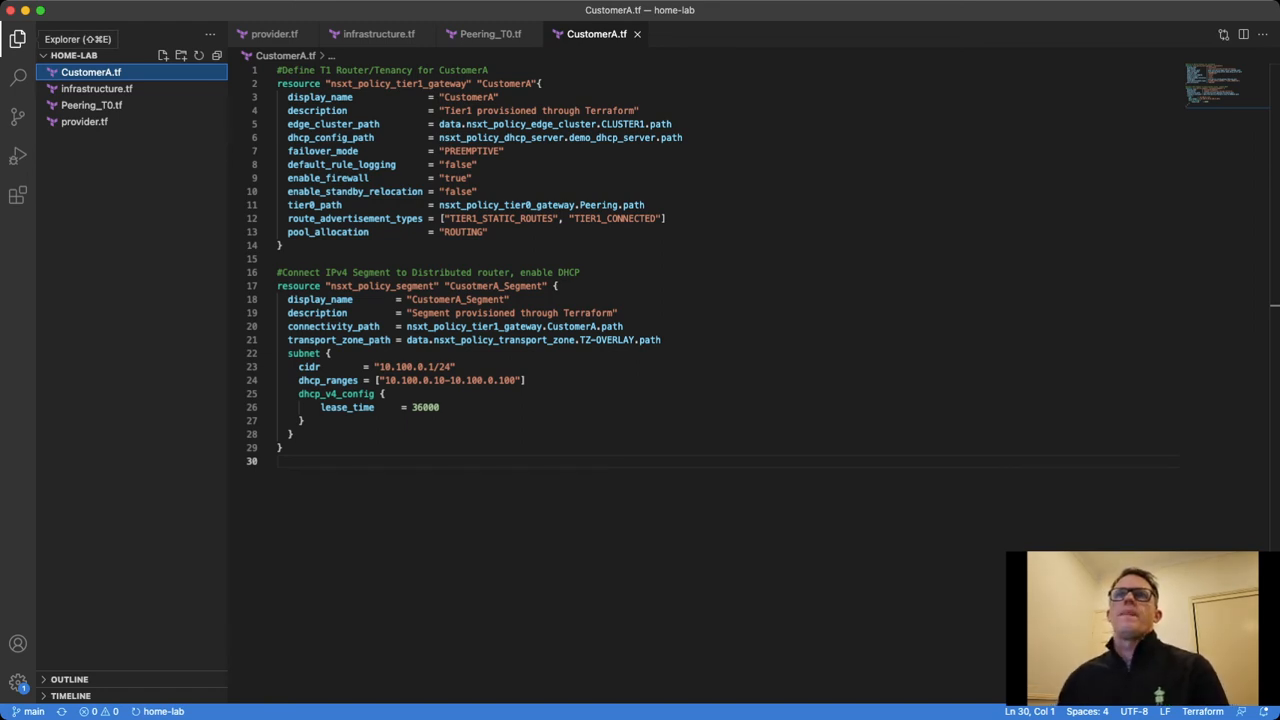
{"action": "left_click", "coordinate": [163, 55]}
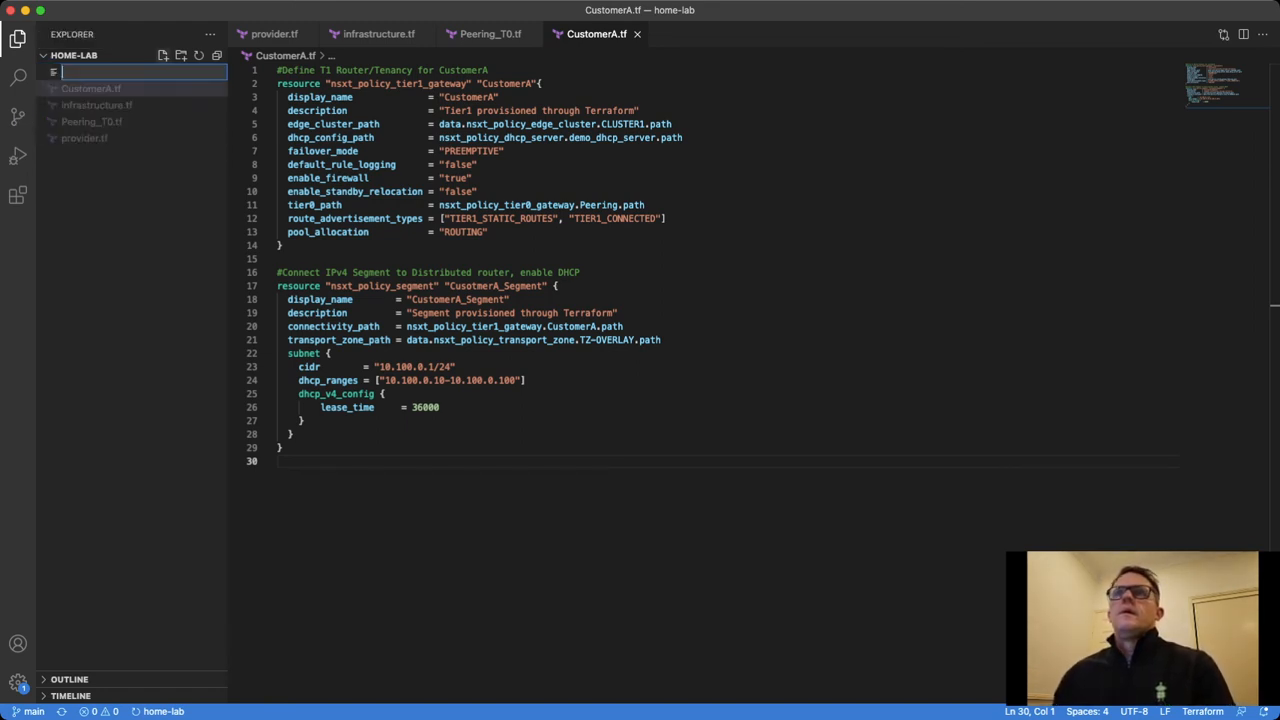
{"action": "type", "text": "CustomerB.tf"}
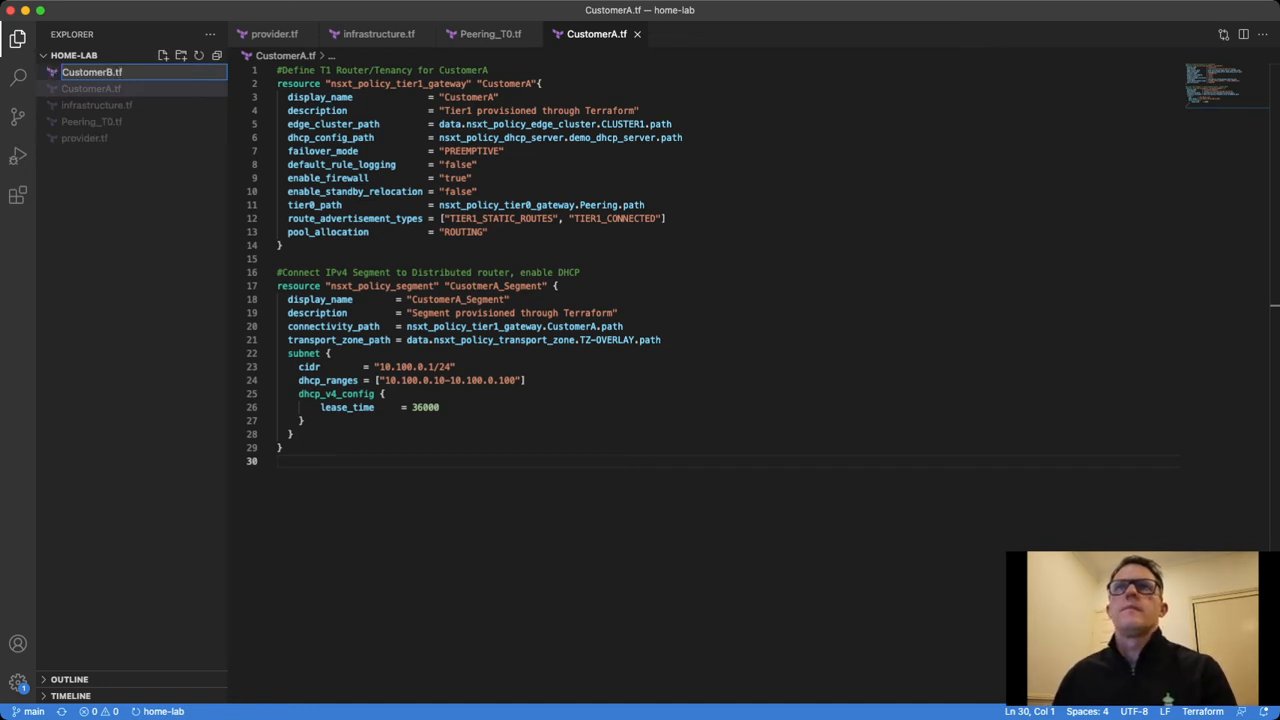
Step: Fill in the CustomerB gateway and 10.200.1.1/24 segment config and commit it with an 'Added Cus…' message
{"action": "left_click", "coordinate": [91, 88]}
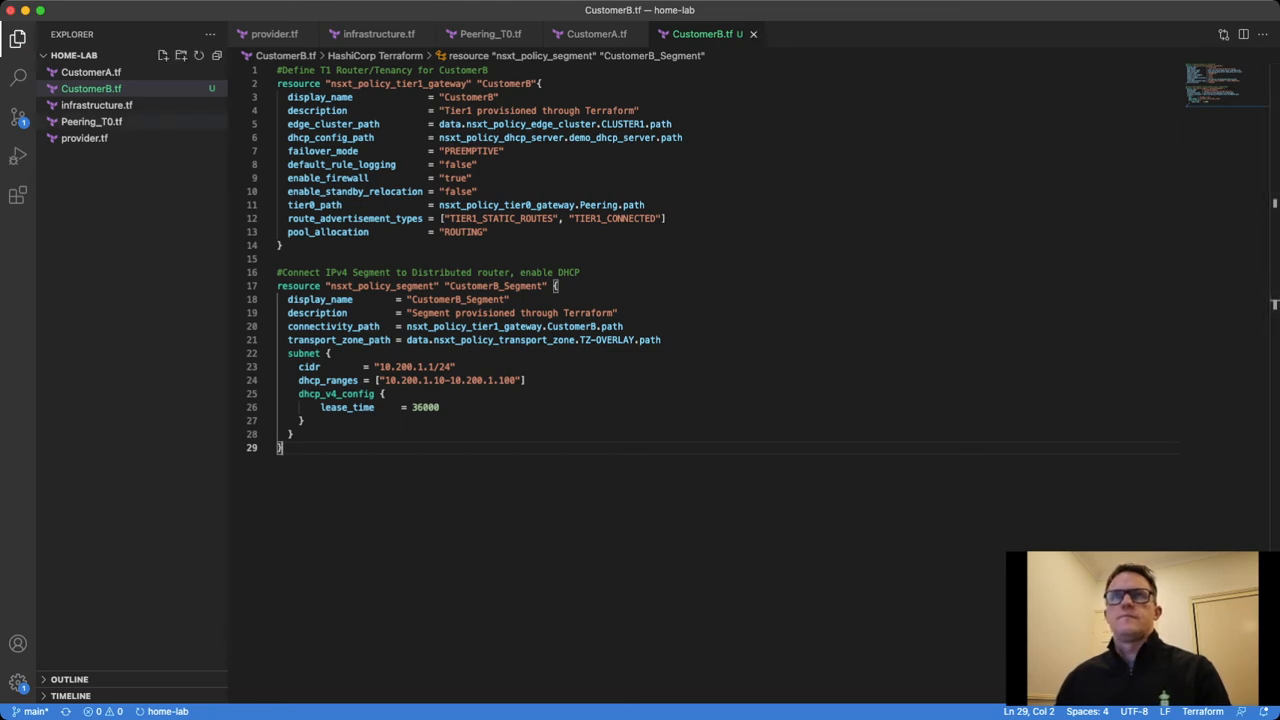
{"action": "left_click", "coordinate": [17, 116]}
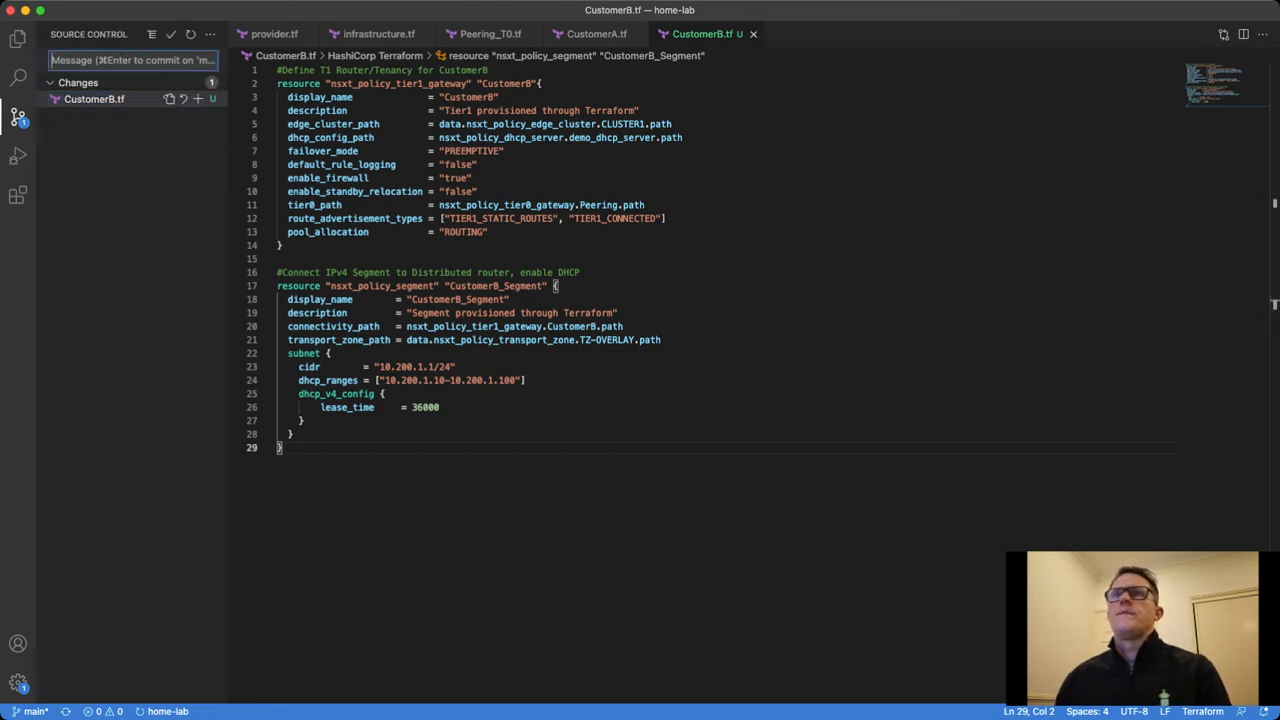
{"action": "type", "text": "Added Cus"}
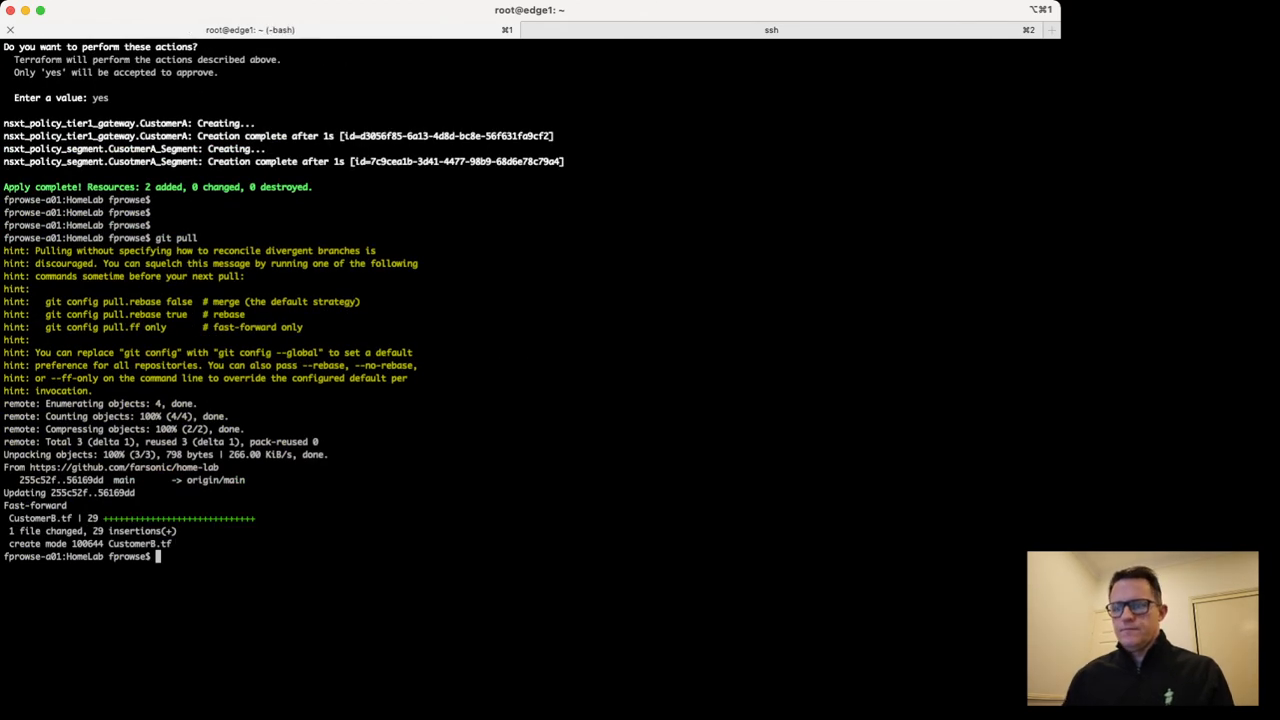
Step: Run terraform plan and apply for CustomerB's two resources, confirming with yes
{"action": "type", "text": "terraform plan"}
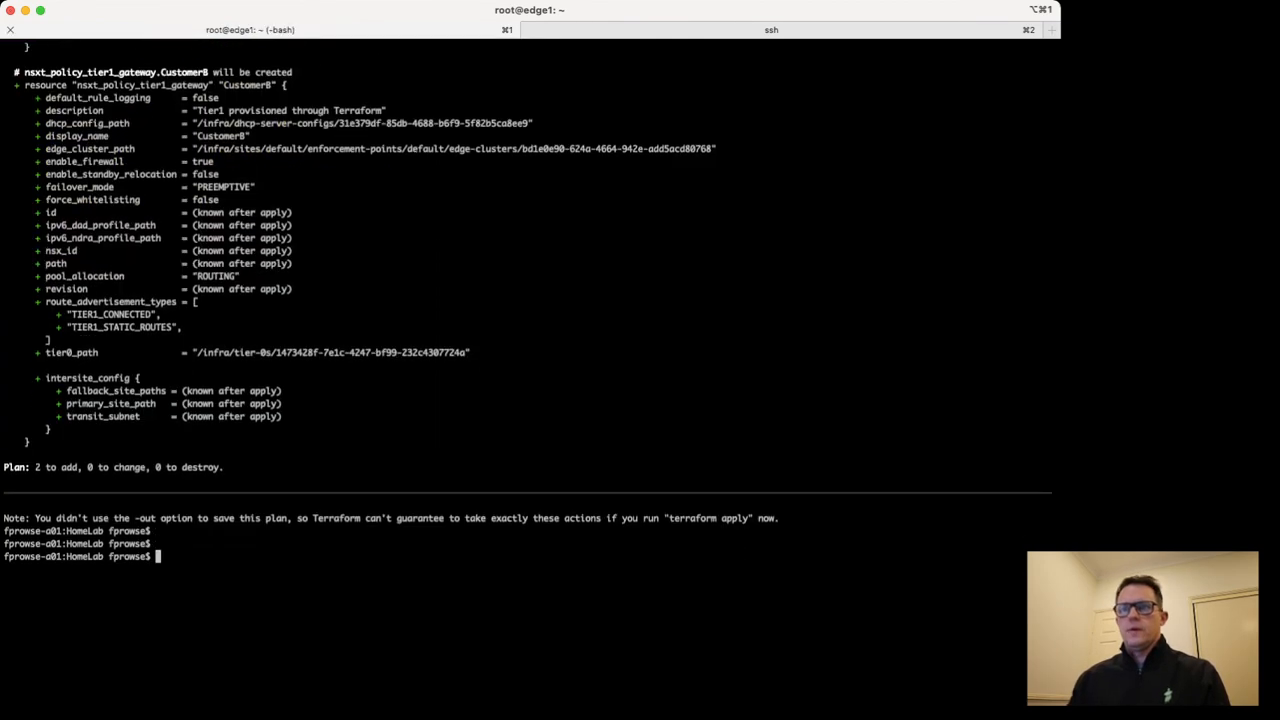
{"action": "type", "text": "terraform apply"}
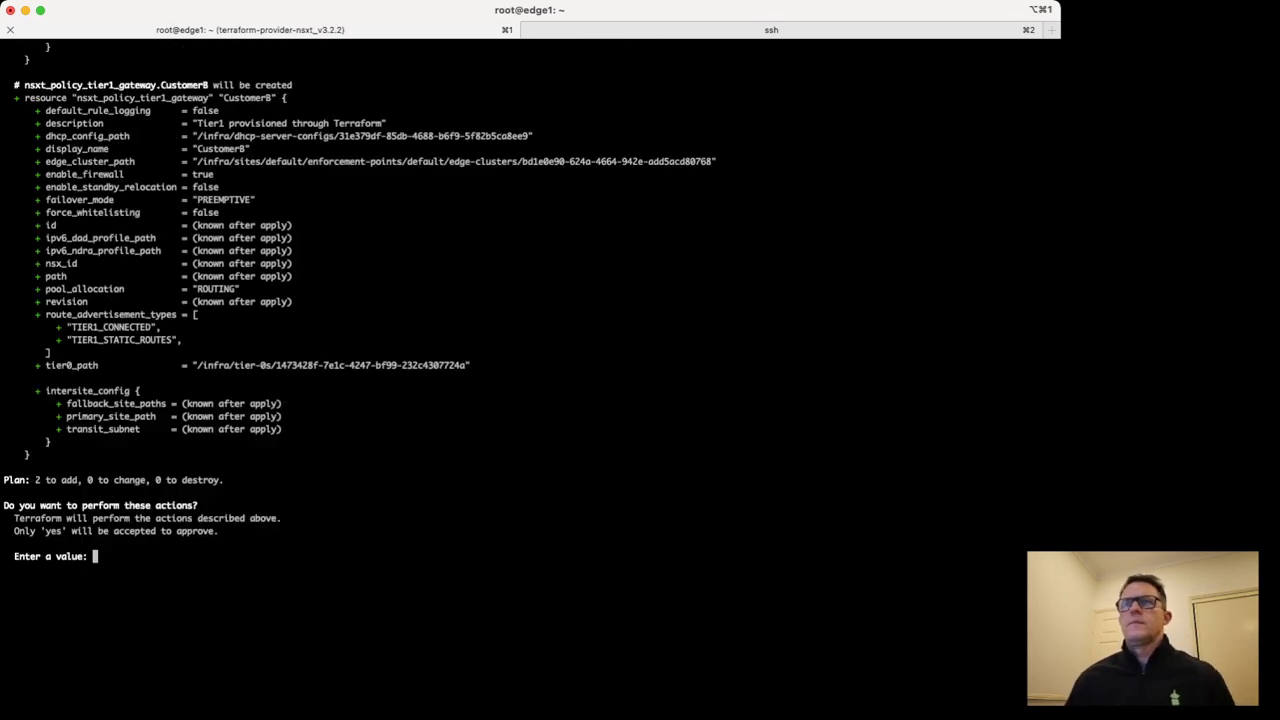
{"action": "type", "text": "yes"}
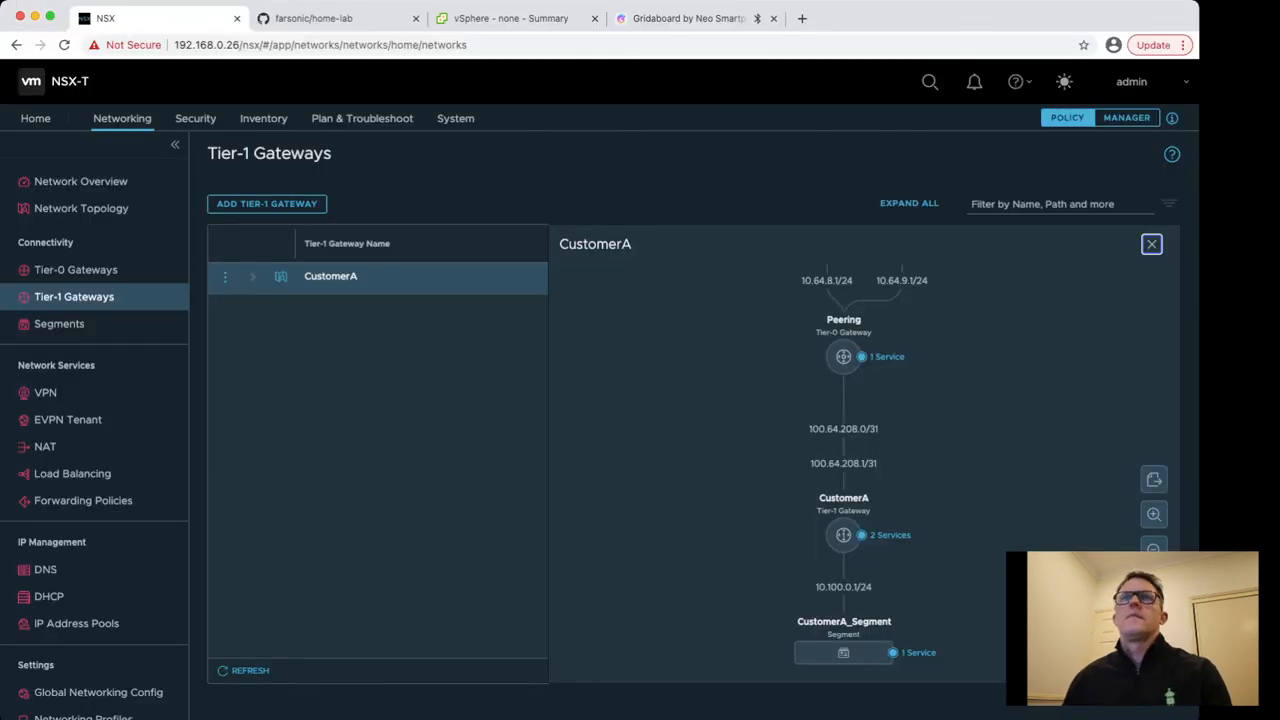
Step: Close CustomerA's topology and view CustomerB's topology with CustomerB_Segment on 10.200.1.1/24
{"action": "left_click", "coordinate": [1151, 244]}
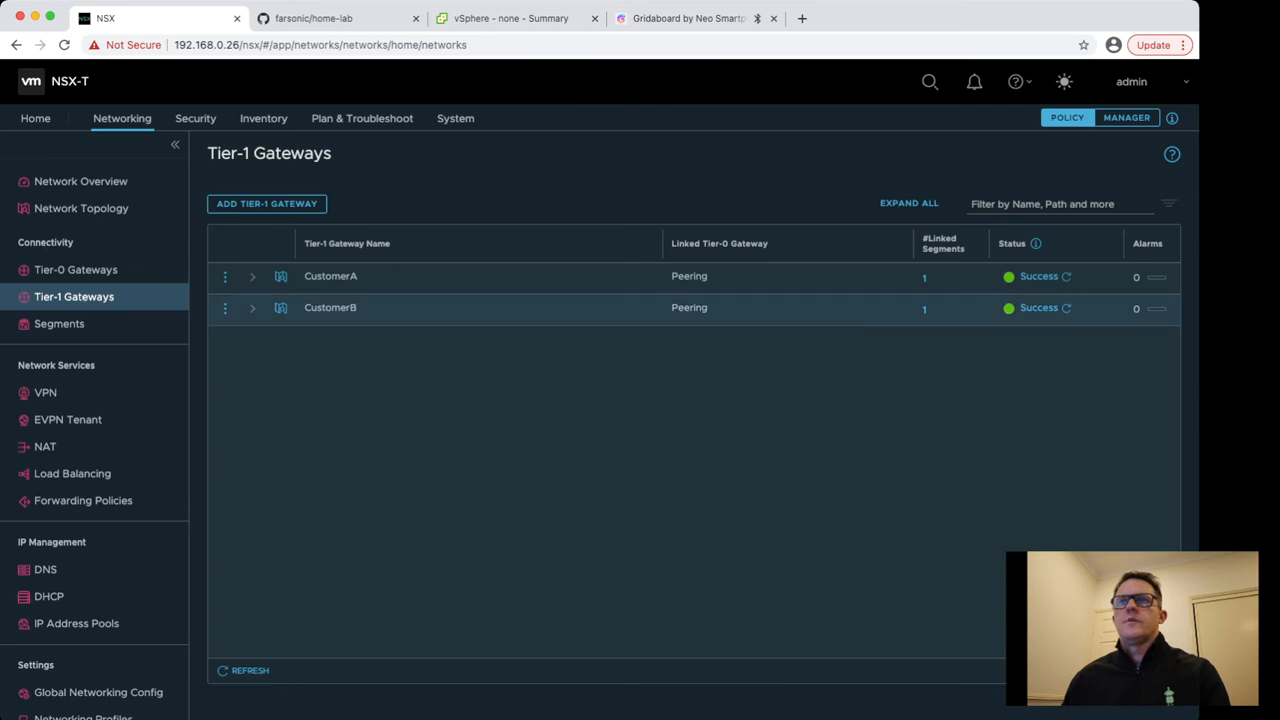
{"action": "left_click", "coordinate": [330, 307]}
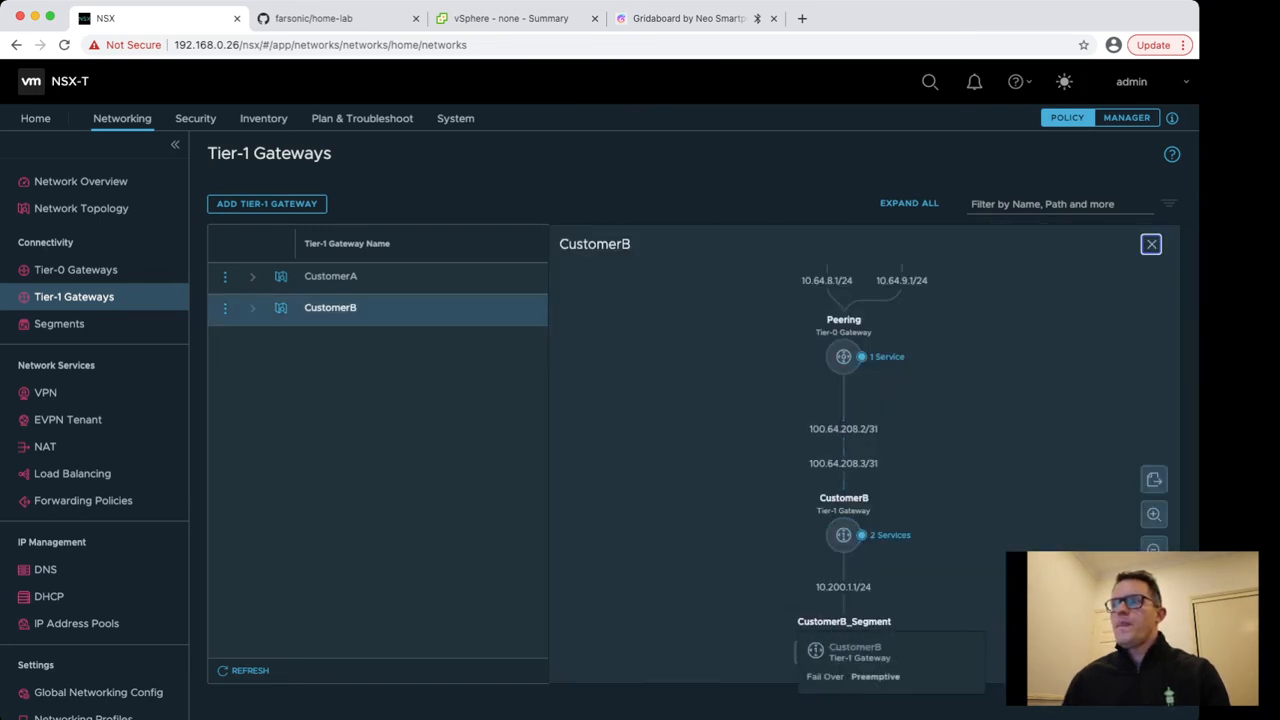
{"action": "left_click", "coordinate": [510, 18]}
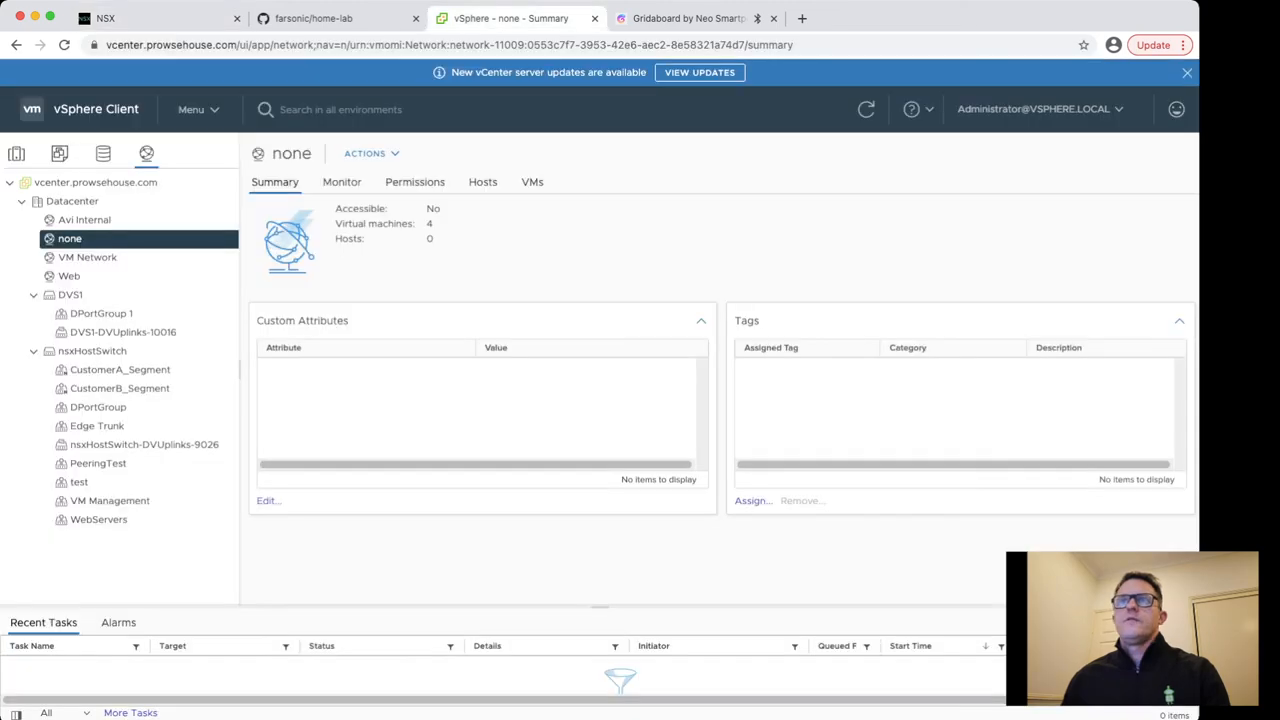
Step: Review the CustomerA_Segment and CustomerB_Segment summaries under nsxHostSwitch
{"action": "left_click", "coordinate": [120, 369]}
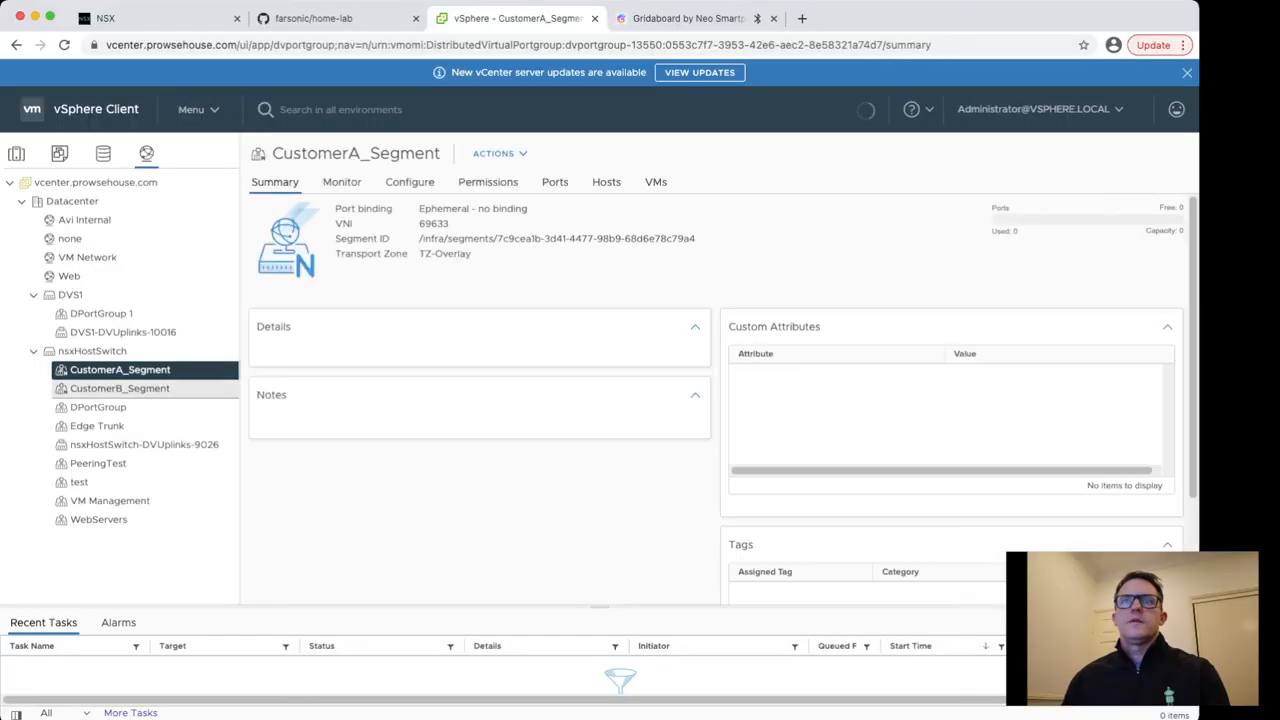
{"action": "left_click", "coordinate": [120, 388]}
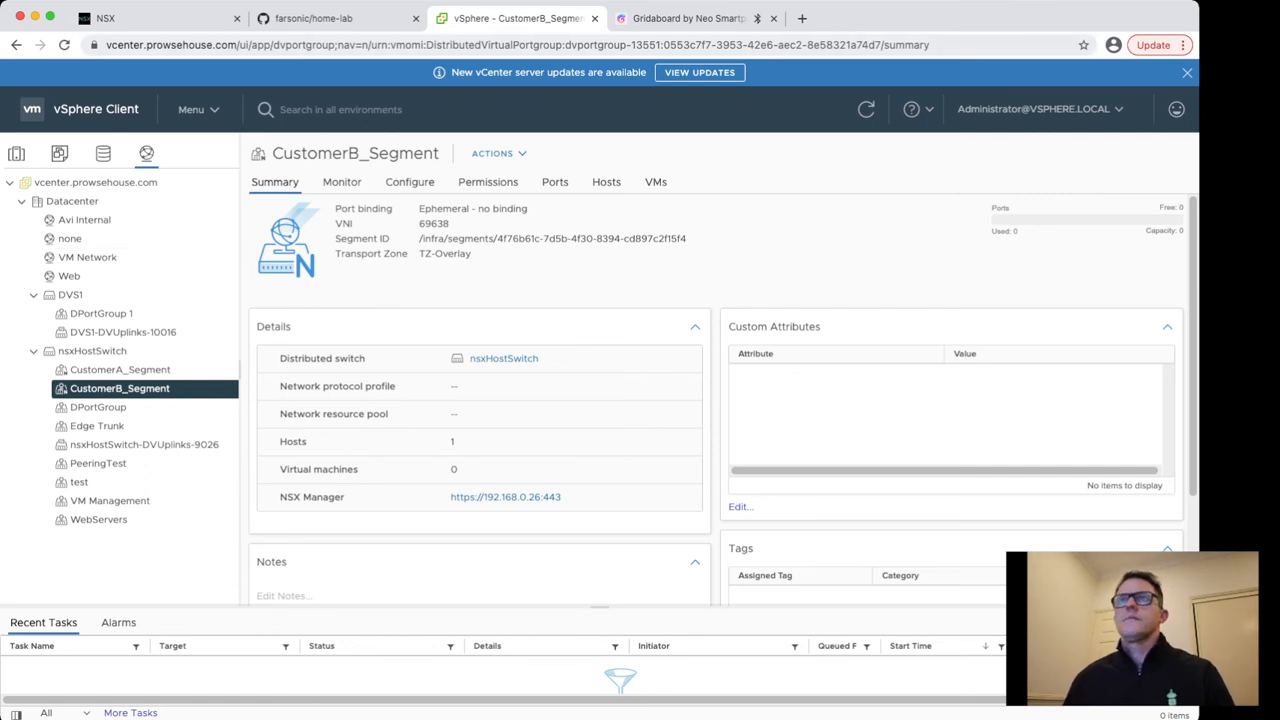
{"action": "left_click", "coordinate": [105, 18]}
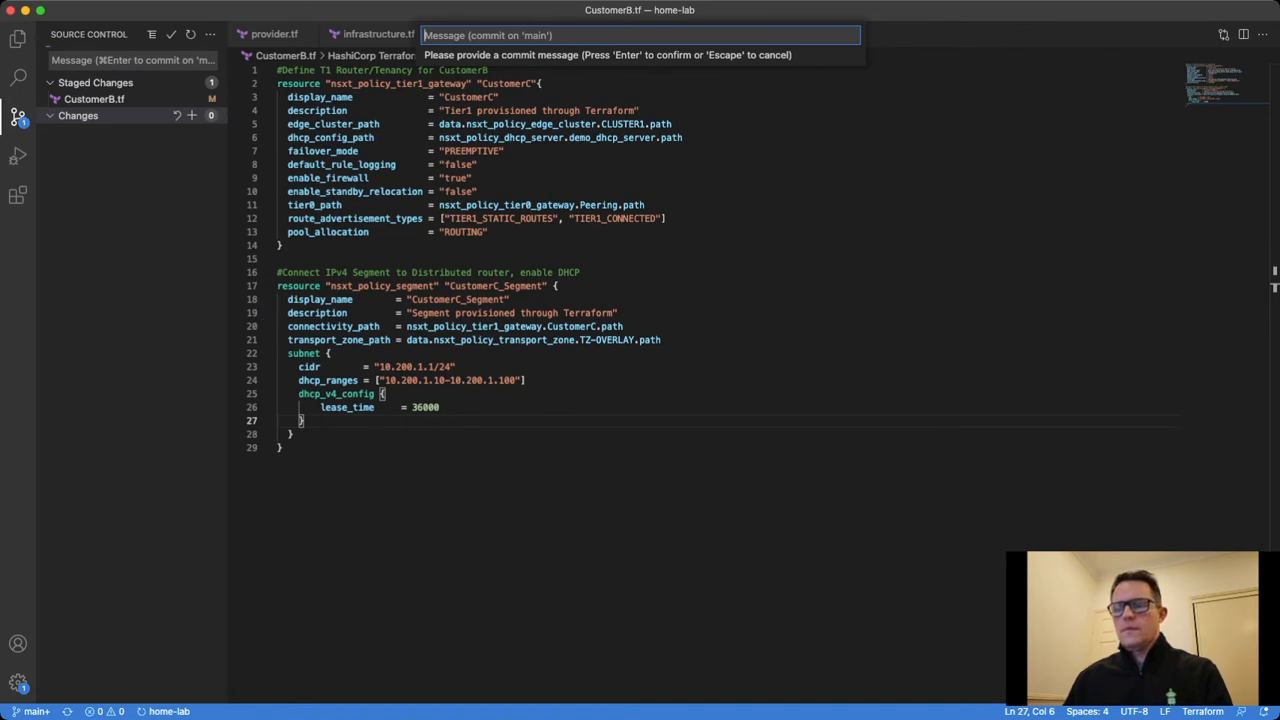
Step: Commit the CustomerB.tf CustomerC rename with the message 'renamed cusotmer'
{"action": "type", "text": "renamed cusotmer"}
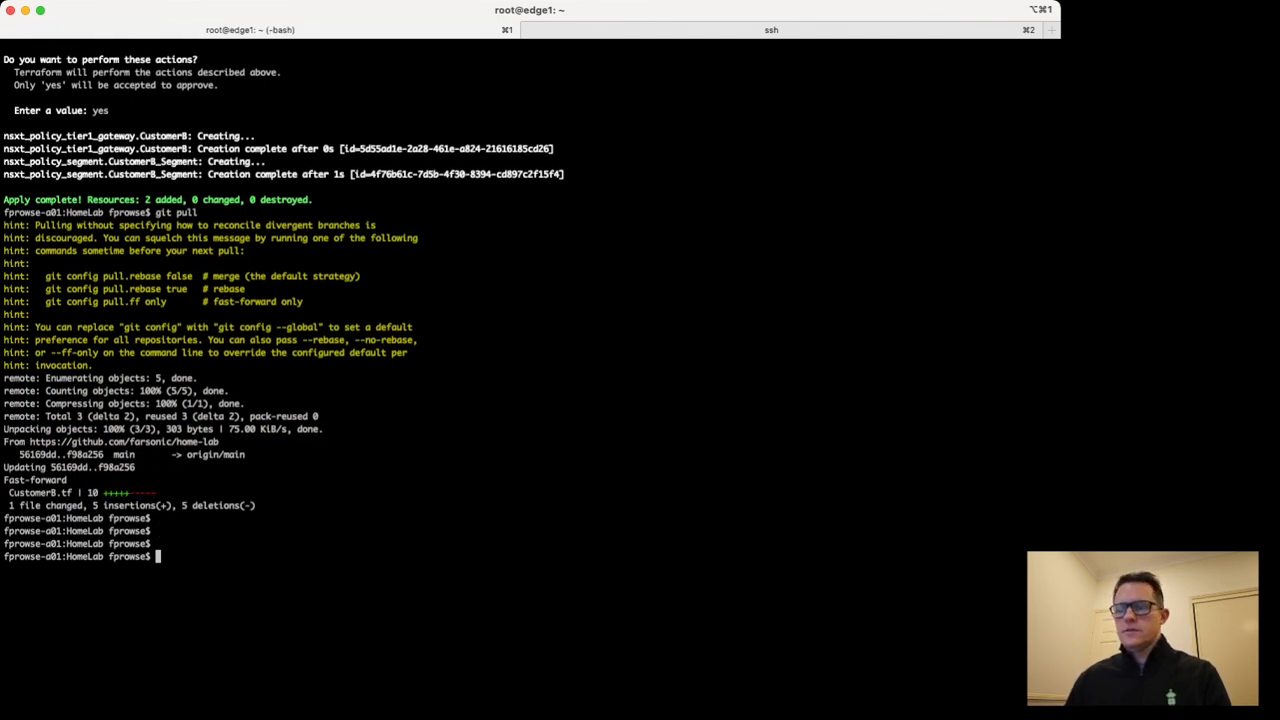
Step: Run terraform plan and terraform apply, approving with 'yes' to swap CustomerB for CustomerC
{"action": "type", "text": "terraform plan"}
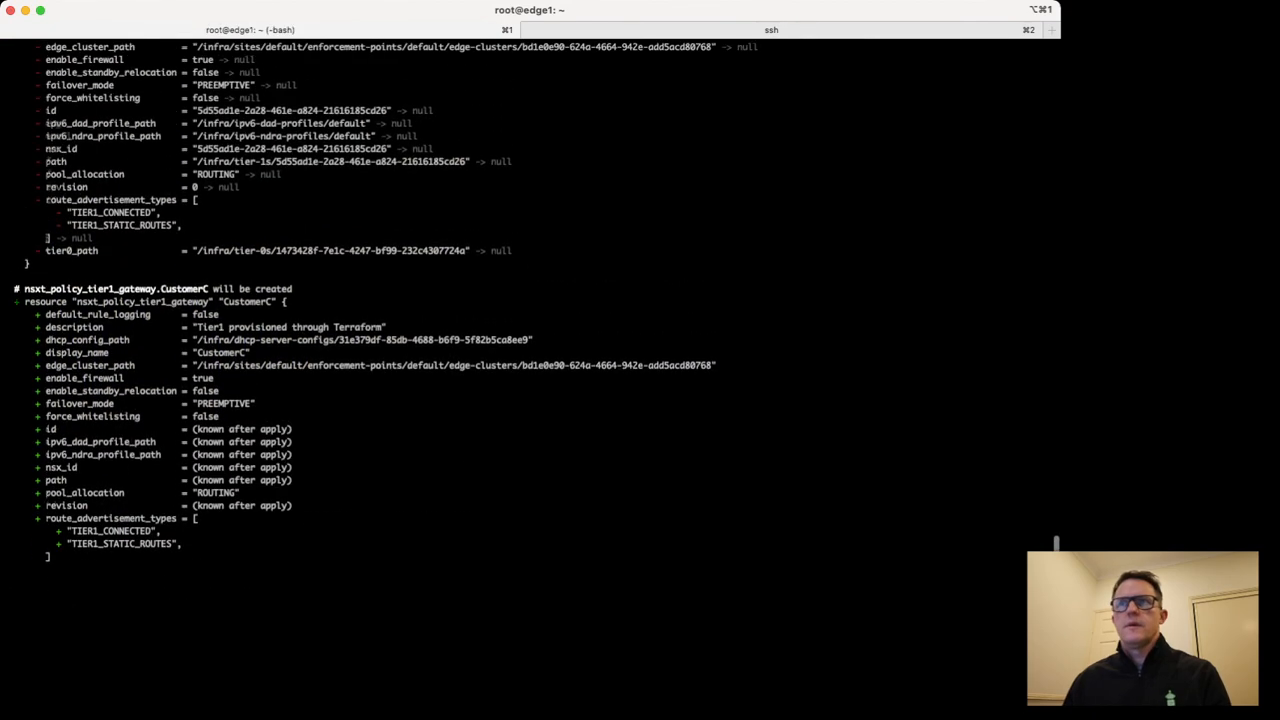
{"action": "scroll", "scroll_direction": "down", "scroll_amount": 3}
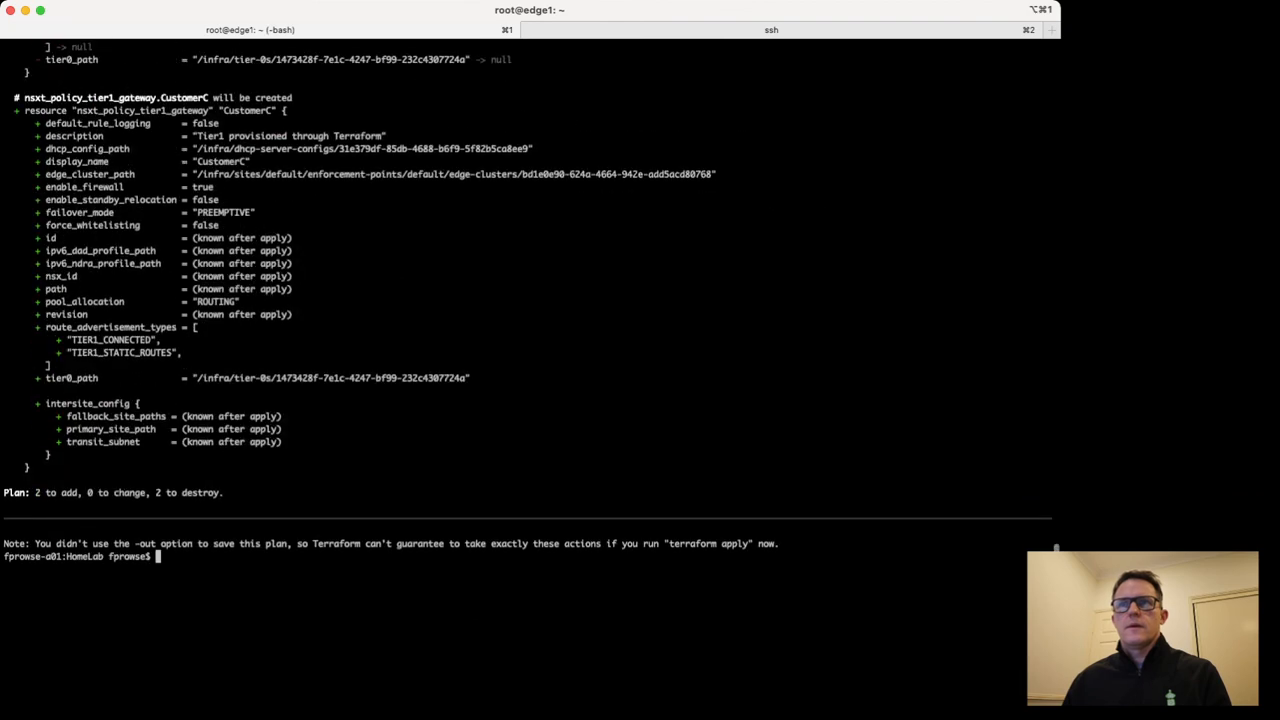
{"action": "type", "text": "terraform apply"}
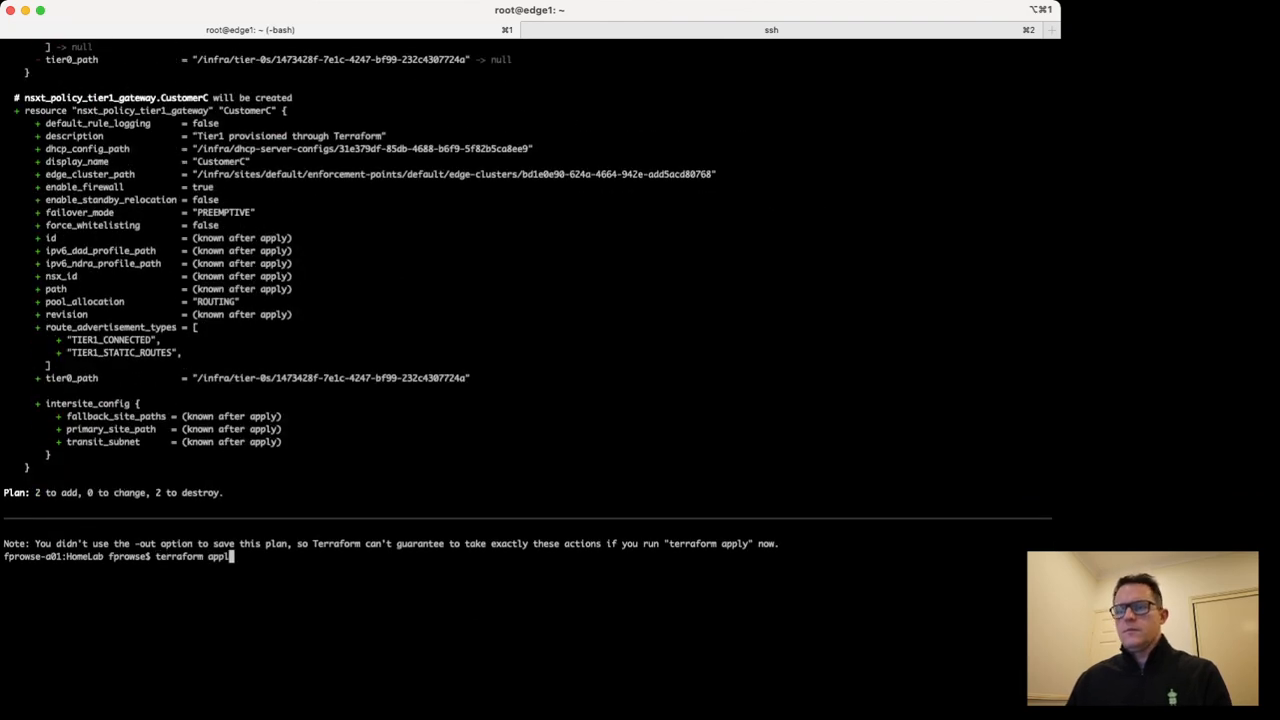
{"action": "key", "text": "enter"}
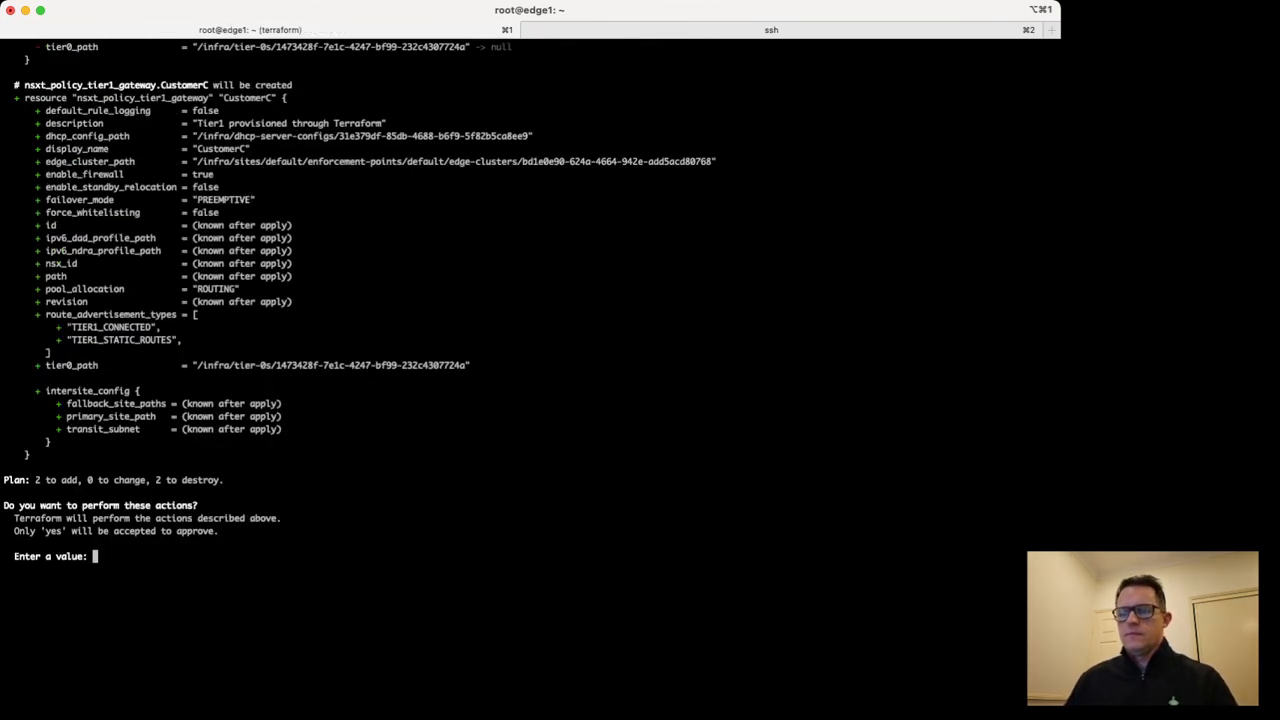
{"action": "type", "text": "yes"}
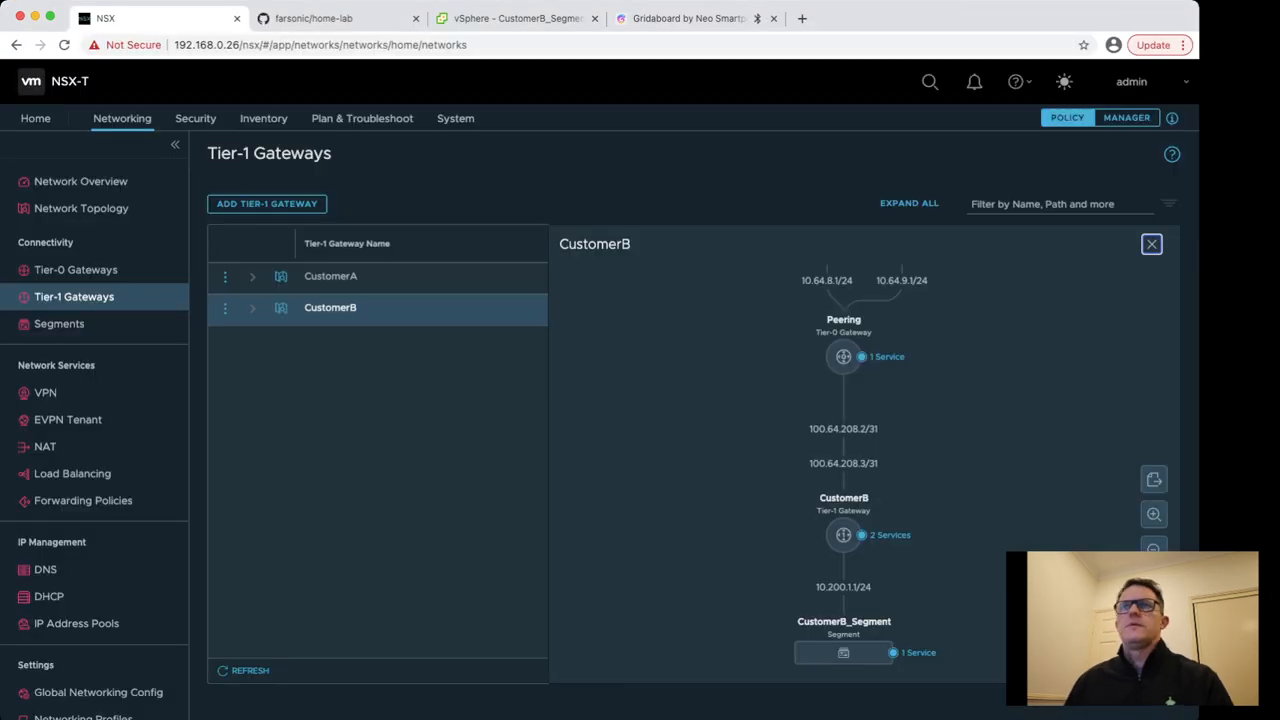
Step: Confirm CustomerC with CustomerC_Segment replaced CustomerB in the Tier-1 gateways list
{"action": "left_click", "coordinate": [1151, 243]}
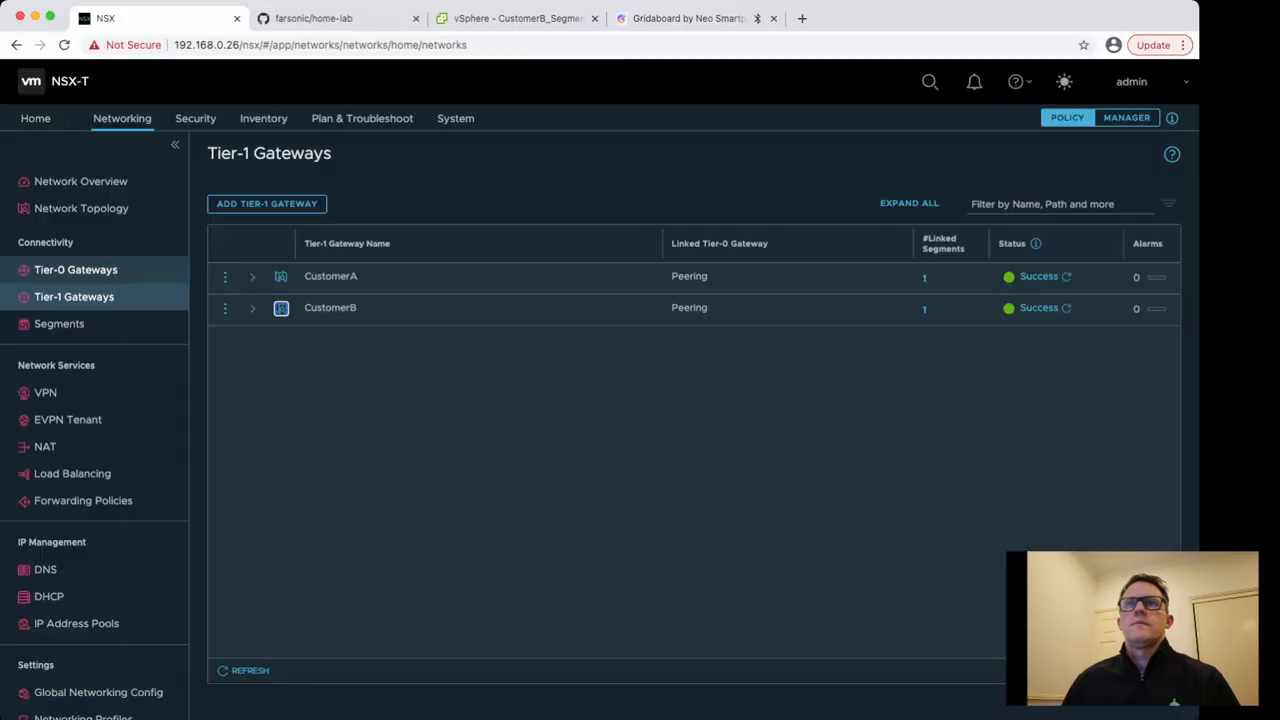
{"action": "left_click", "coordinate": [75, 269]}
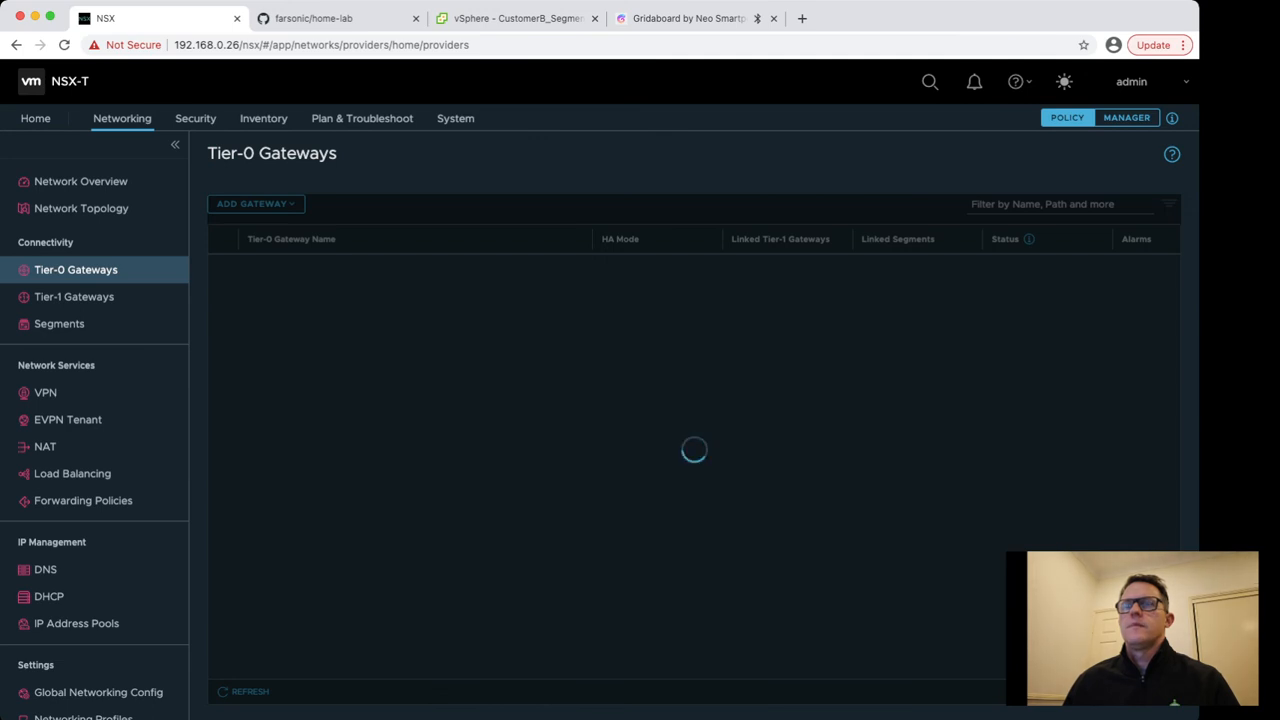
{"action": "left_click", "coordinate": [74, 296]}
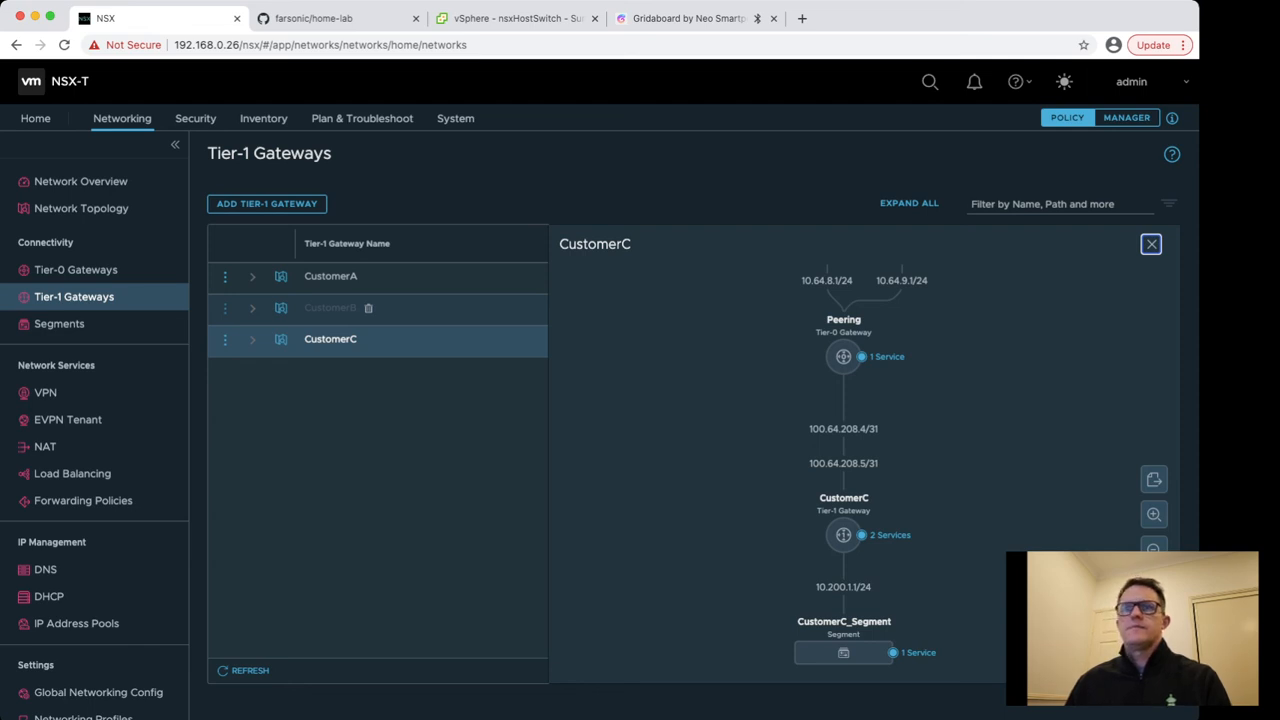
{"action": "left_click", "coordinate": [1150, 244]}
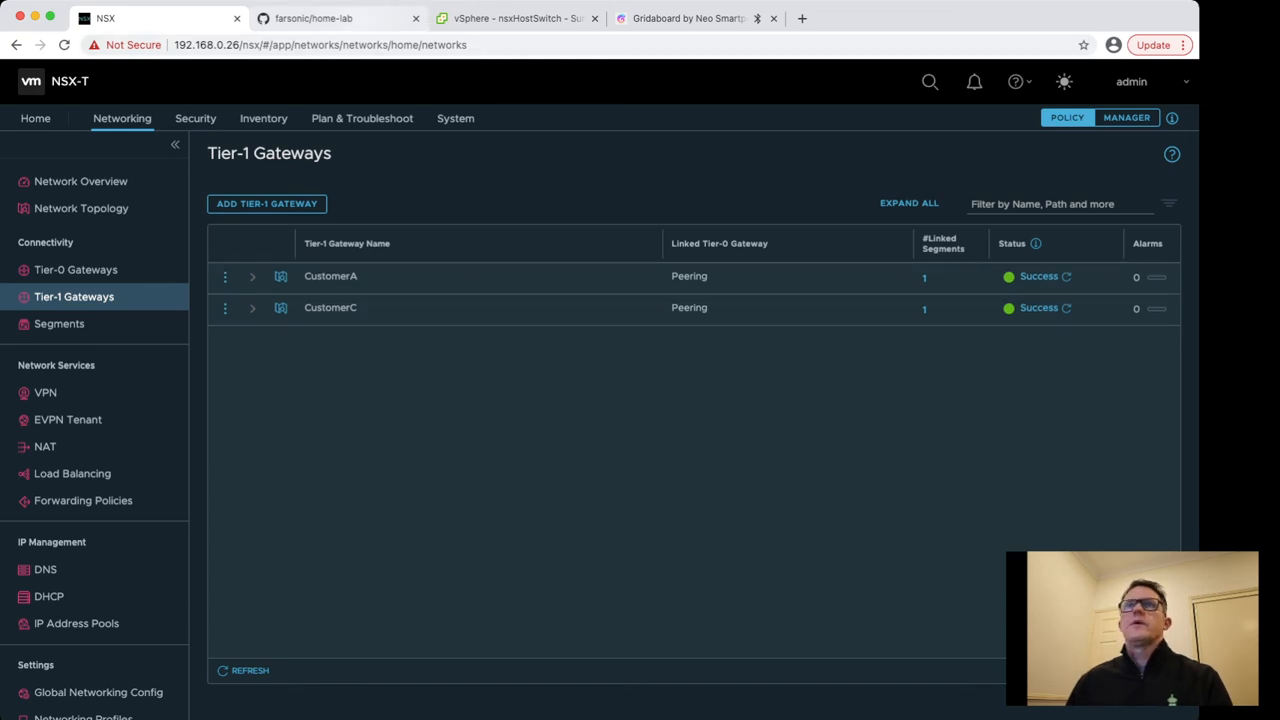
{"action": "left_click", "coordinate": [337, 18]}
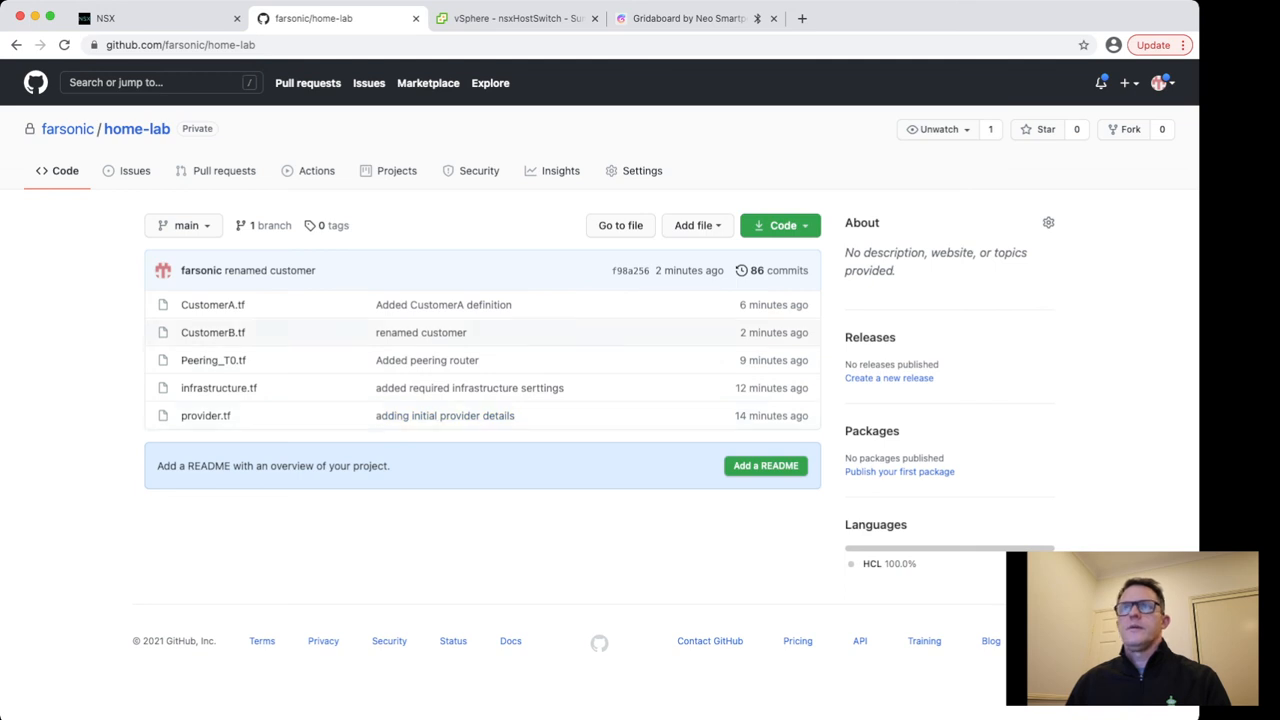
Step: Review the commit that added CustomerA.tf in the home-lab repository
{"action": "left_click", "coordinate": [212, 304]}
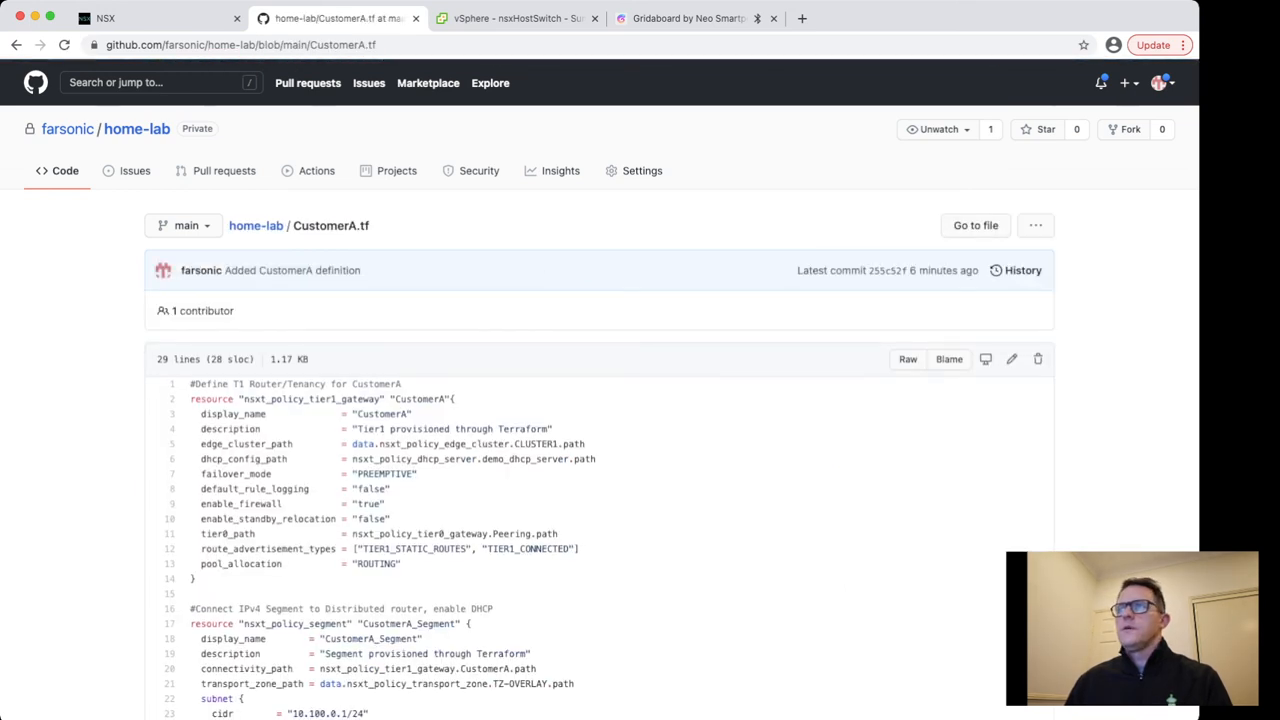
{"action": "left_click", "coordinate": [1015, 270]}
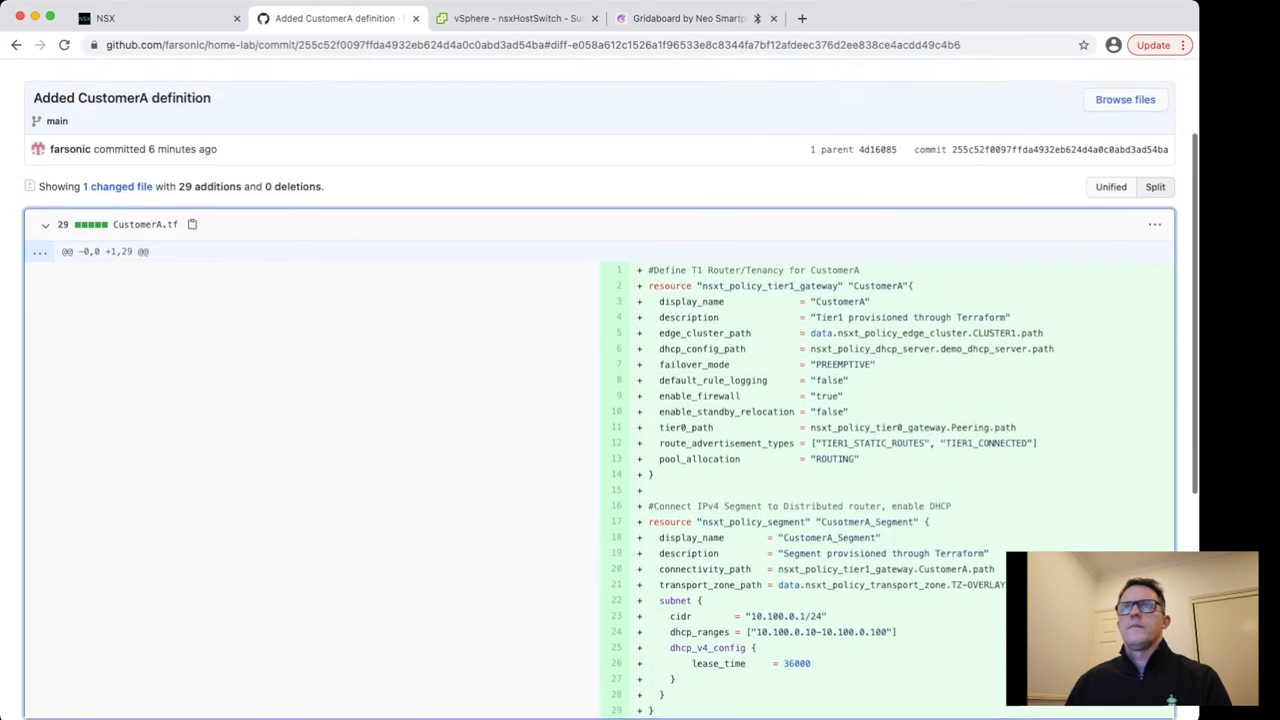
{"action": "scroll", "scroll_direction": "down", "scroll_amount": 3}
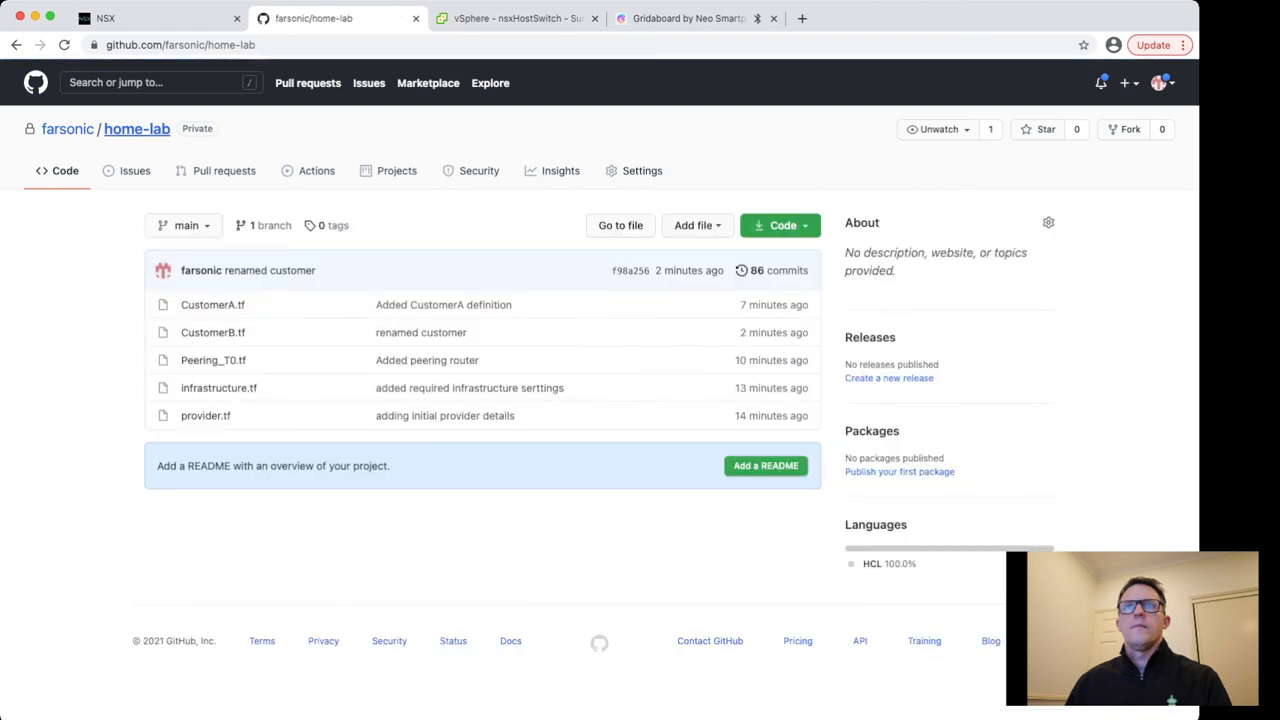
Step: Review the 'renamed customer' commit diff for CustomerB.tf
{"action": "left_click", "coordinate": [212, 332]}
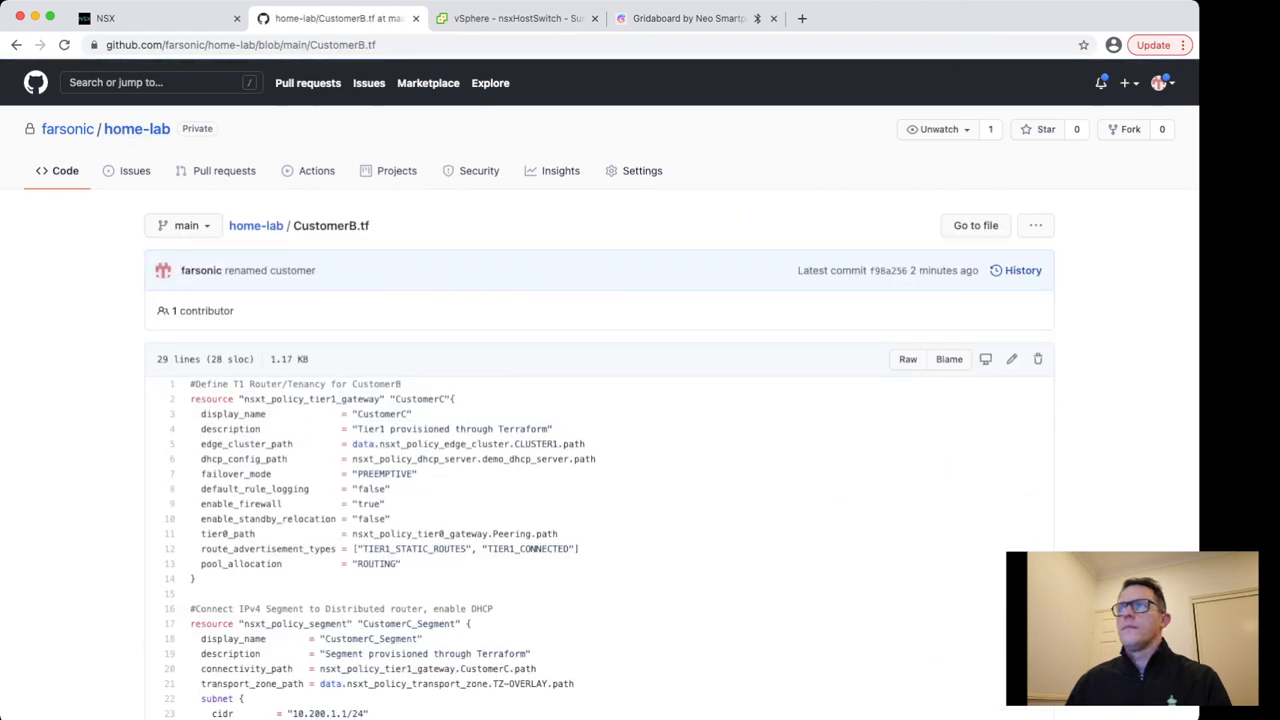
{"action": "left_click", "coordinate": [1022, 270]}
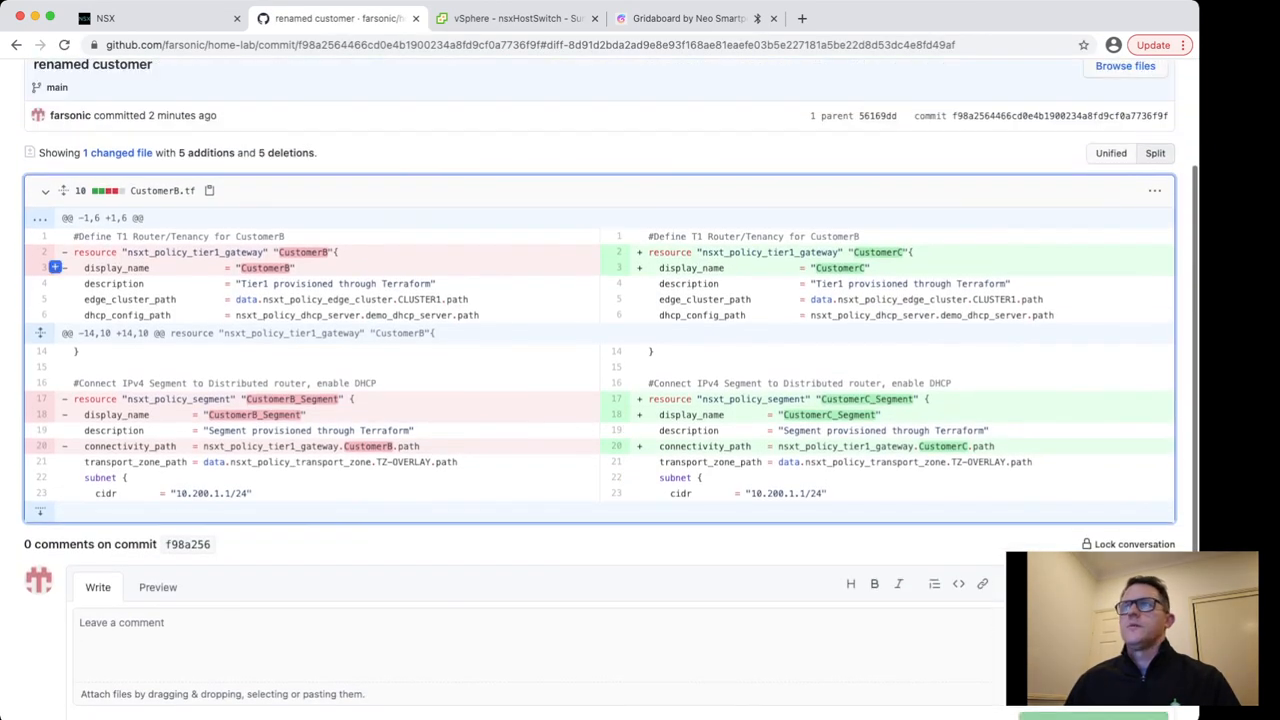
{"action": "scroll", "scroll_direction": "down", "scroll_amount": 3}
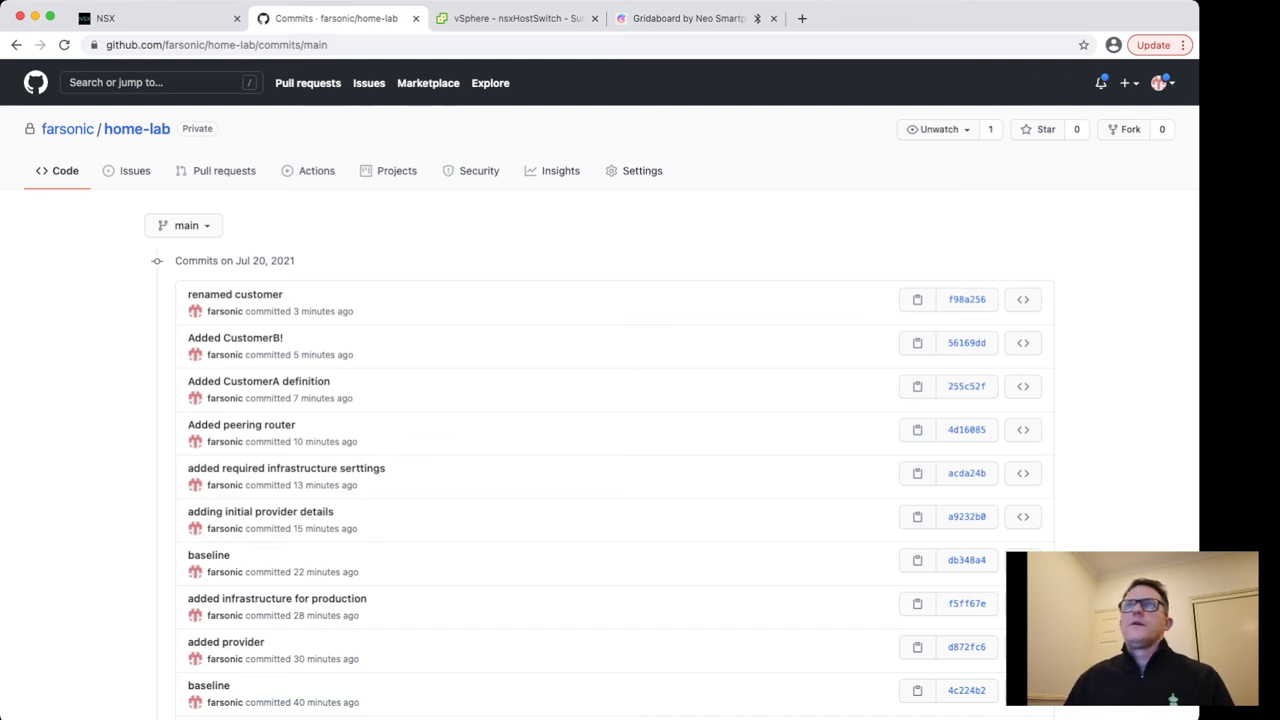
{"action": "left_click", "coordinate": [688, 18]}
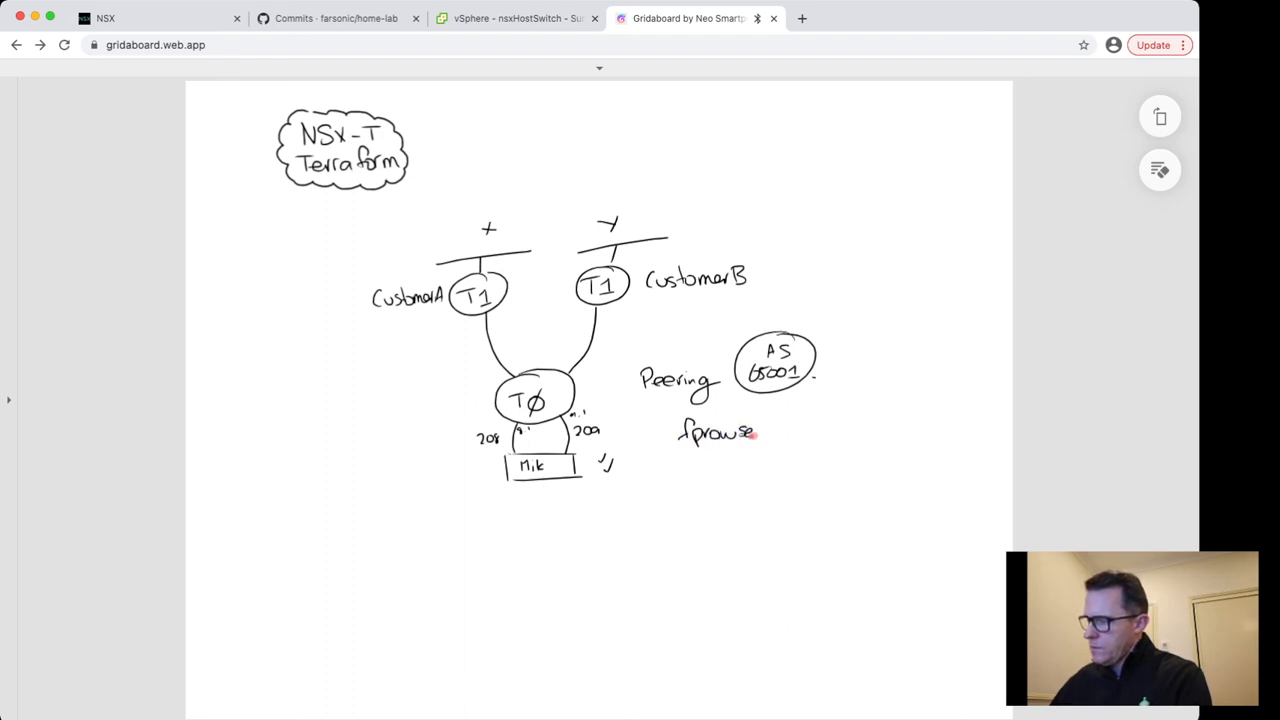
Step: Handwrite a vmware email address and social handle below Peering, underlining the handle
{"action": "left_click_drag", "start_coordinate": [760, 430], "coordinate": [790, 435]}
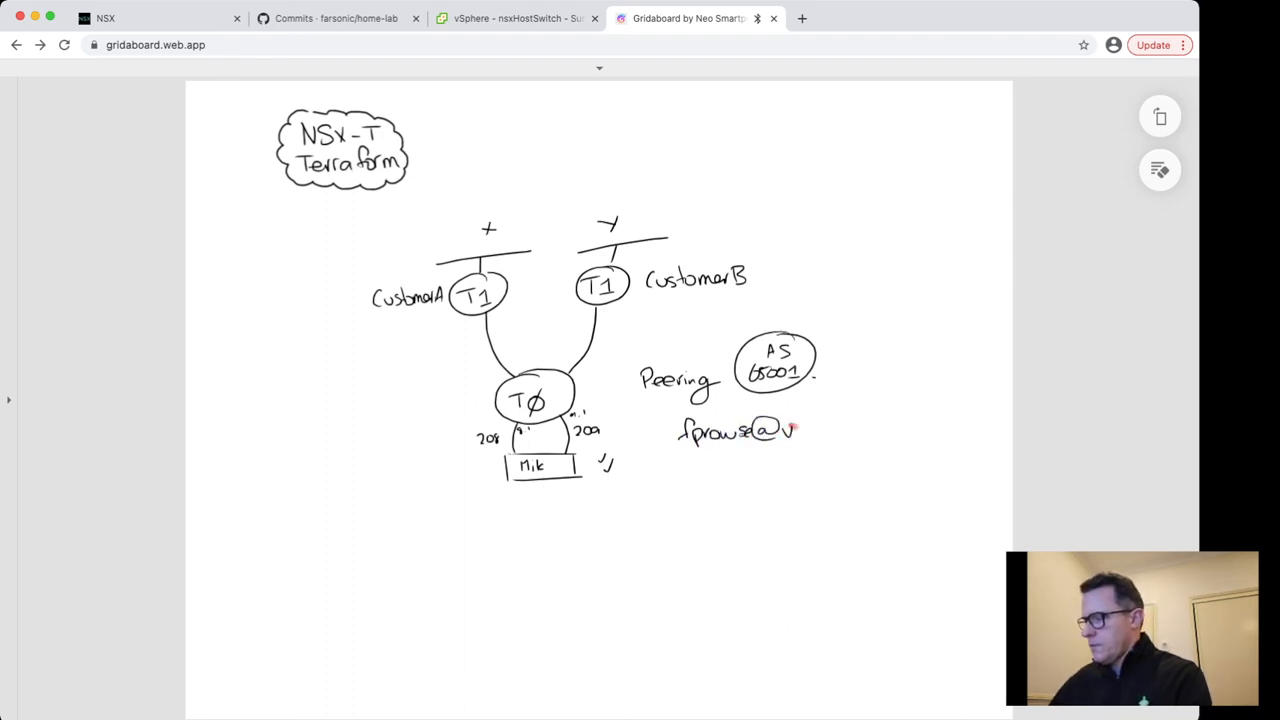
{"action": "type", "text": "vmware.com"}
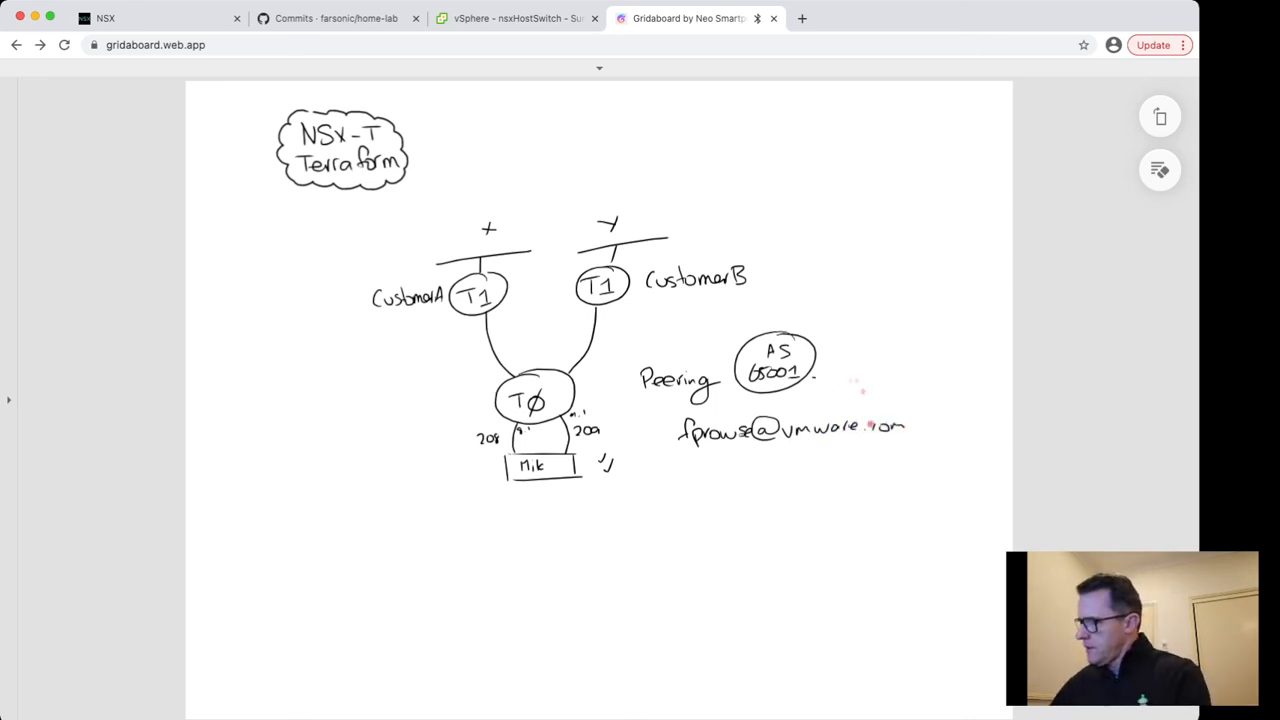
{"action": "left_click", "coordinate": [725, 473]}
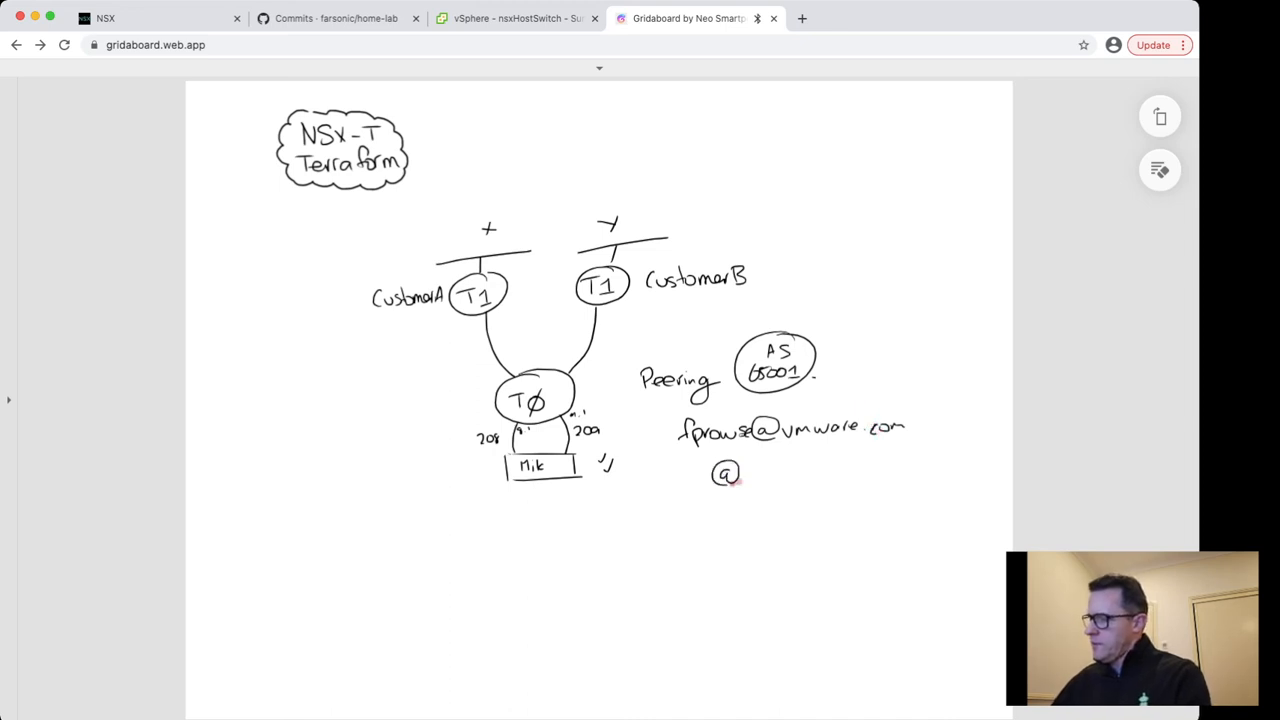
{"action": "left_click_drag", "start_coordinate": [735, 472], "coordinate": [750, 478]}
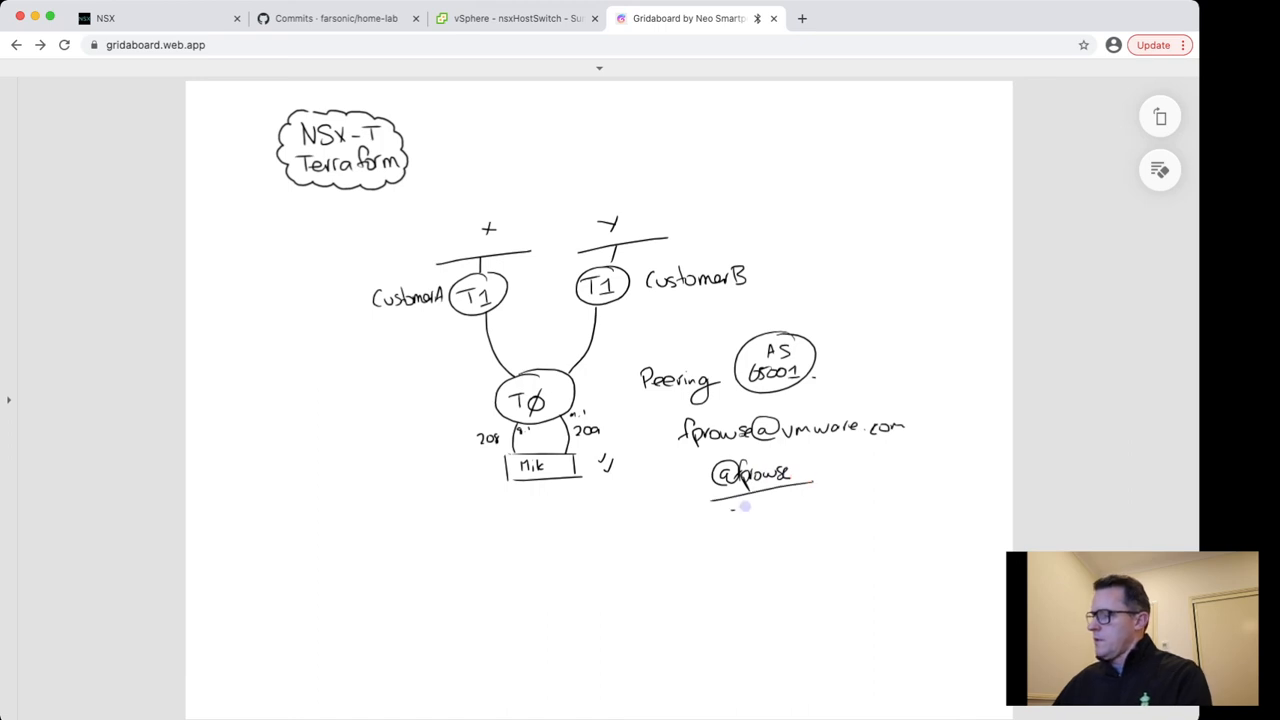
{"action": "left_click_drag", "start_coordinate": [740, 507], "coordinate": [825, 490]}
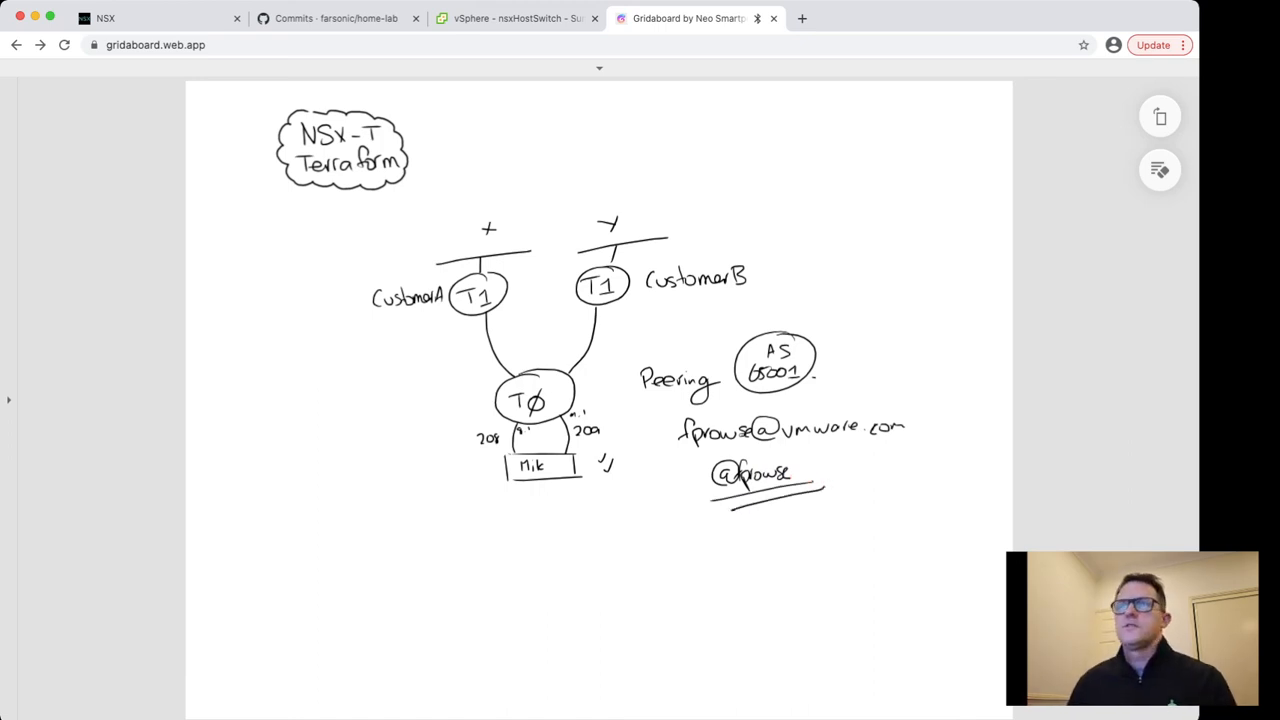